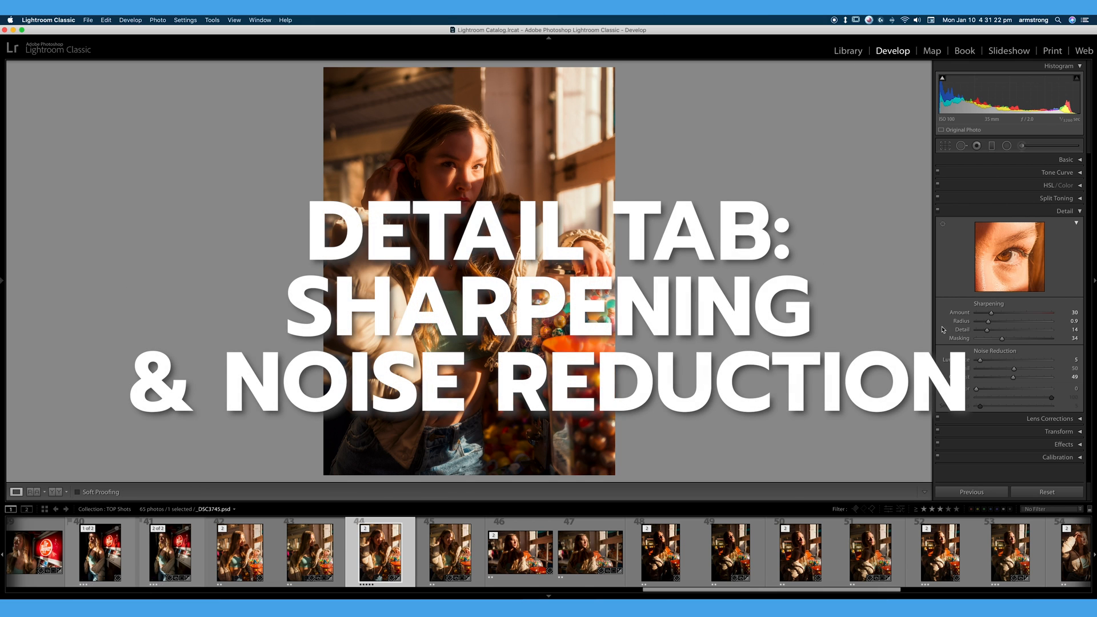
mouse_move(1053, 299)
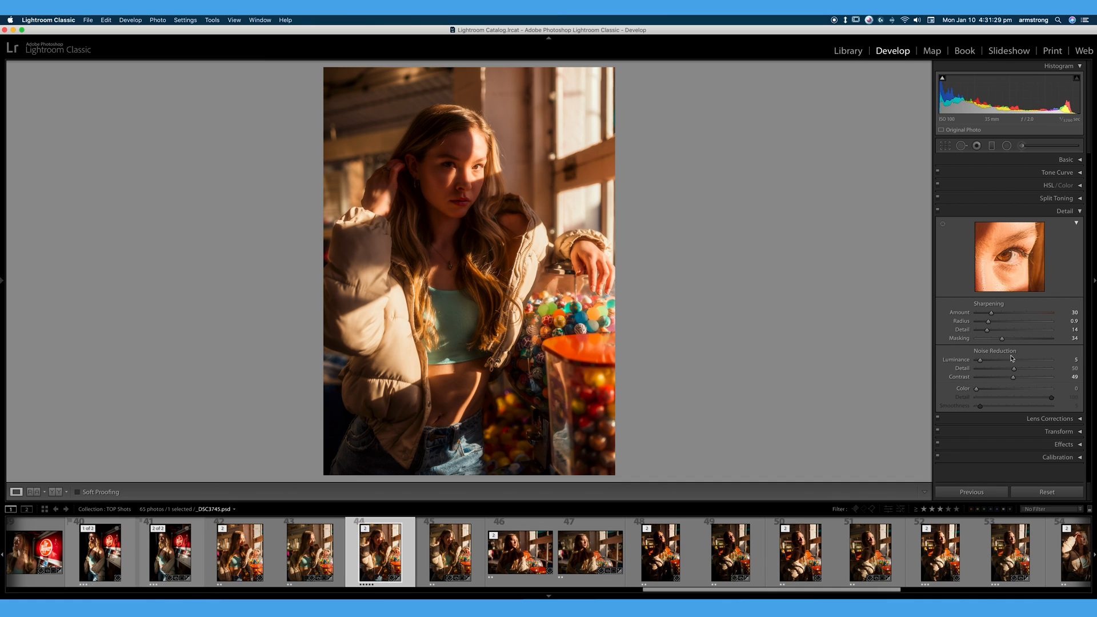
mouse_move(1007, 356)
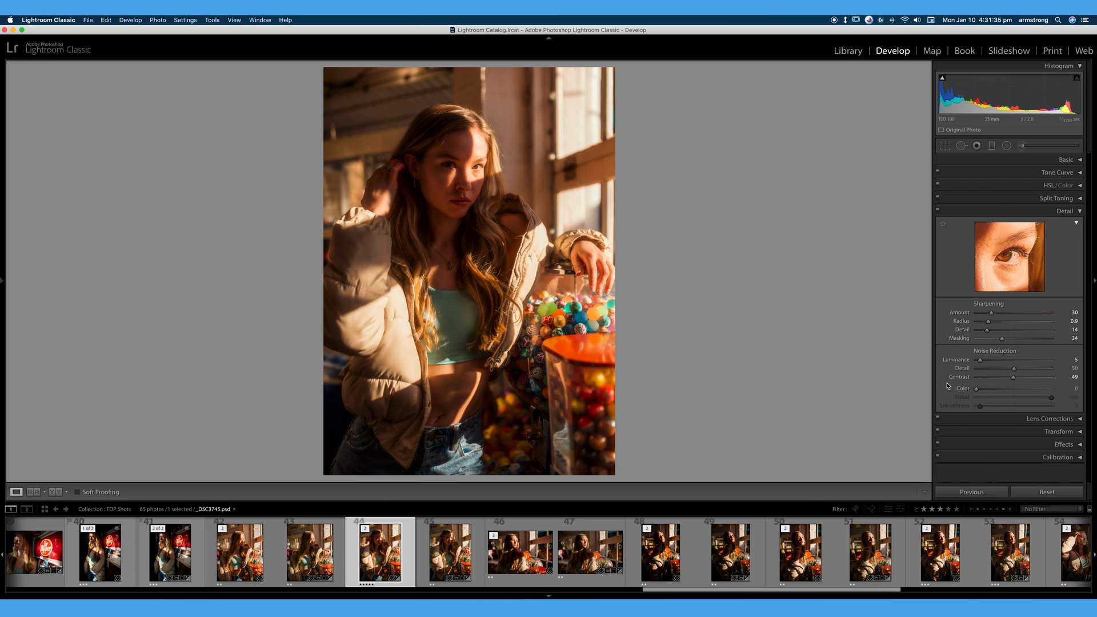
mouse_move(961, 401)
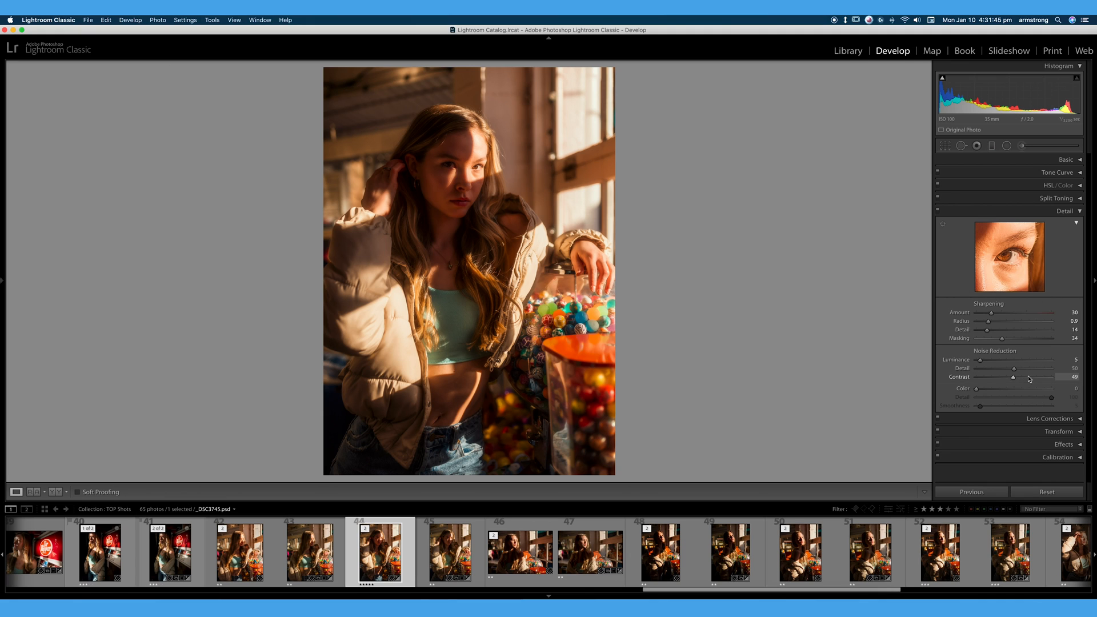
mouse_move(1029, 378)
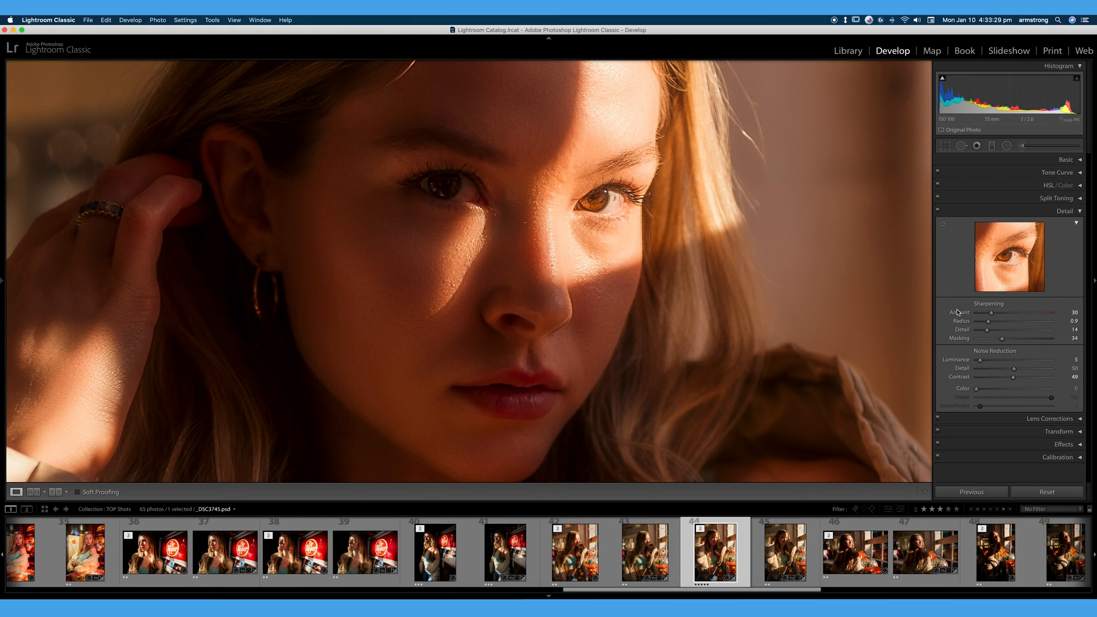
mouse_move(1007, 435)
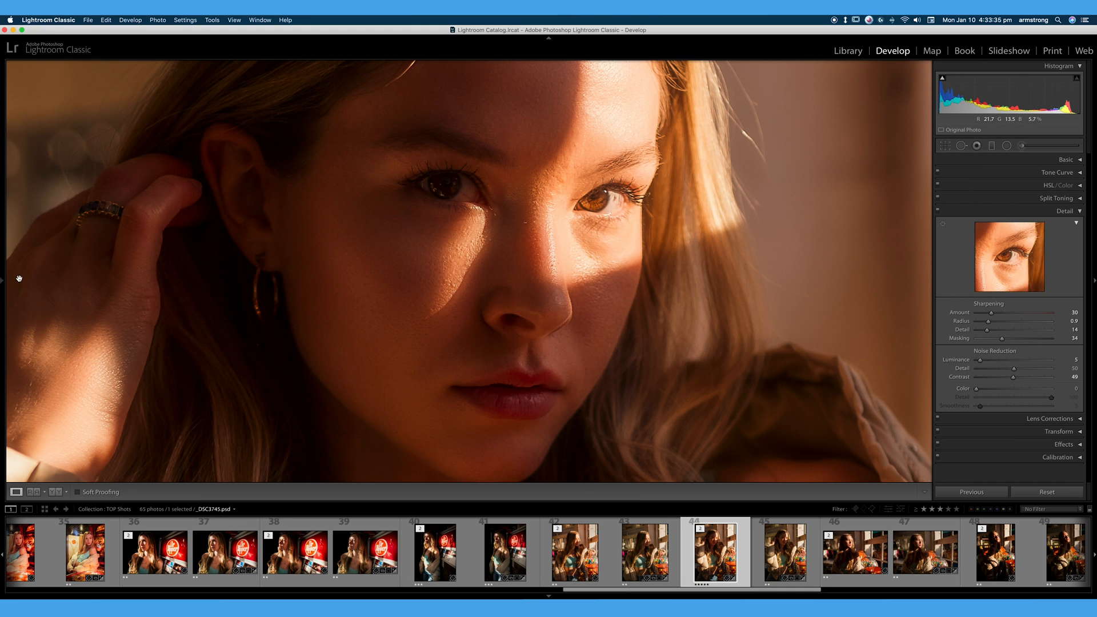
- Drop the night sky photo's Color noise reduction from 100 to 0, then pick TOP Shots
left_click(4, 278)
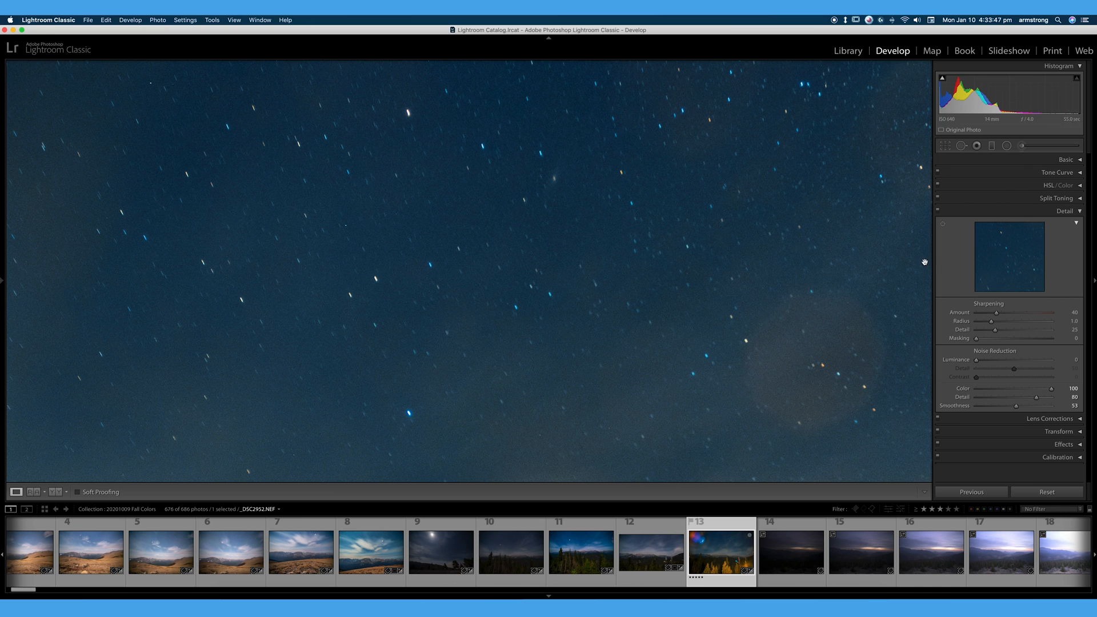
left_click_drag(1056, 388, 976, 388)
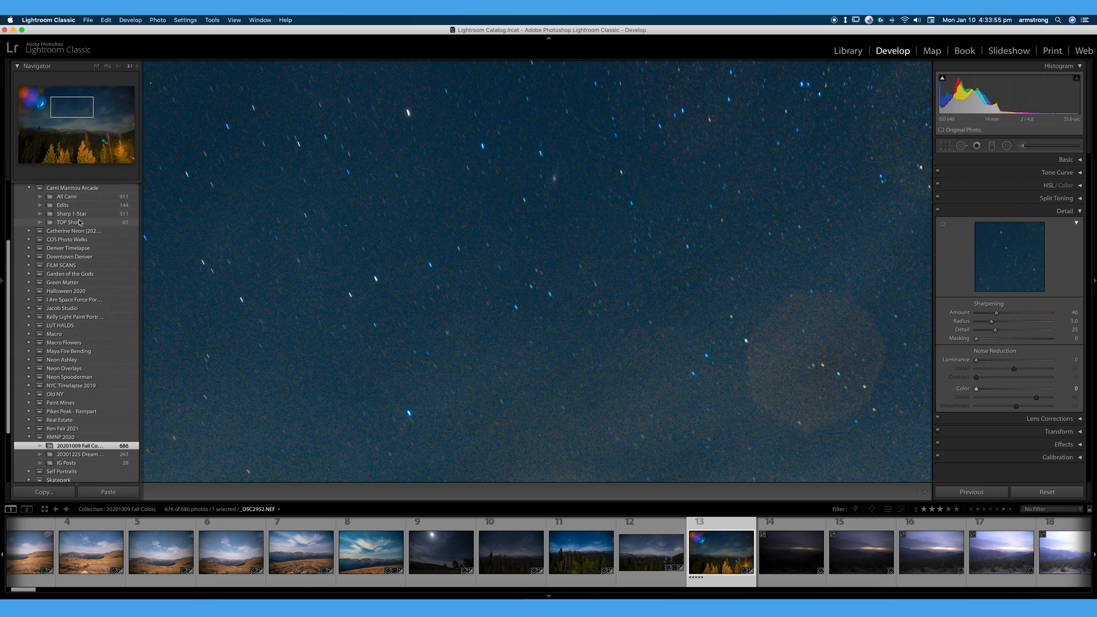
left_click(69, 222)
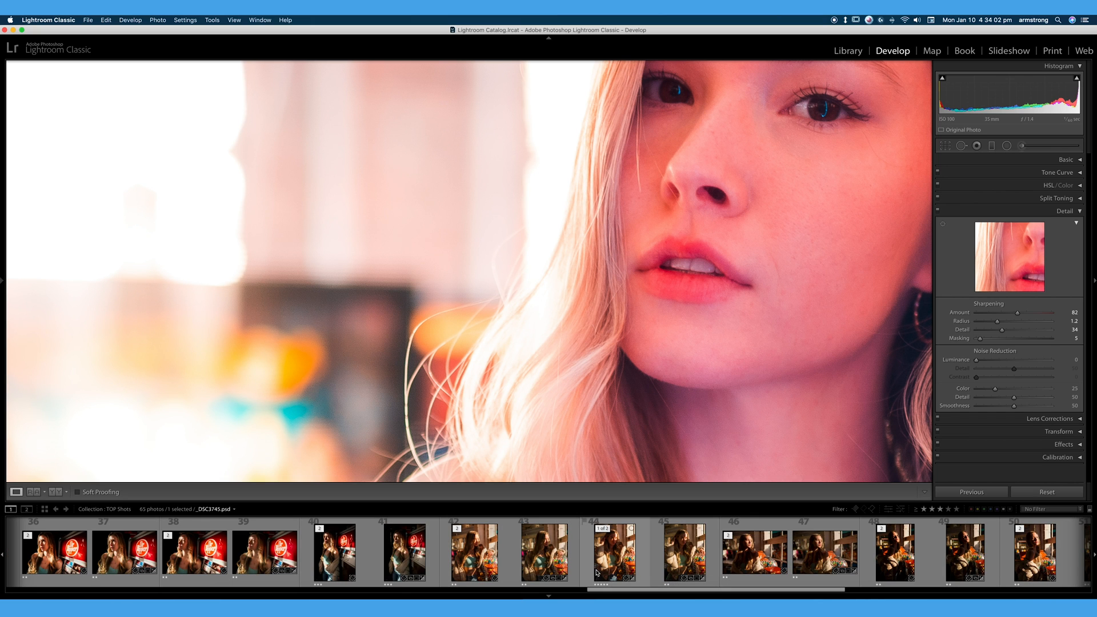
- Select the candy-jar portrait in the filmstrip and zoom to 1:1 on her face
left_click(614, 552)
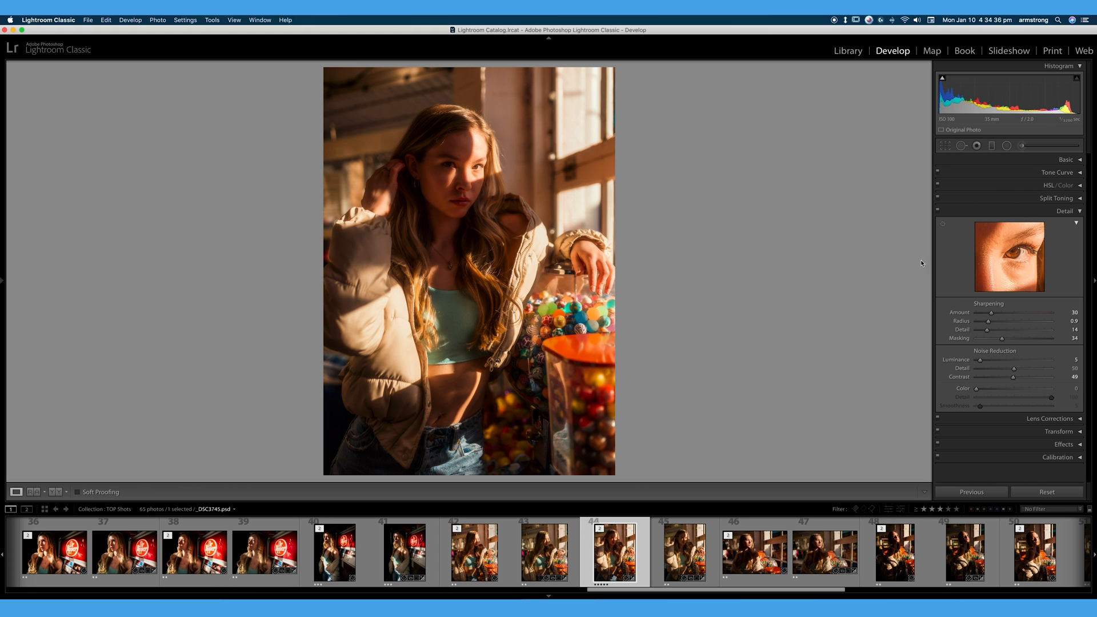
left_click(472, 168)
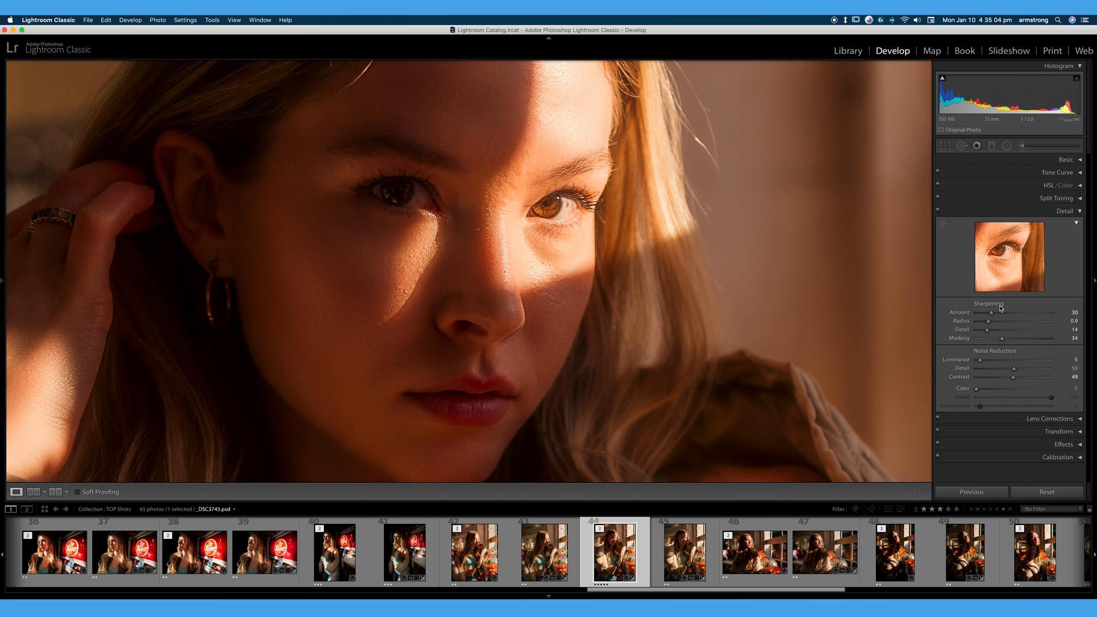
mouse_move(965, 317)
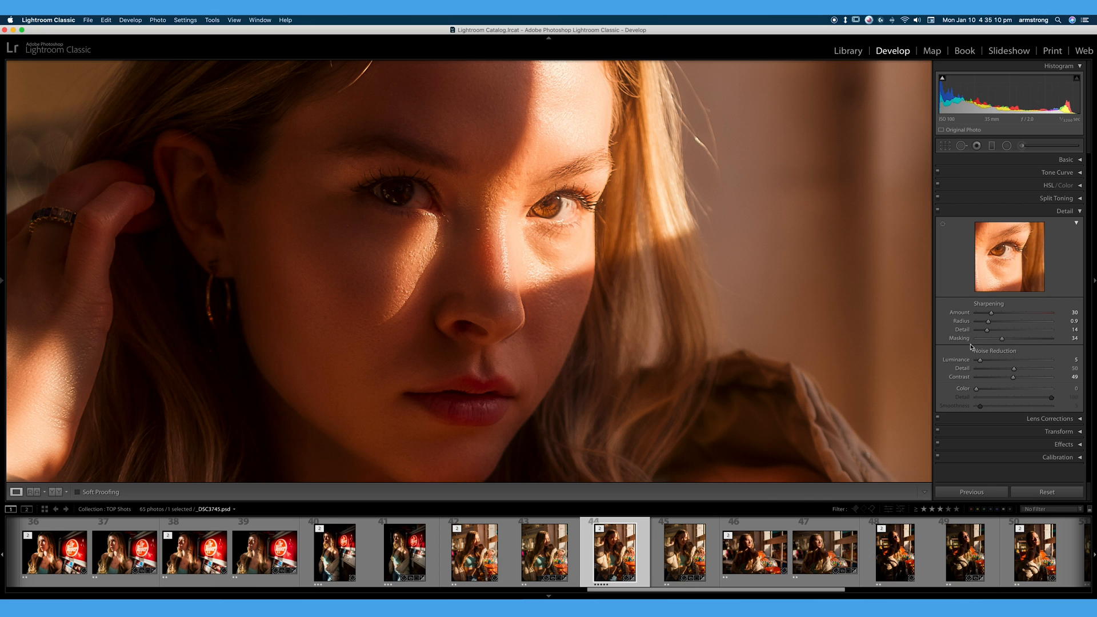
mouse_move(1000, 355)
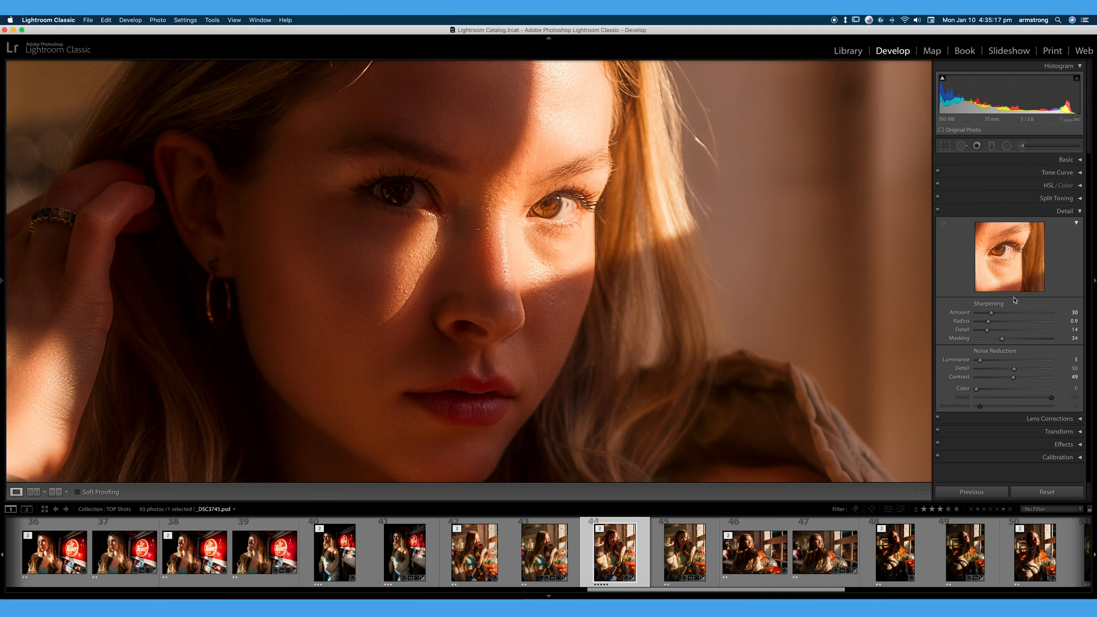
- Compare sharpening extremes and set the portrait's sharpening Amount to 16
left_click_drag(987, 312, 1028, 311)
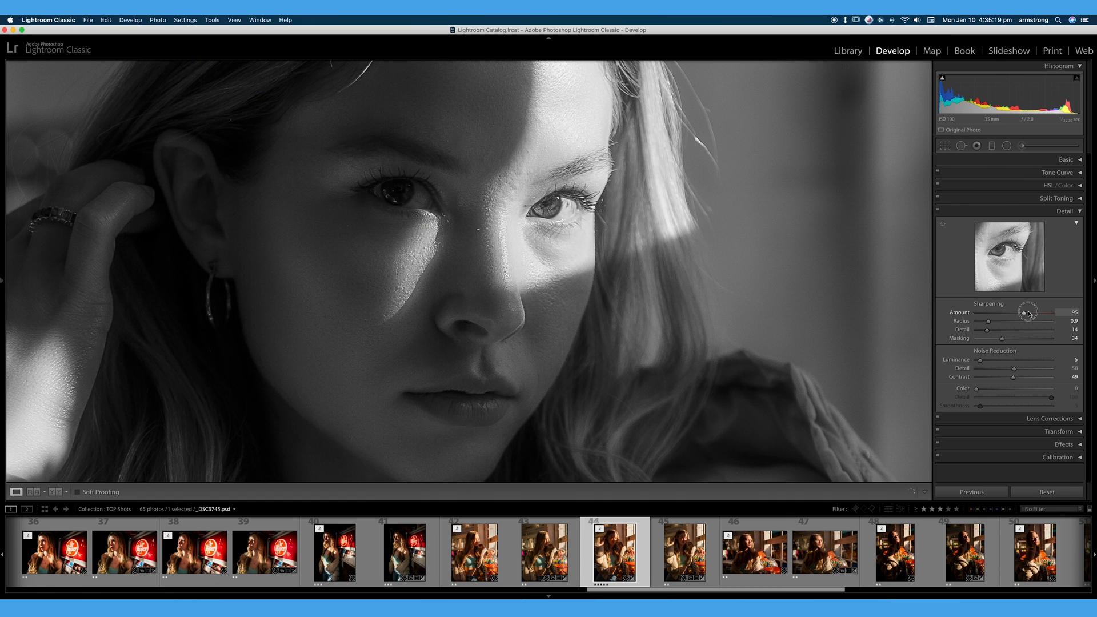
left_click_drag(1026, 311, 1013, 312)
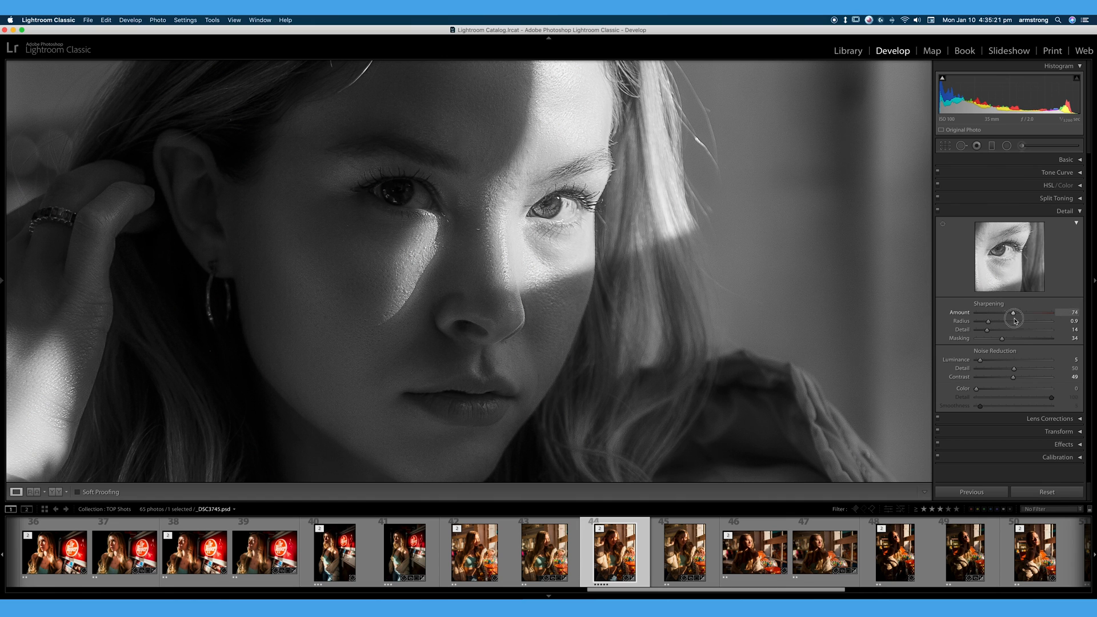
left_click_drag(1012, 315, 1063, 315)
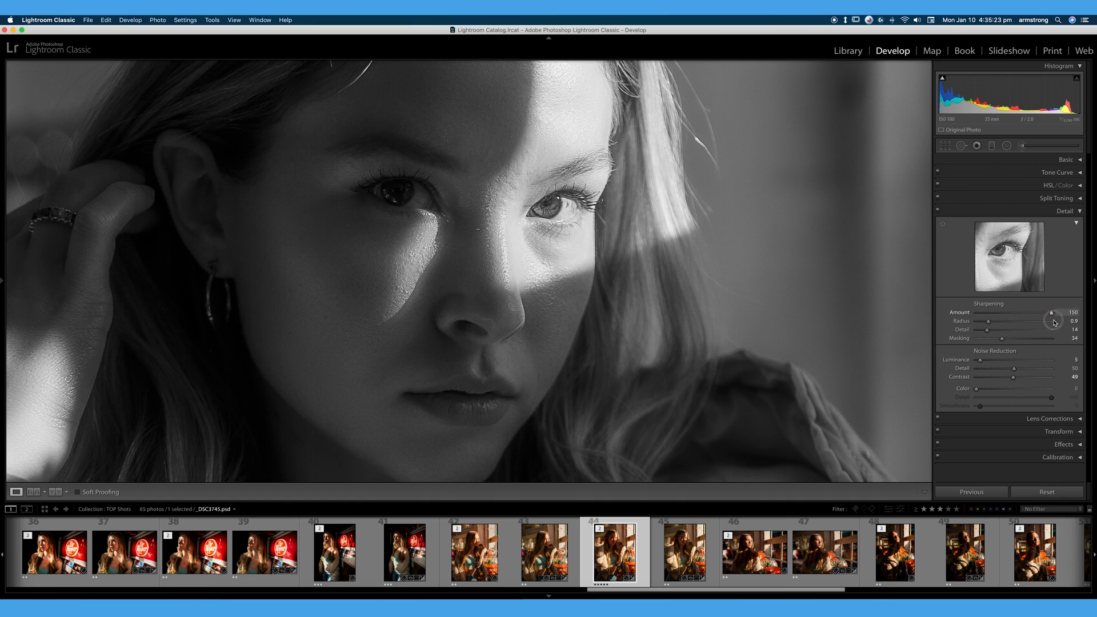
left_click_drag(1052, 312, 987, 311)
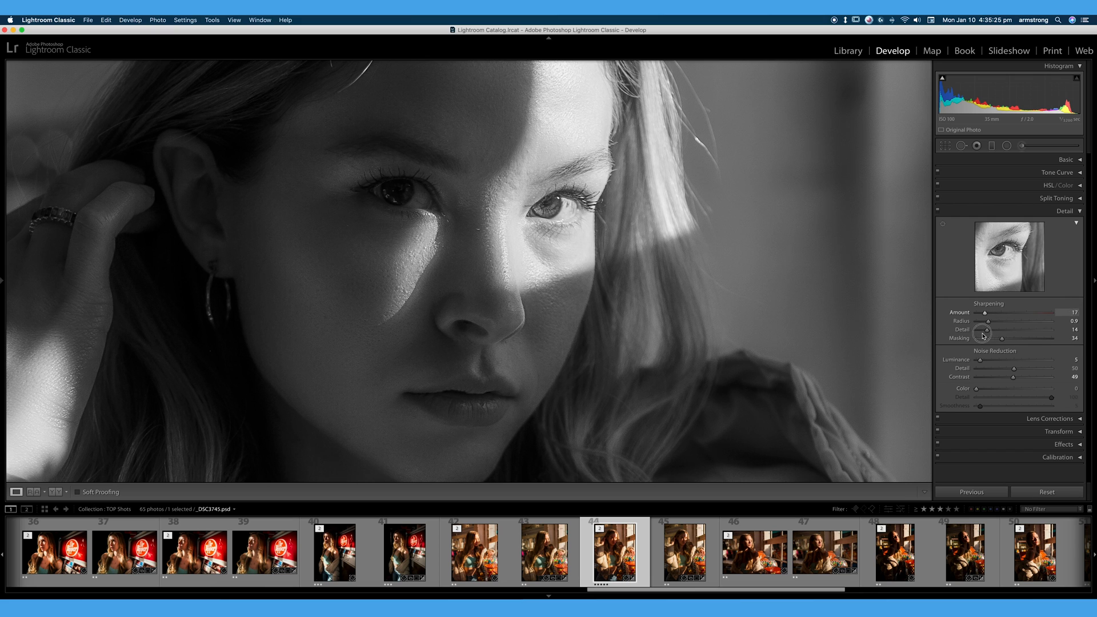
left_click_drag(988, 315, 1050, 314)
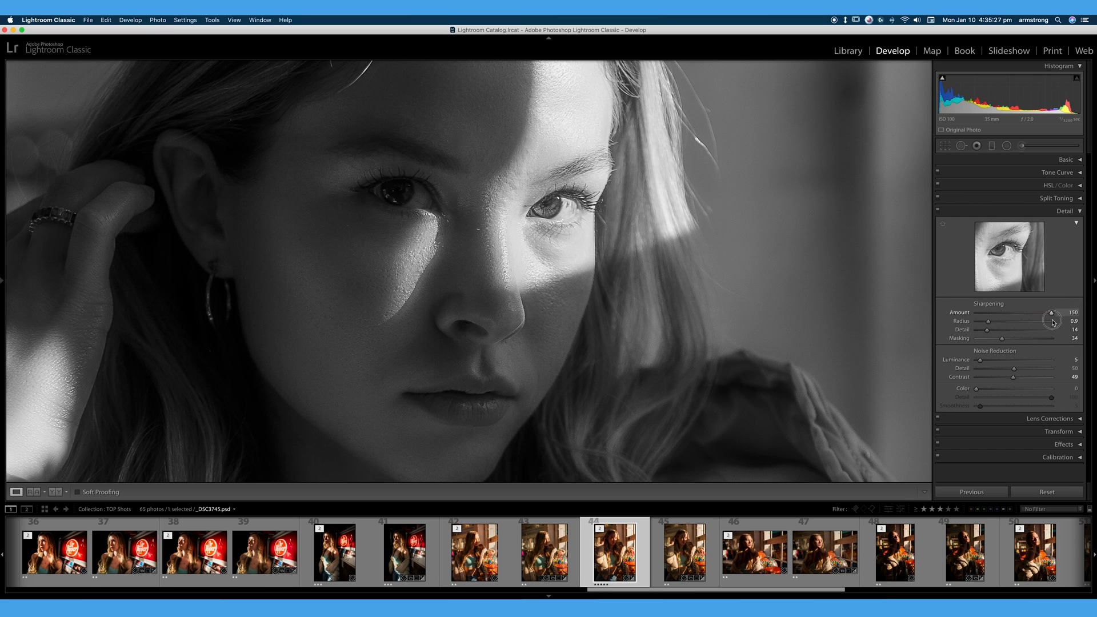
left_click_drag(1053, 312, 969, 311)
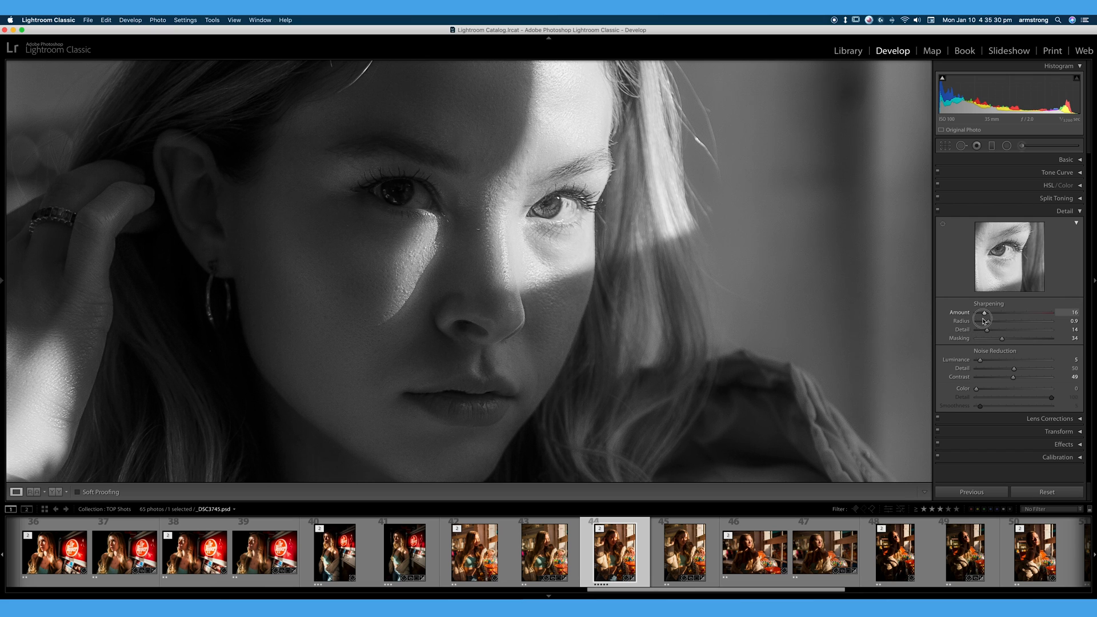
- Set sharpening Radius 0.8, Detail 29, Masking 17, and luminance noise reduction 11
left_click_drag(987, 321, 1042, 321)
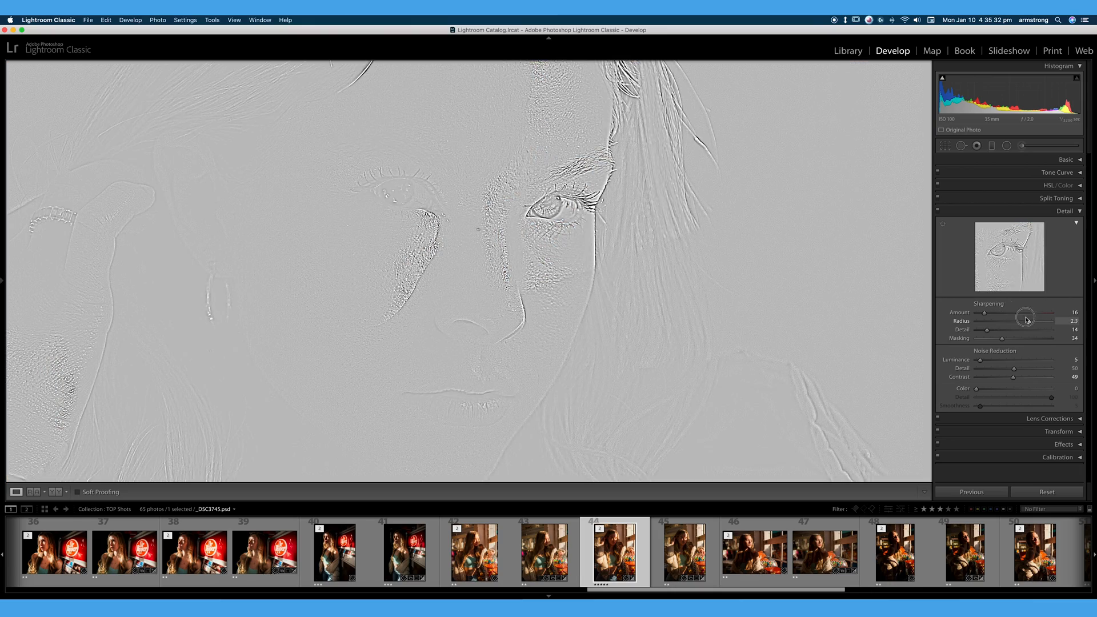
left_click_drag(1027, 321, 984, 321)
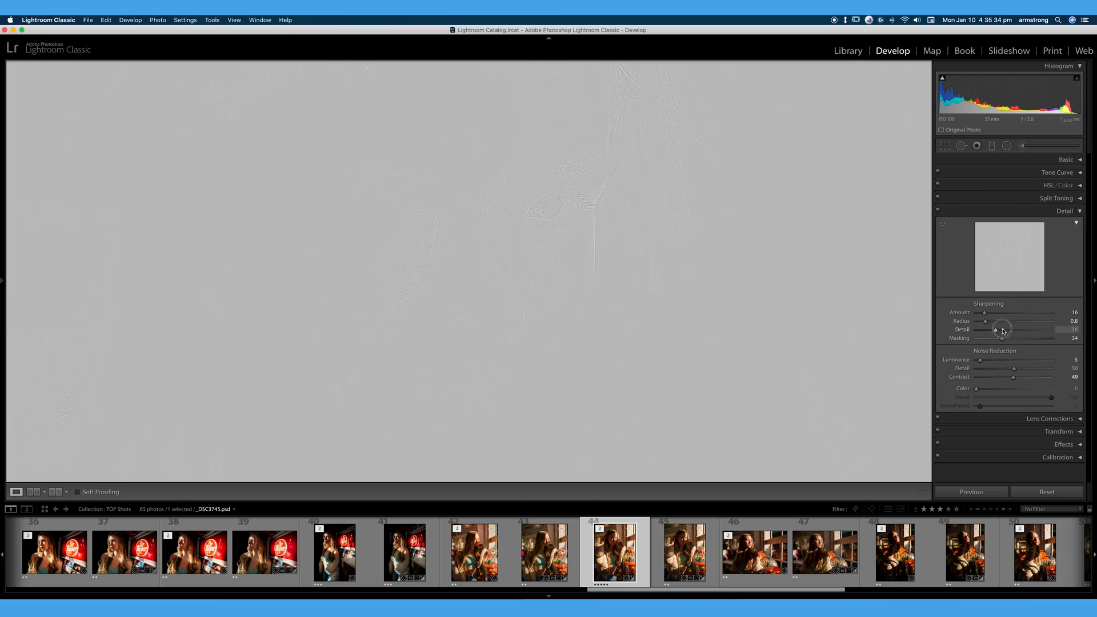
left_click_drag(1021, 337, 988, 338)
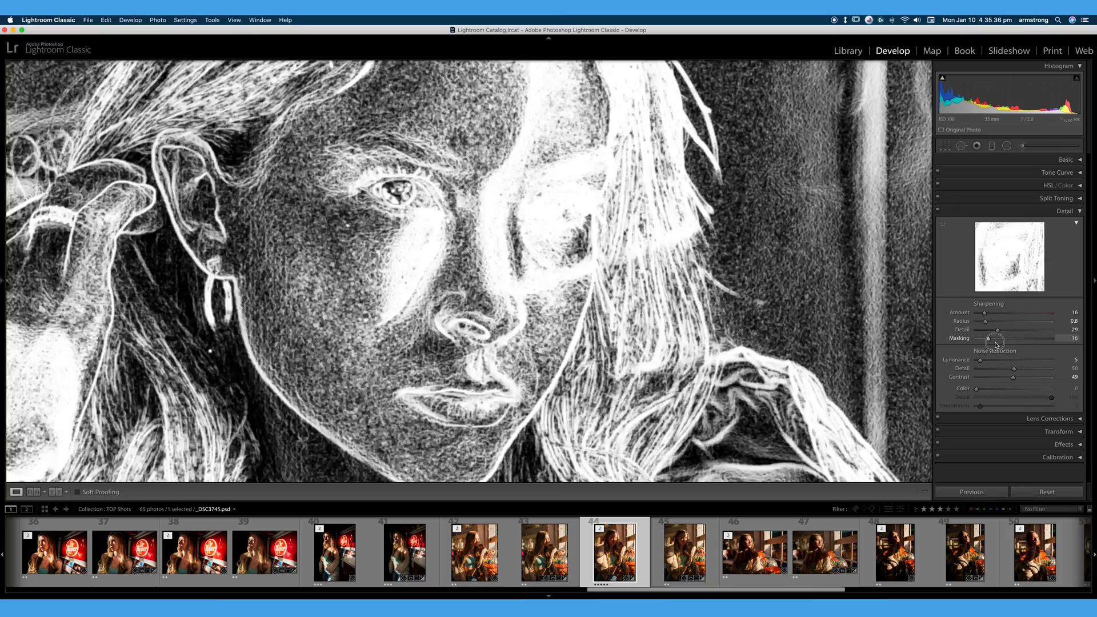
left_click_drag(980, 338, 1030, 339)
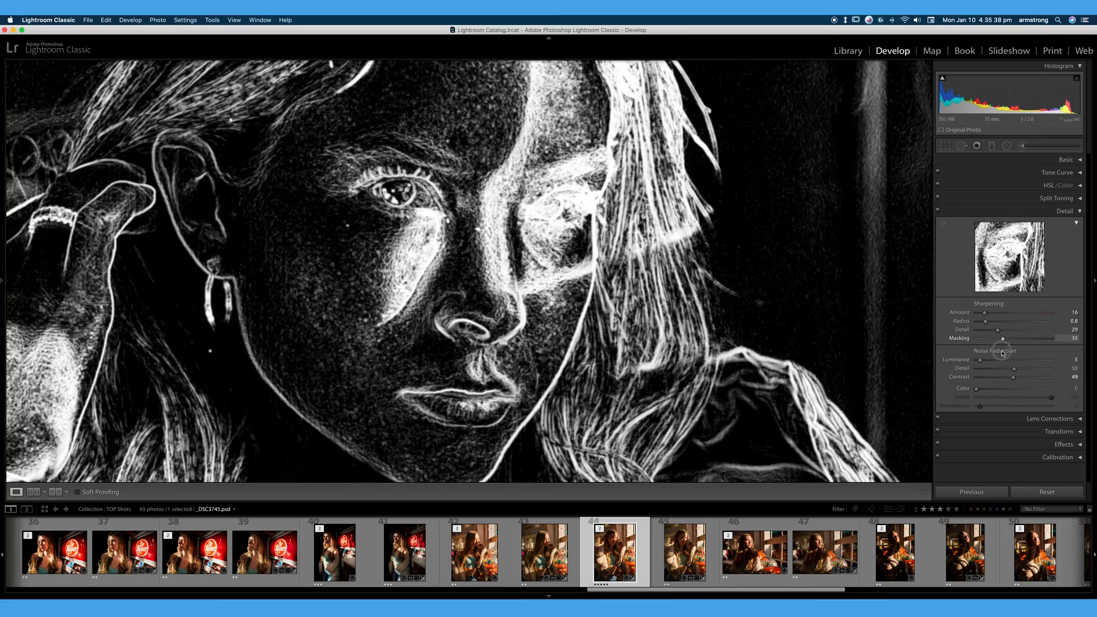
left_click_drag(1011, 338, 988, 339)
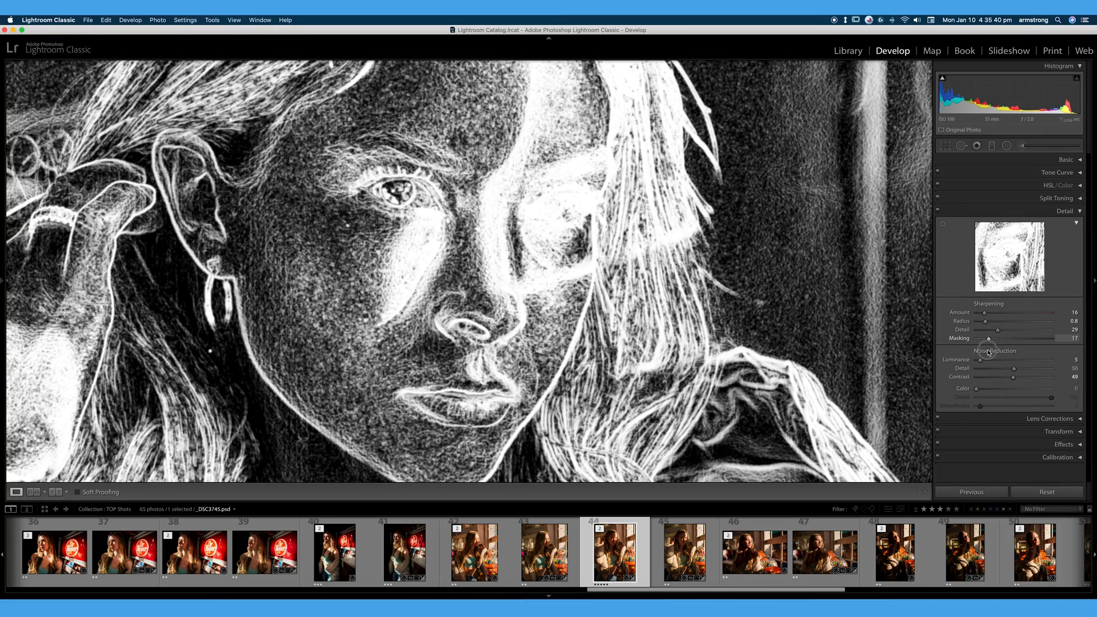
left_click_drag(978, 365, 988, 365)
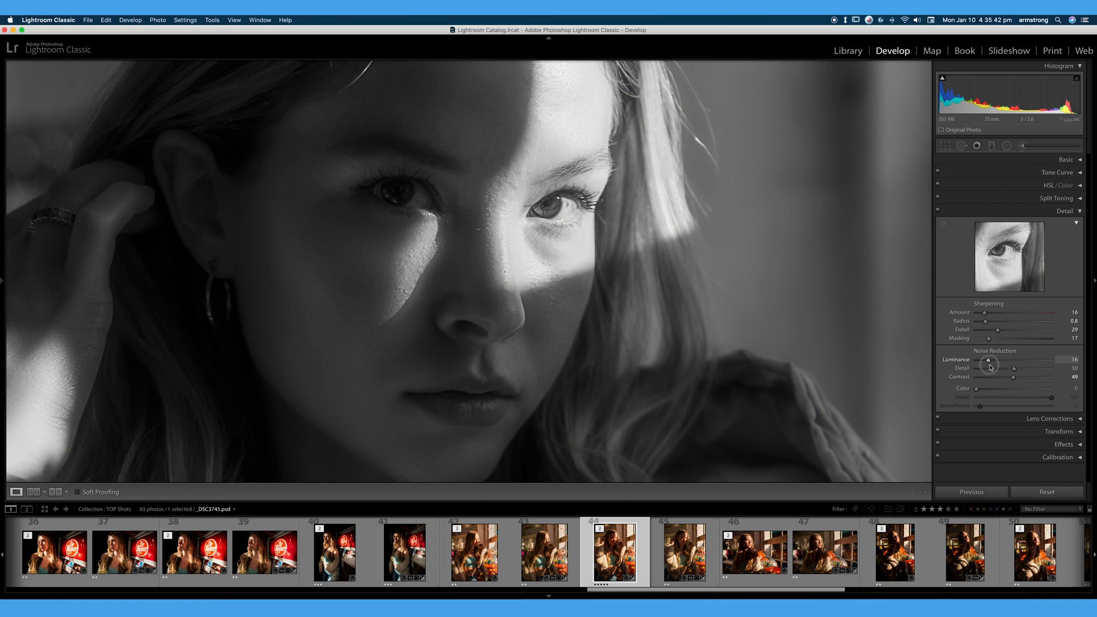
left_click_drag(989, 359, 982, 359)
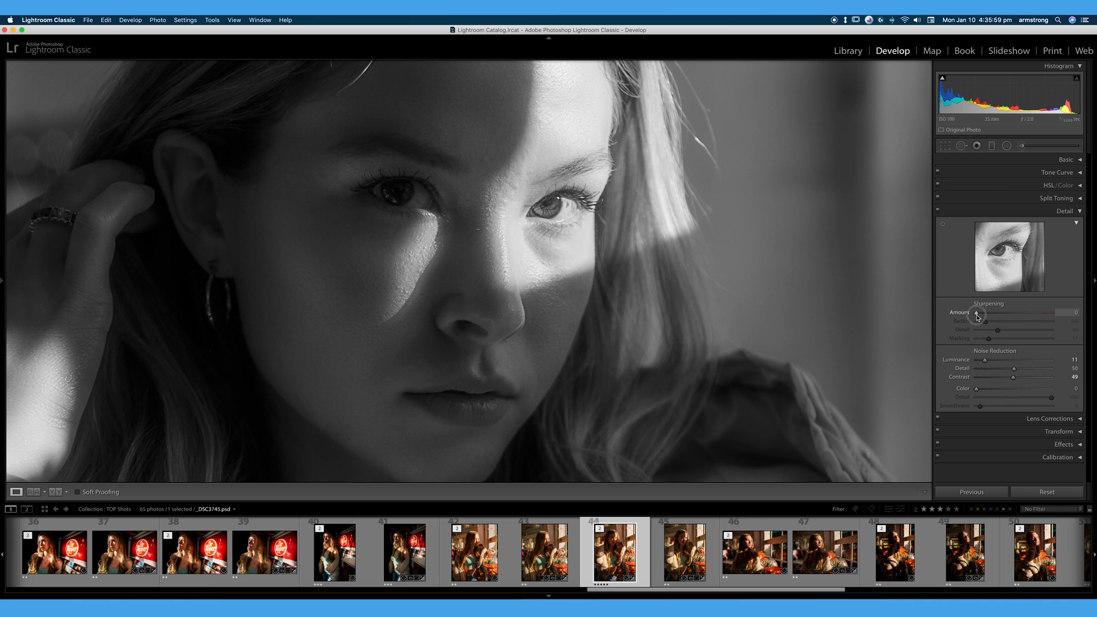
- Compare sharpening amounts from 0 to maximum, ending the portrait's Amount at 150
left_click_drag(978, 313, 1049, 312)
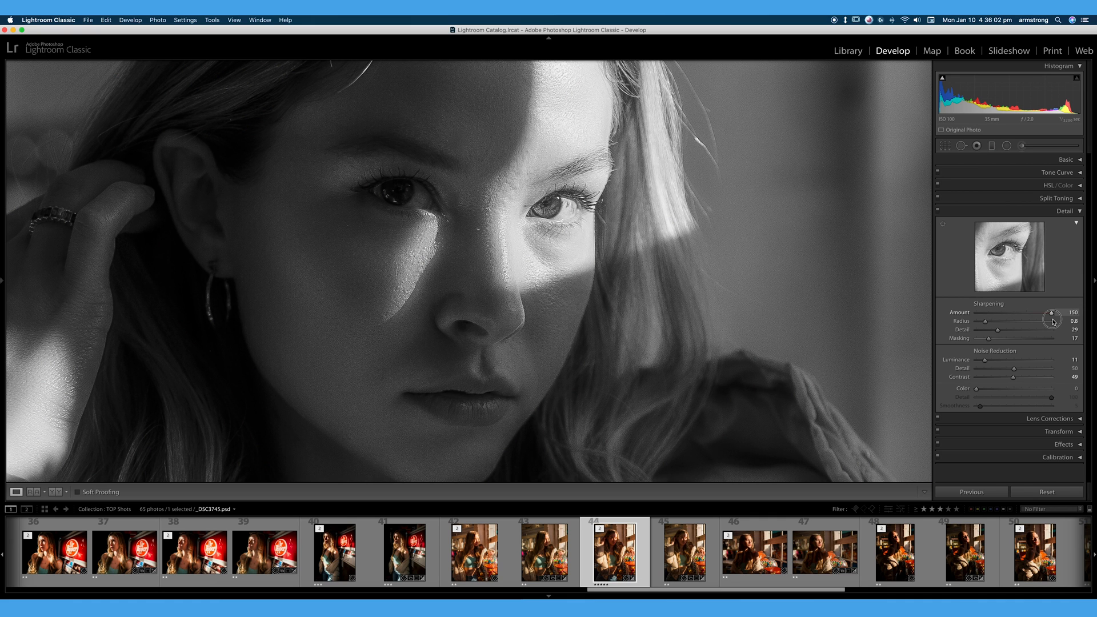
left_click_drag(1053, 311, 975, 312)
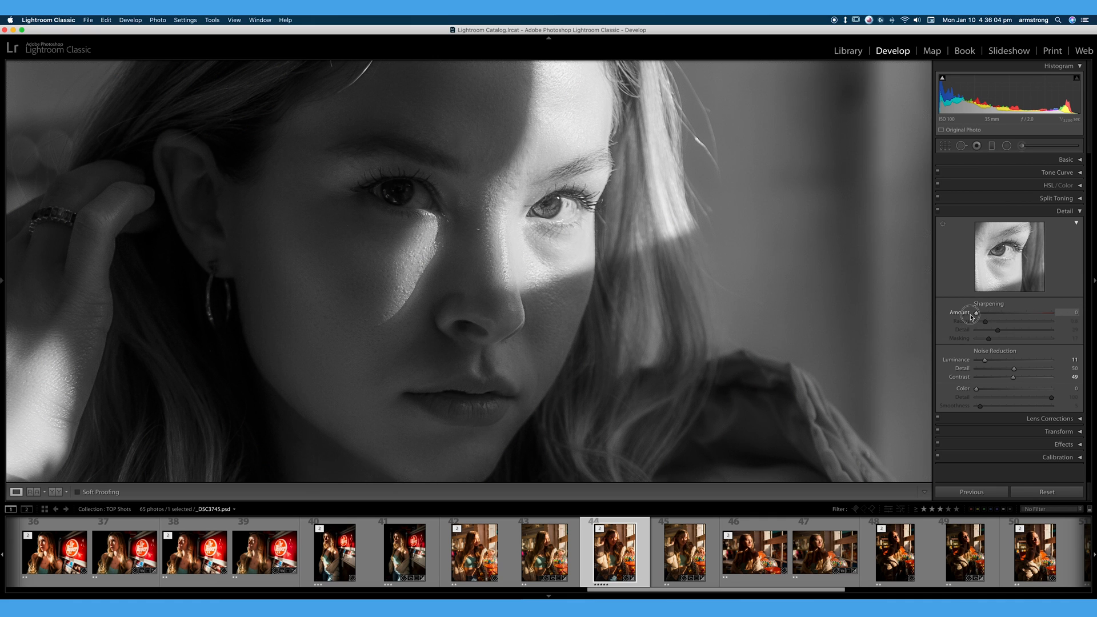
left_click_drag(975, 312, 990, 312)
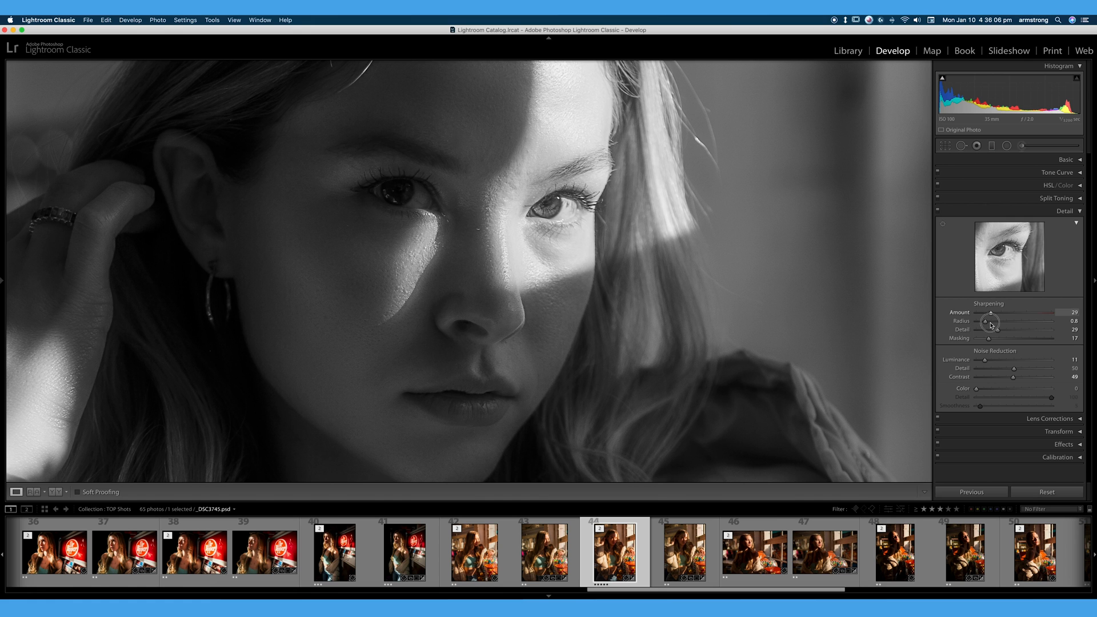
left_click_drag(991, 313, 968, 313)
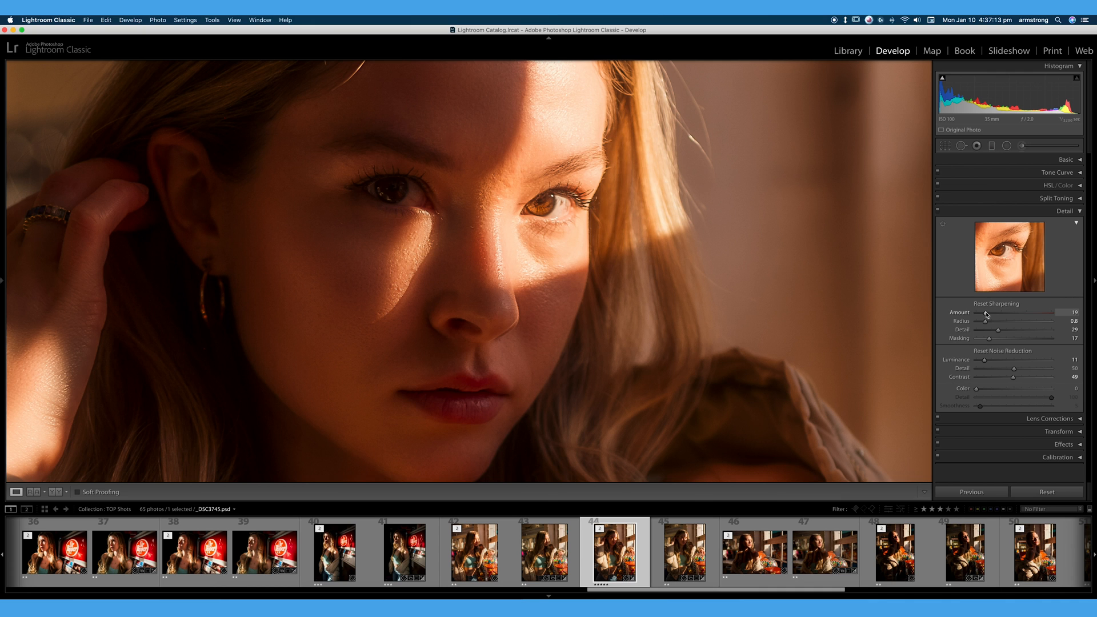
left_click_drag(984, 313, 1037, 313)
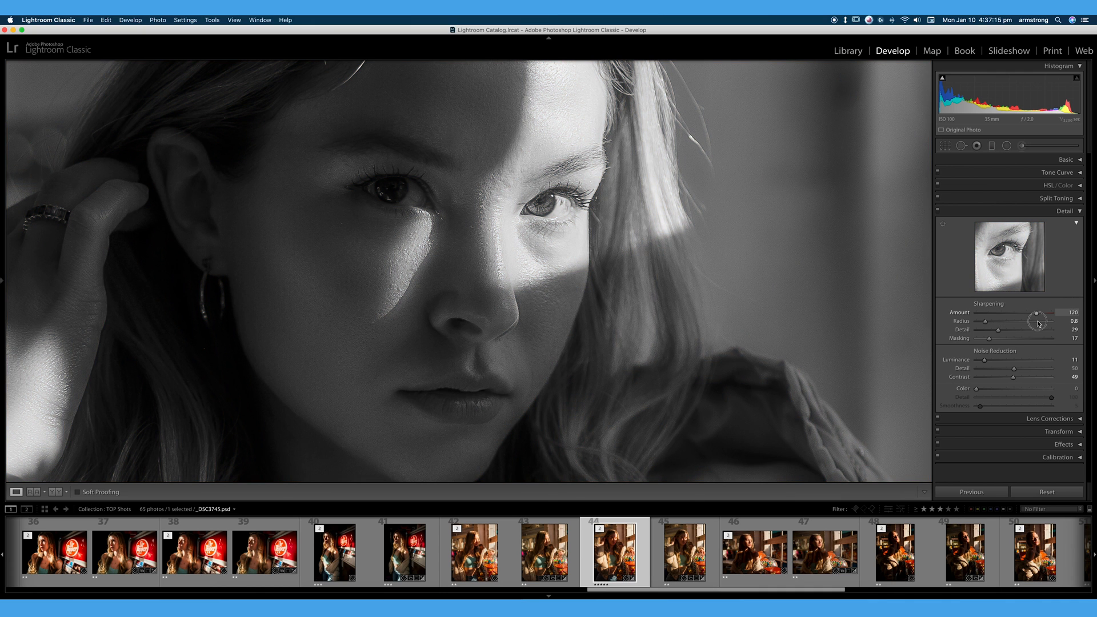
left_click_drag(1039, 312, 1062, 312)
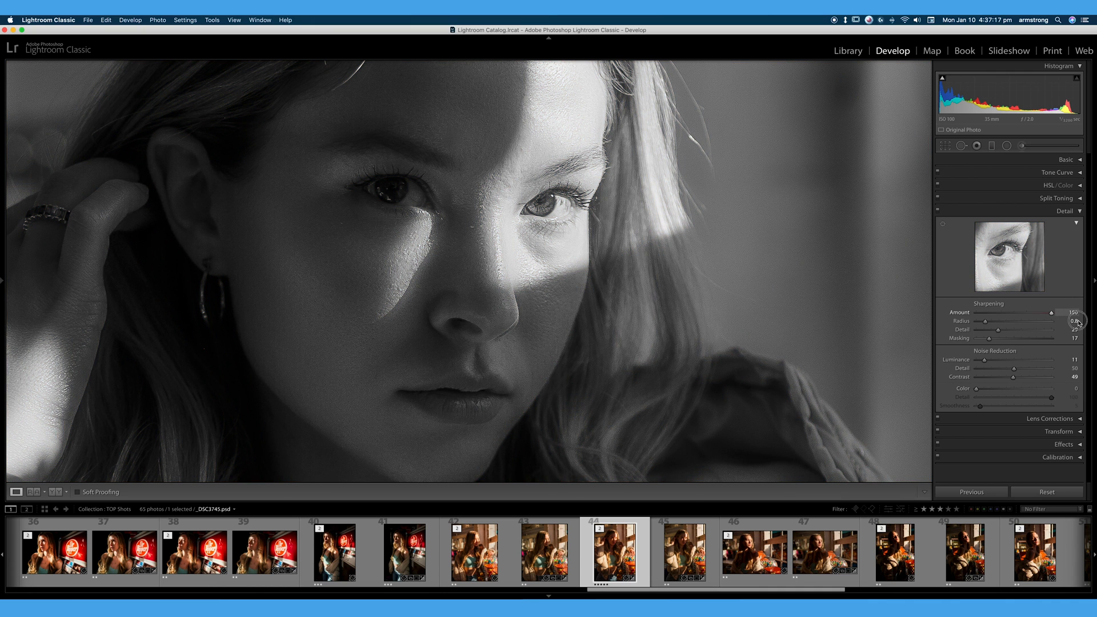
left_click_drag(1053, 312, 1025, 312)
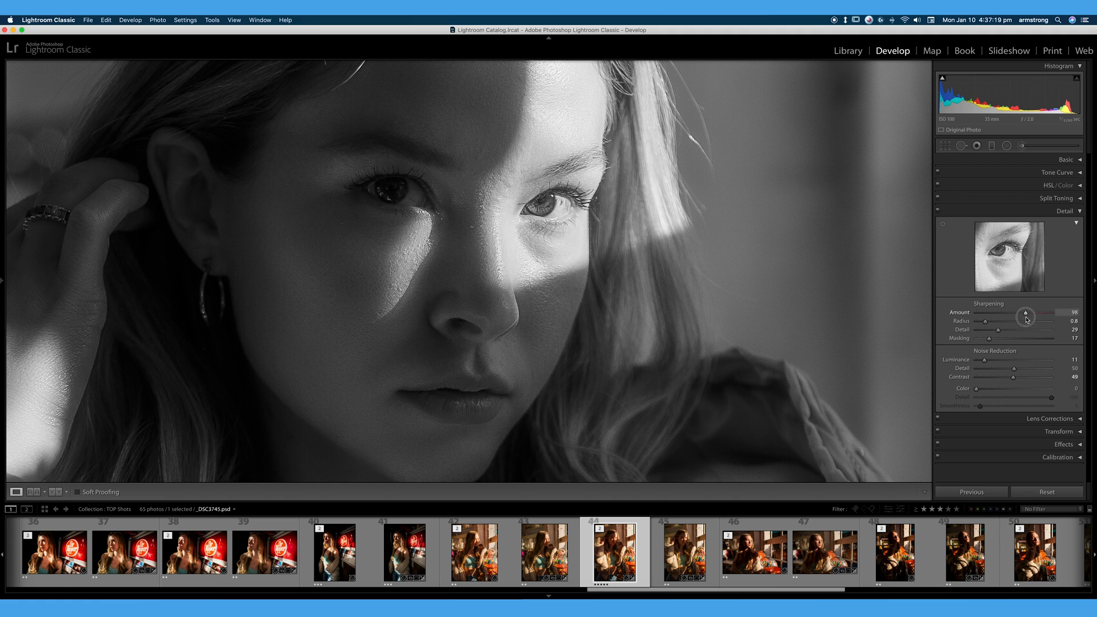
left_click_drag(1026, 313, 1052, 314)
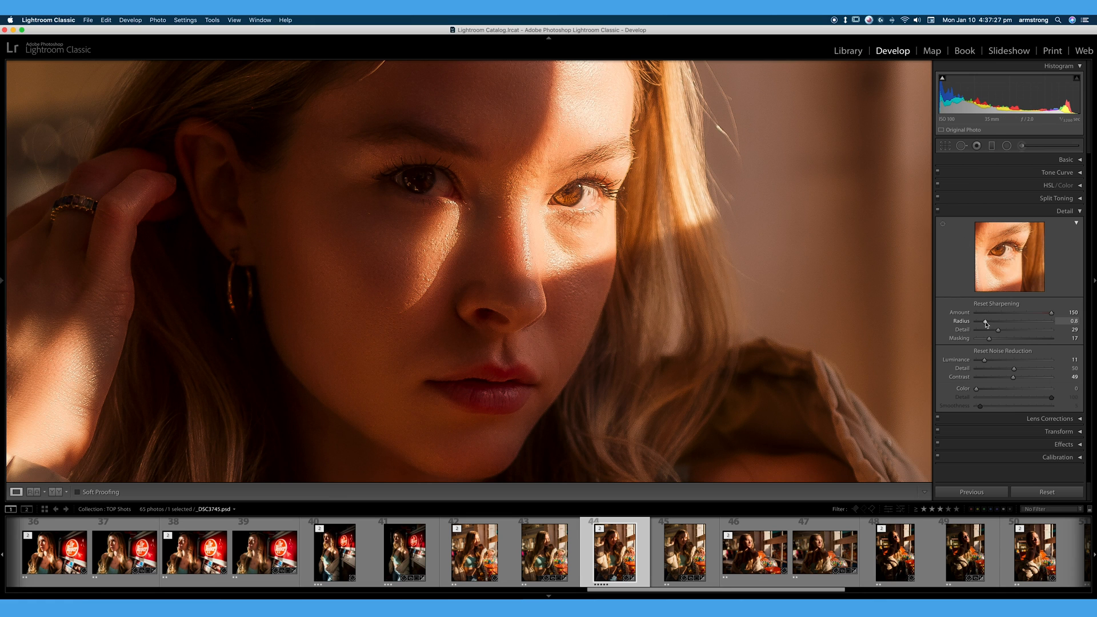
- Alt-preview sharpening Radius values from medium down to the smallest setting
left_click_drag(990, 321, 1028, 321)
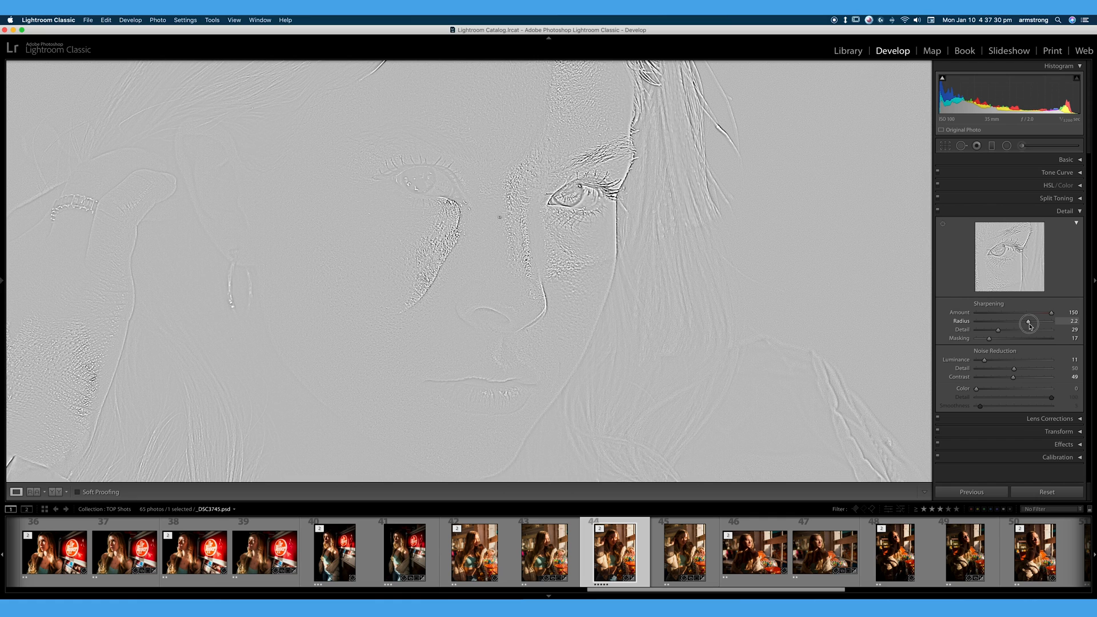
left_click_drag(1029, 324, 1019, 325)
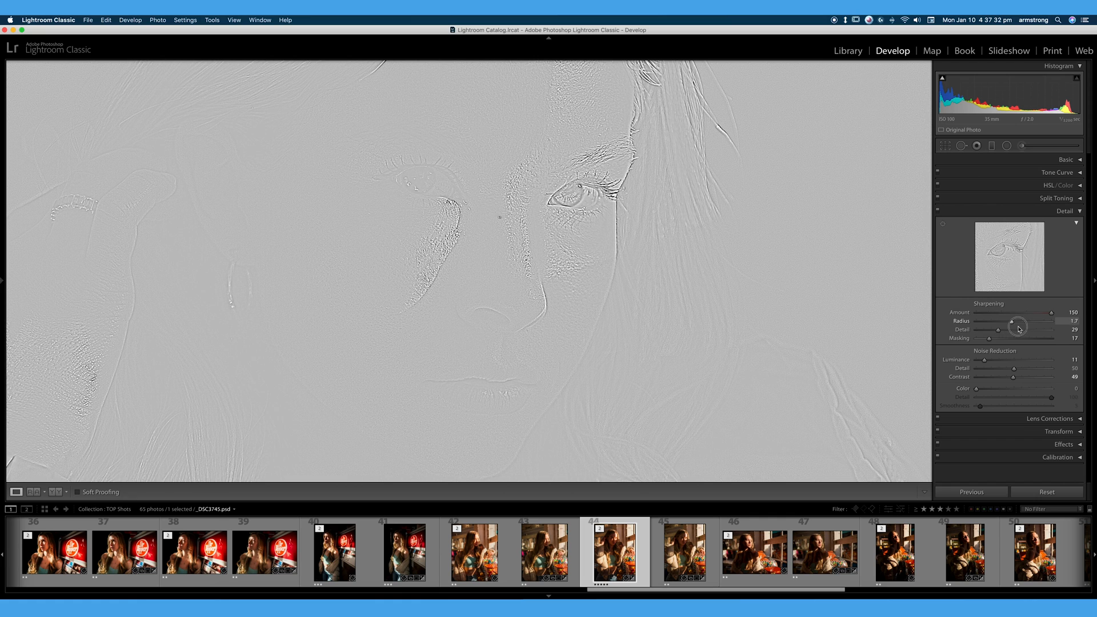
left_click_drag(1019, 325, 1037, 325)
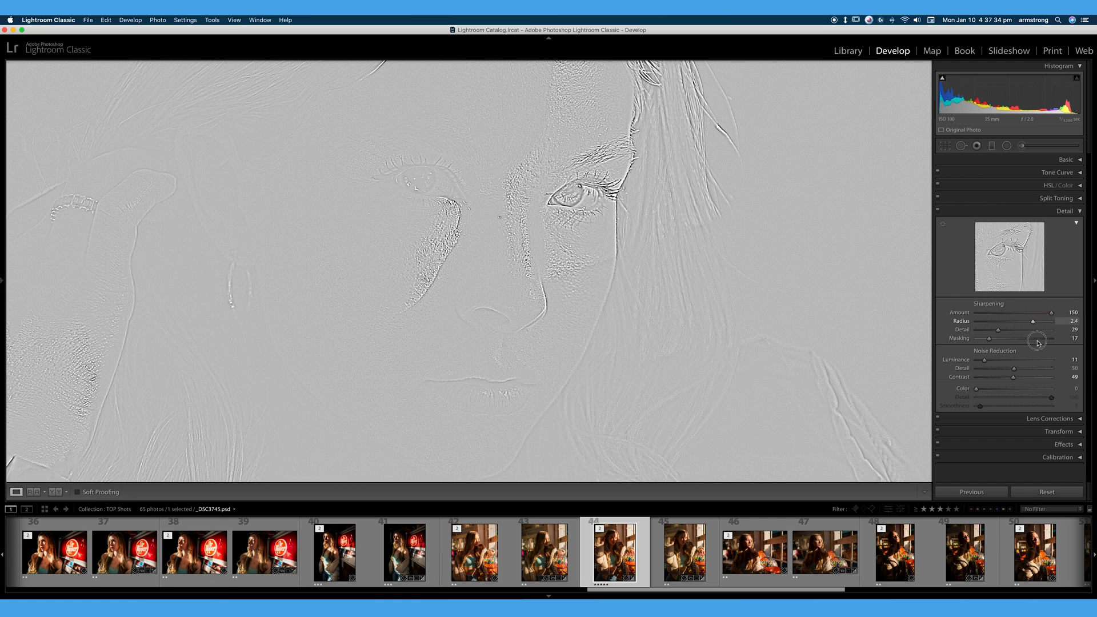
left_click_drag(1039, 321, 987, 321)
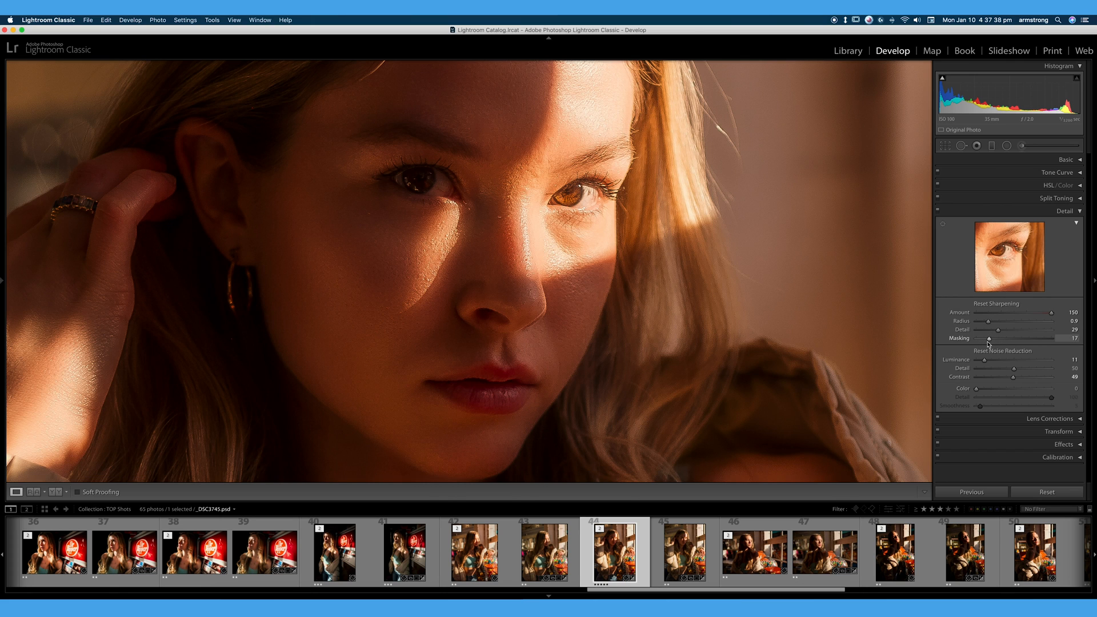
left_click_drag(987, 321, 1000, 321)
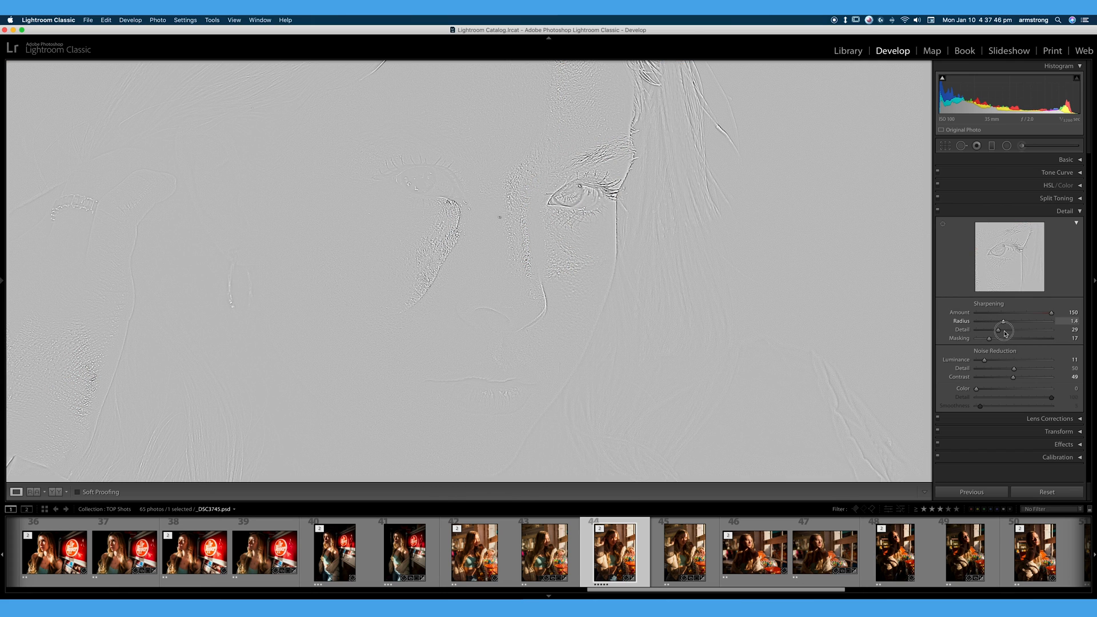
left_click_drag(1013, 321, 990, 320)
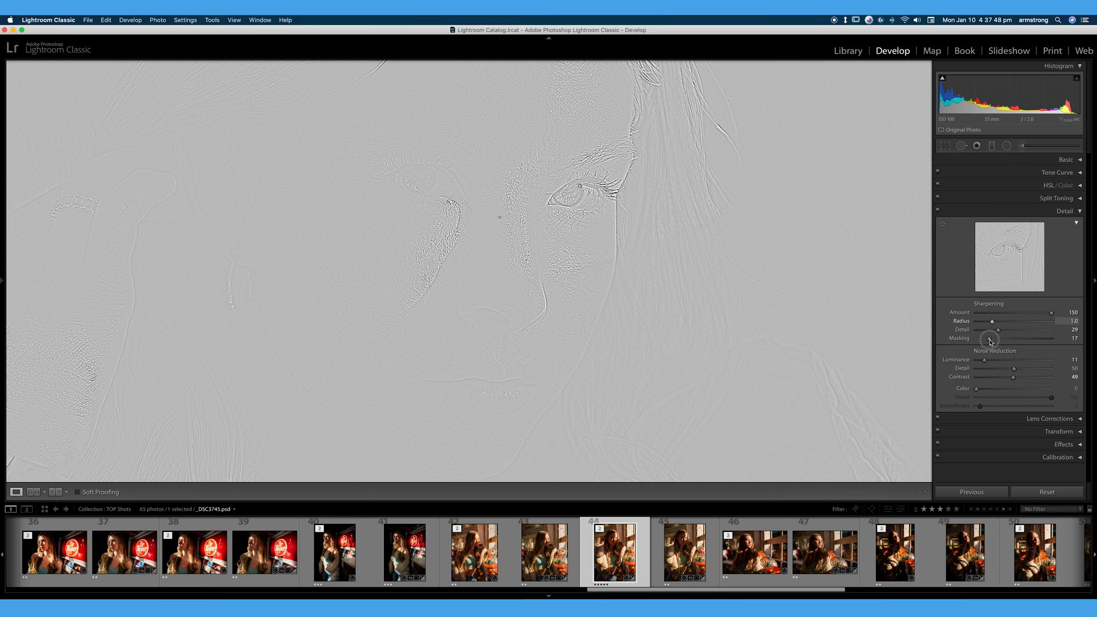
left_click_drag(991, 321, 1000, 321)
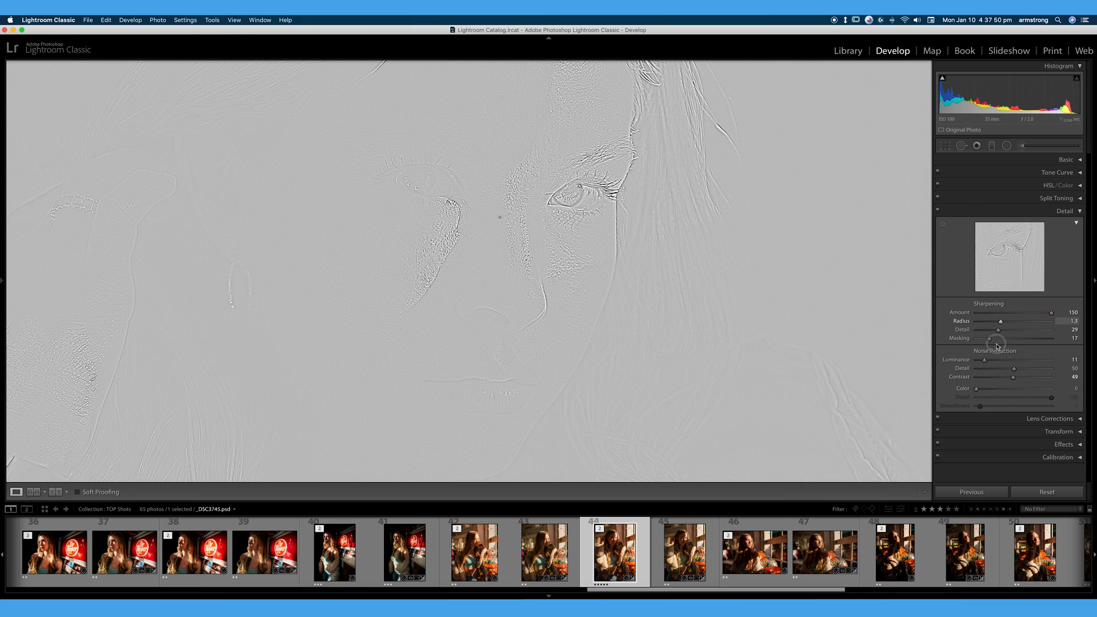
left_click_drag(999, 321, 979, 321)
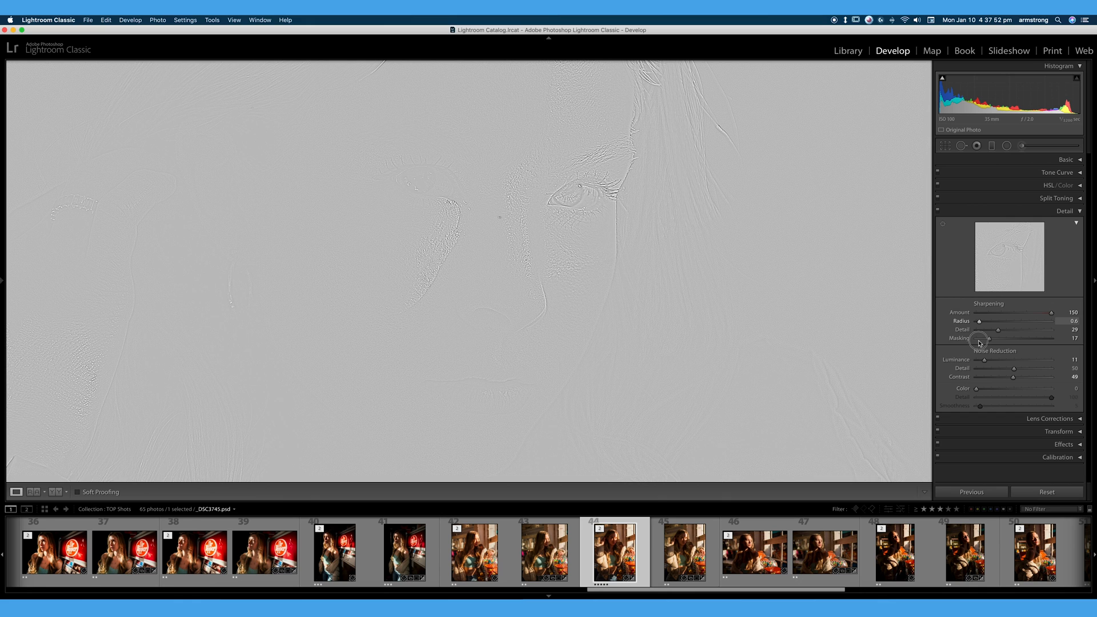
left_click_drag(979, 320, 975, 320)
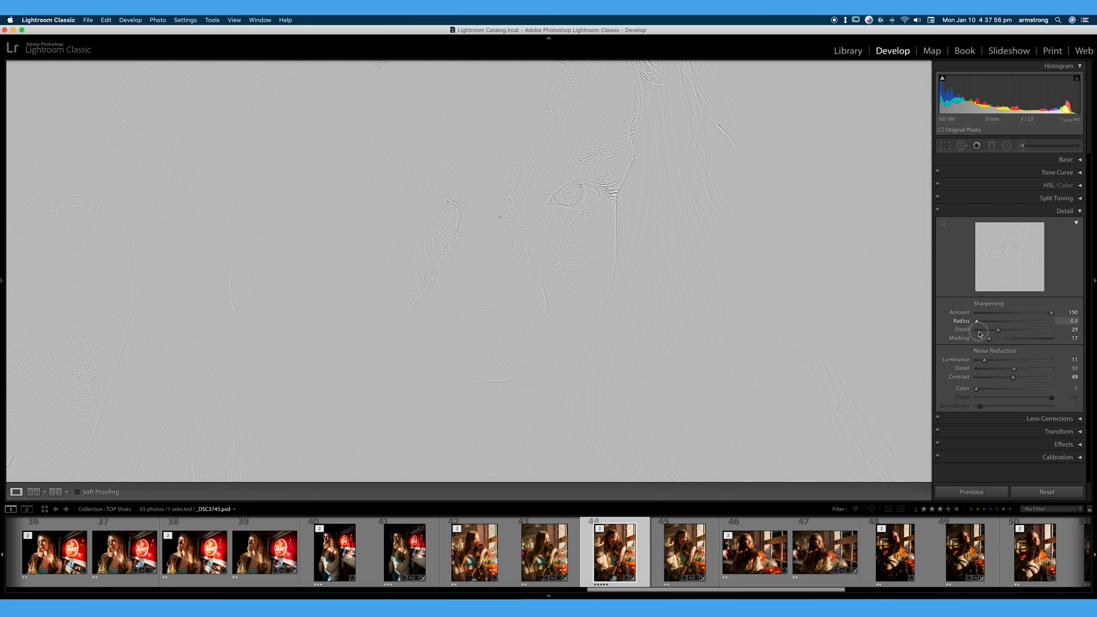
- Try wide radii of 3.0 and 2.0, then settle sharpening Radius at 1.0
left_click_drag(973, 321, 1041, 321)
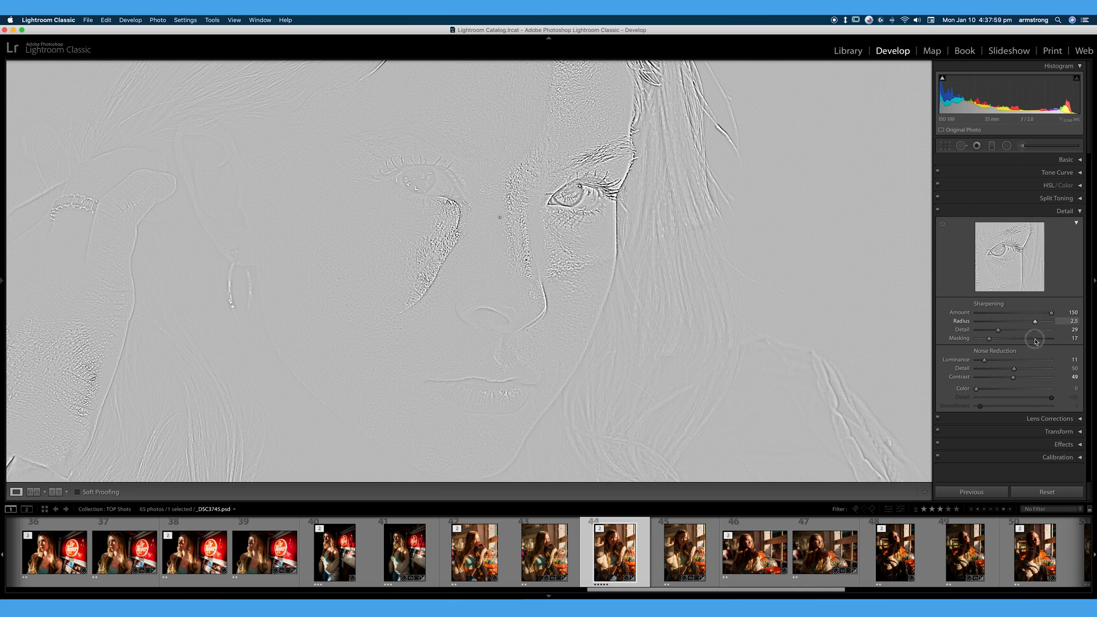
left_click_drag(1032, 320, 1060, 320)
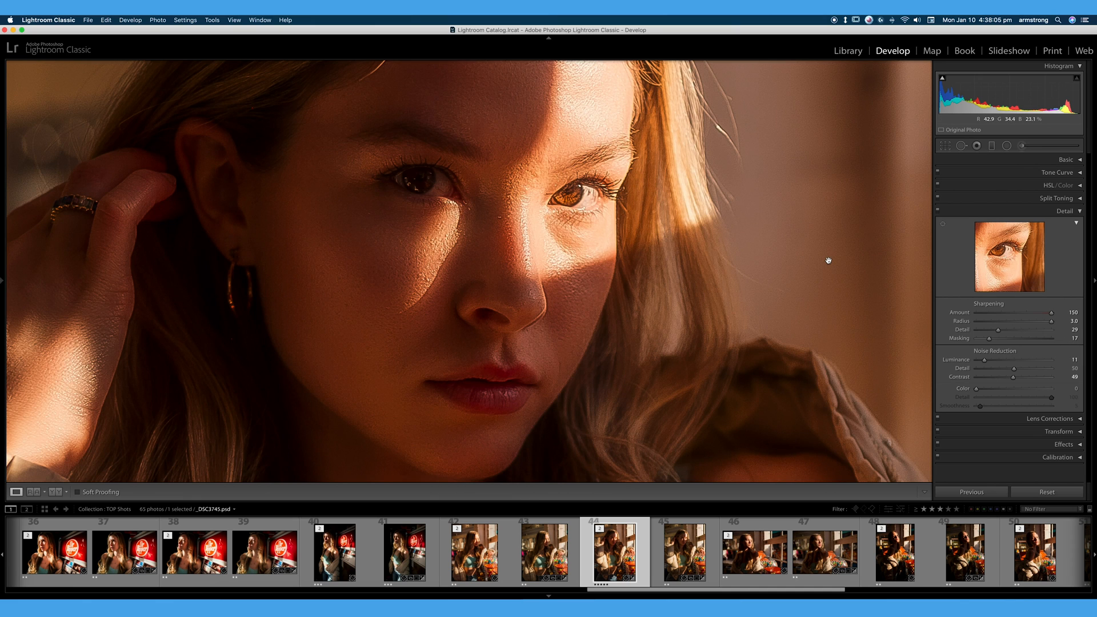
mouse_move(1041, 321)
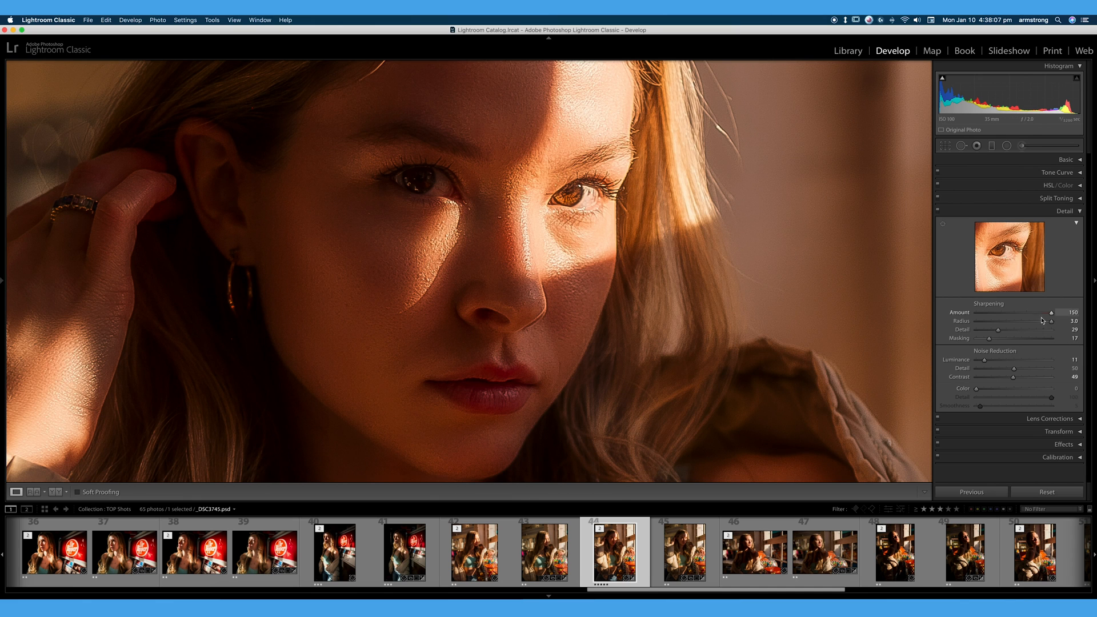
left_click_drag(1049, 321, 1029, 323)
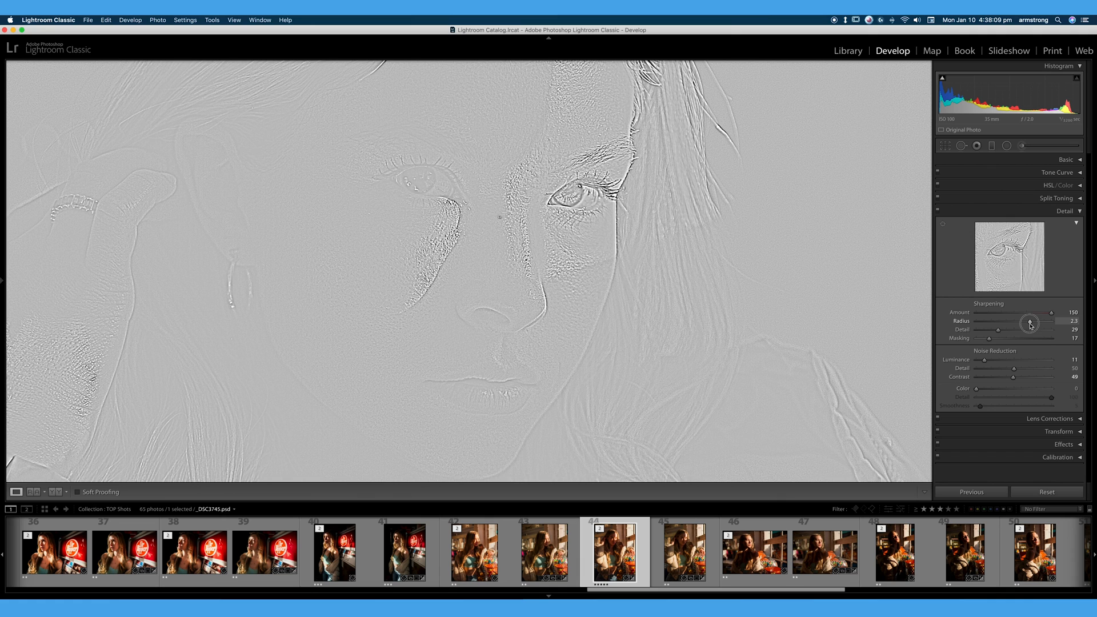
left_click_drag(1028, 325, 989, 324)
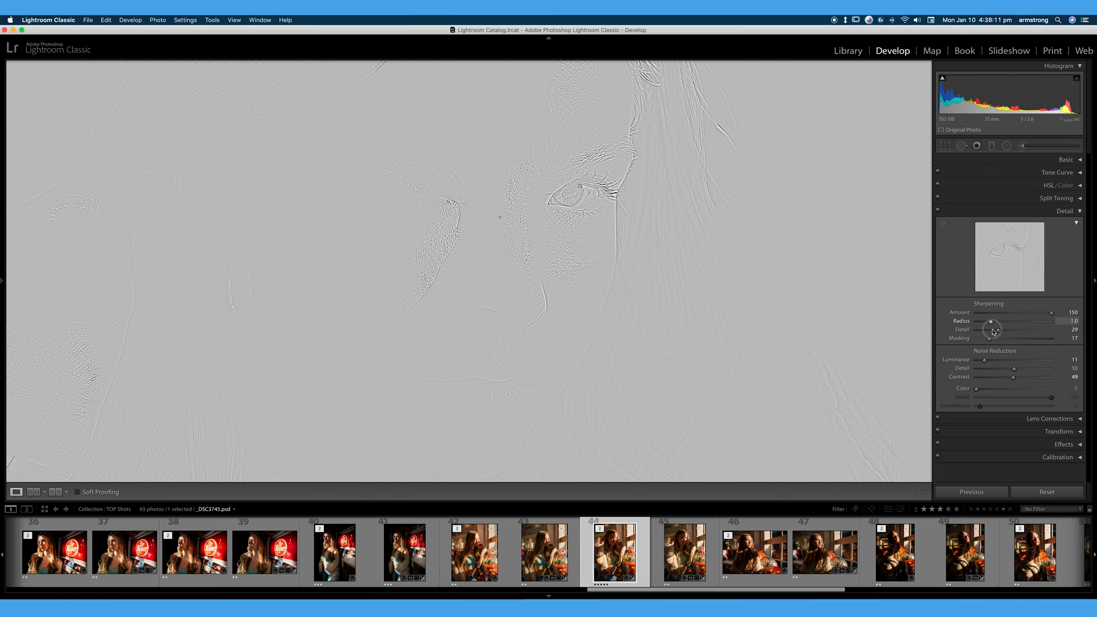
left_click(990, 329)
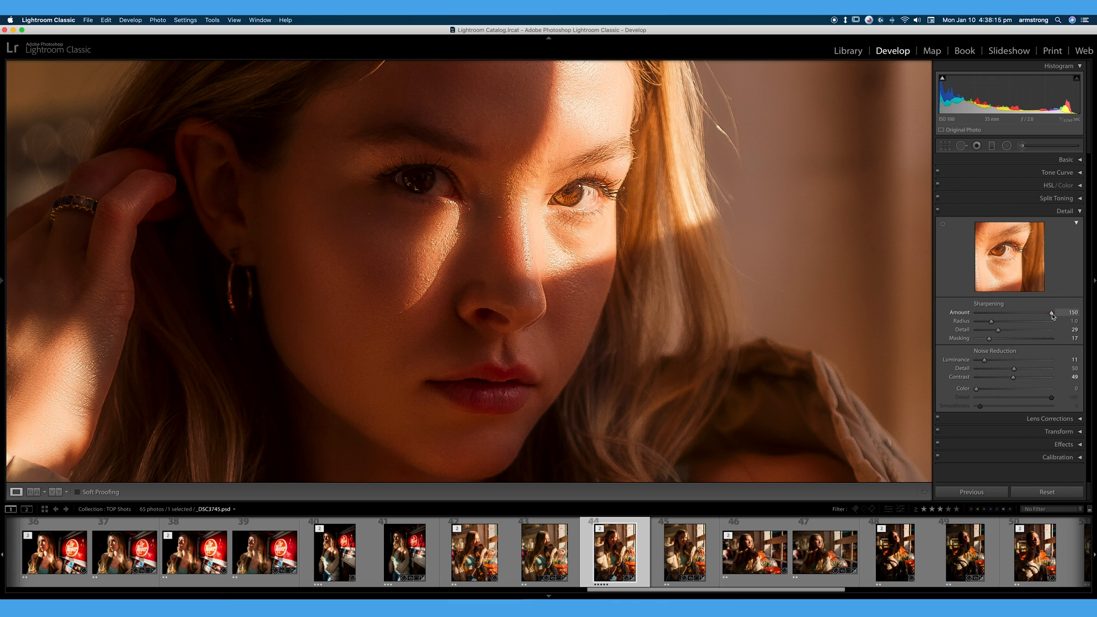
- Lower sharpening Amount to 89 and re-test Radius, keeping it around 1.0
left_click_drag(1051, 312, 1018, 313)
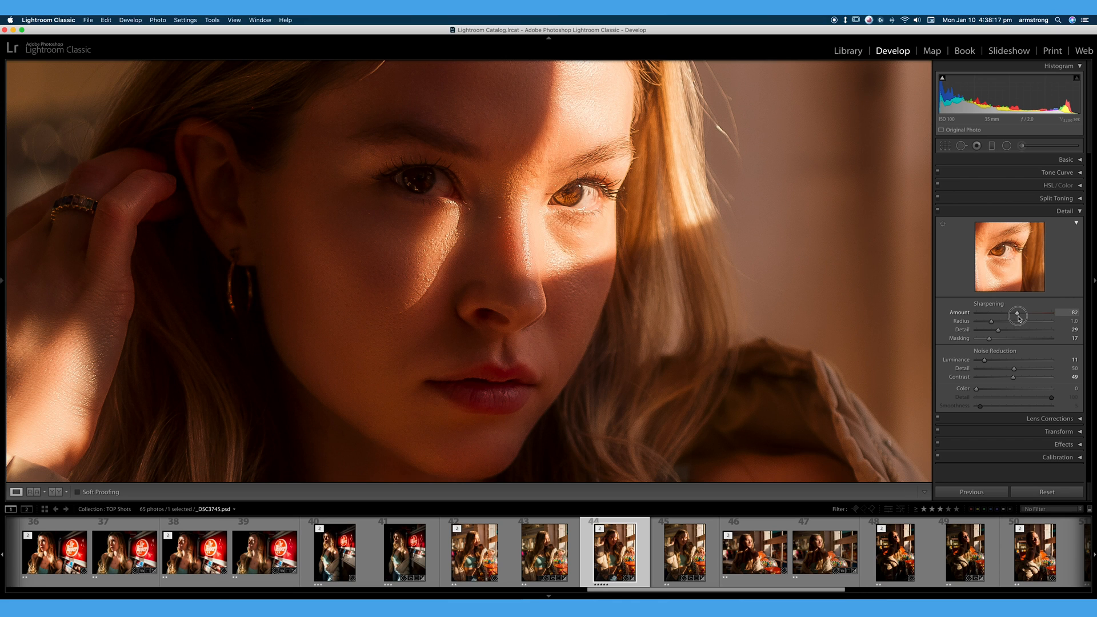
left_click_drag(1015, 314, 1021, 314)
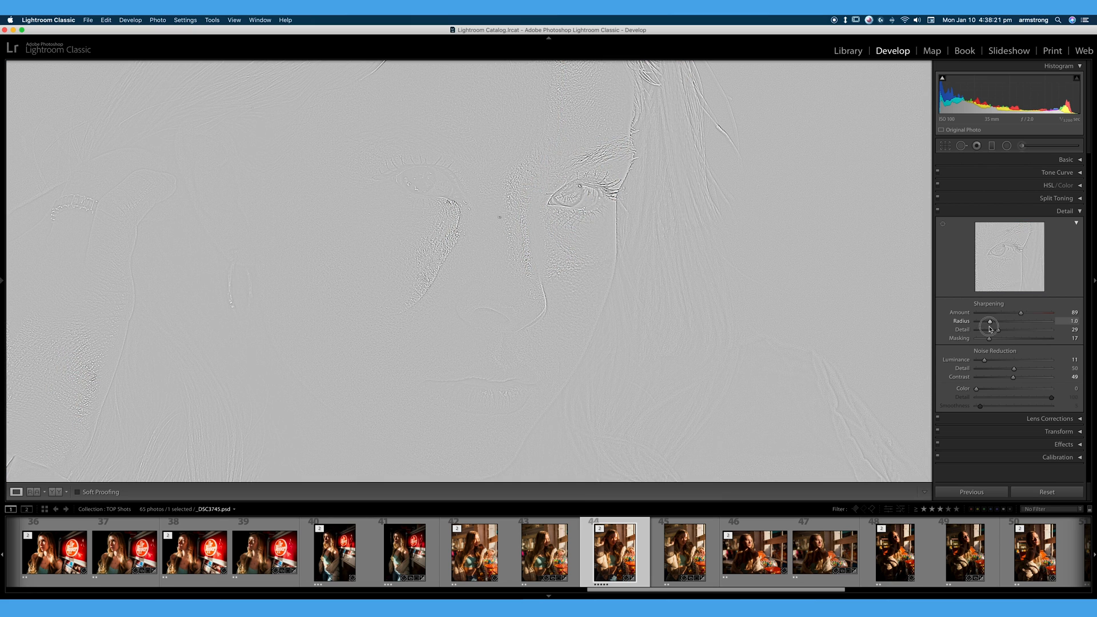
left_click_drag(989, 321, 1032, 321)
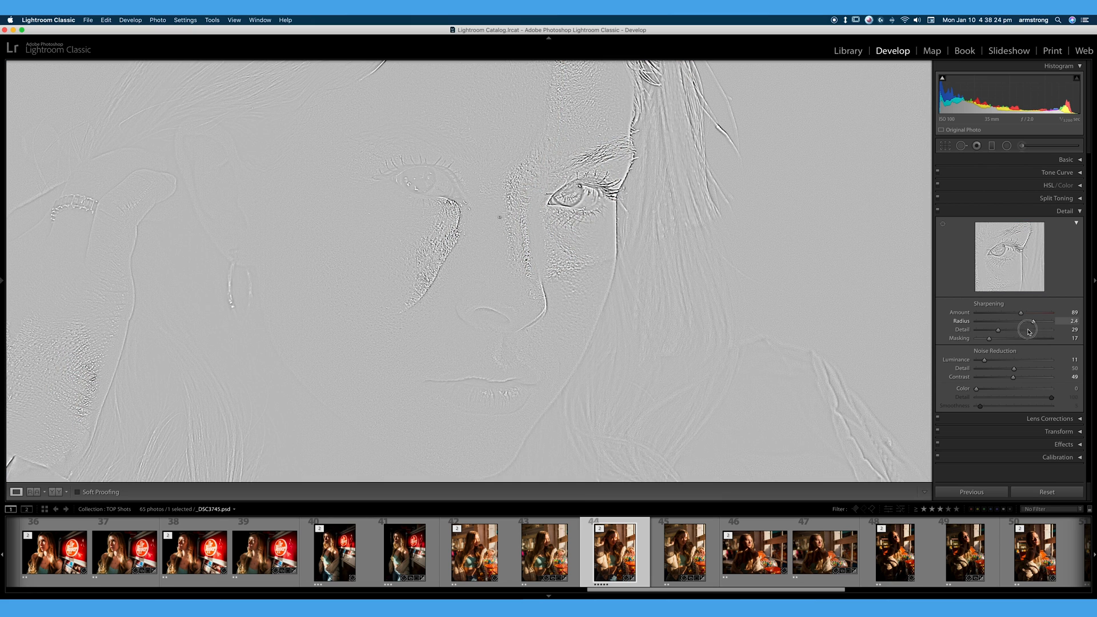
left_click_drag(1033, 321, 994, 320)
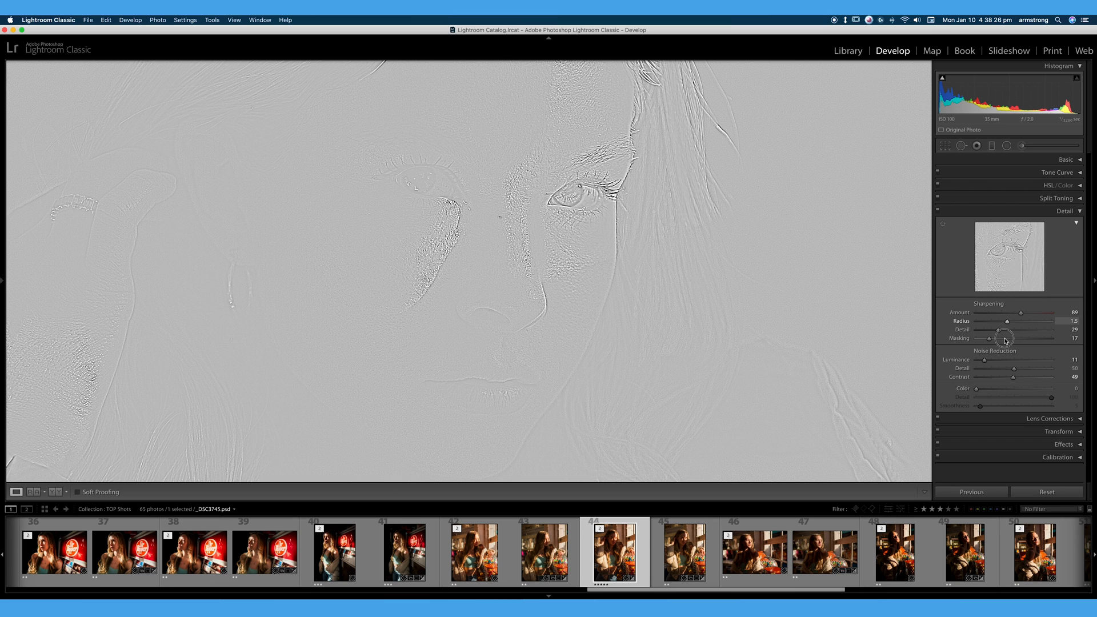
left_click_drag(1006, 321, 991, 321)
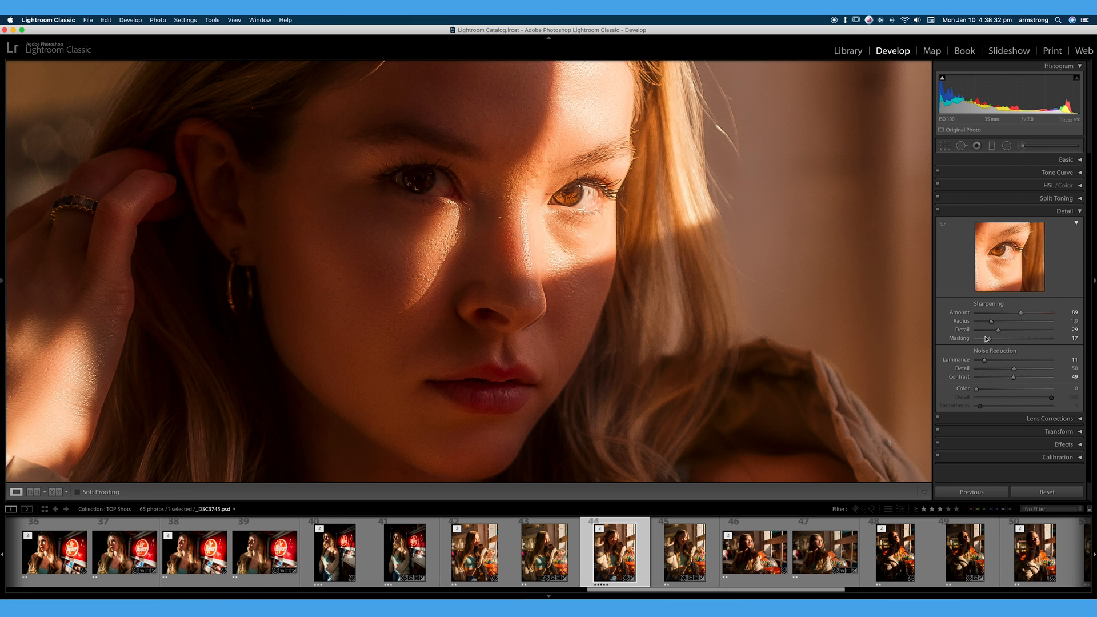
left_click_drag(991, 321, 981, 321)
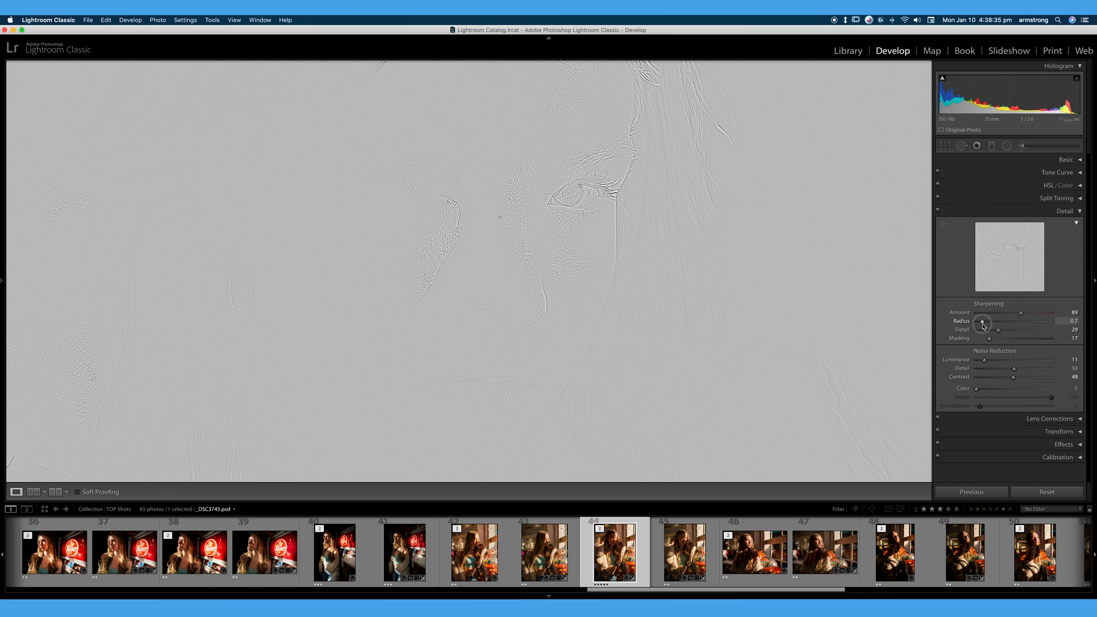
left_click_drag(981, 323, 993, 322)
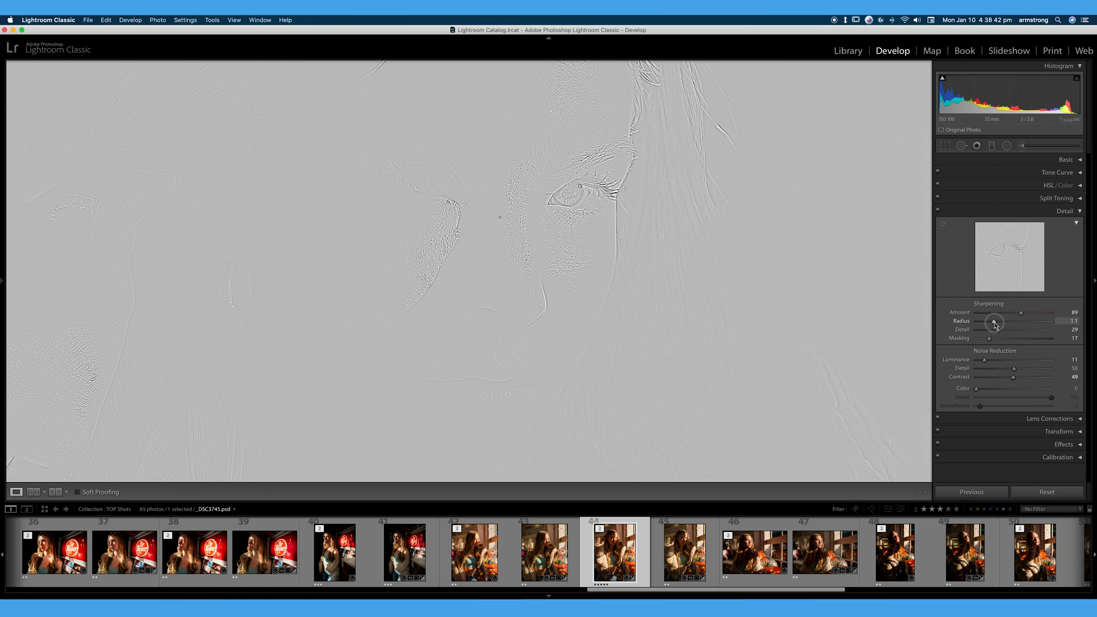
left_click_drag(997, 321, 991, 321)
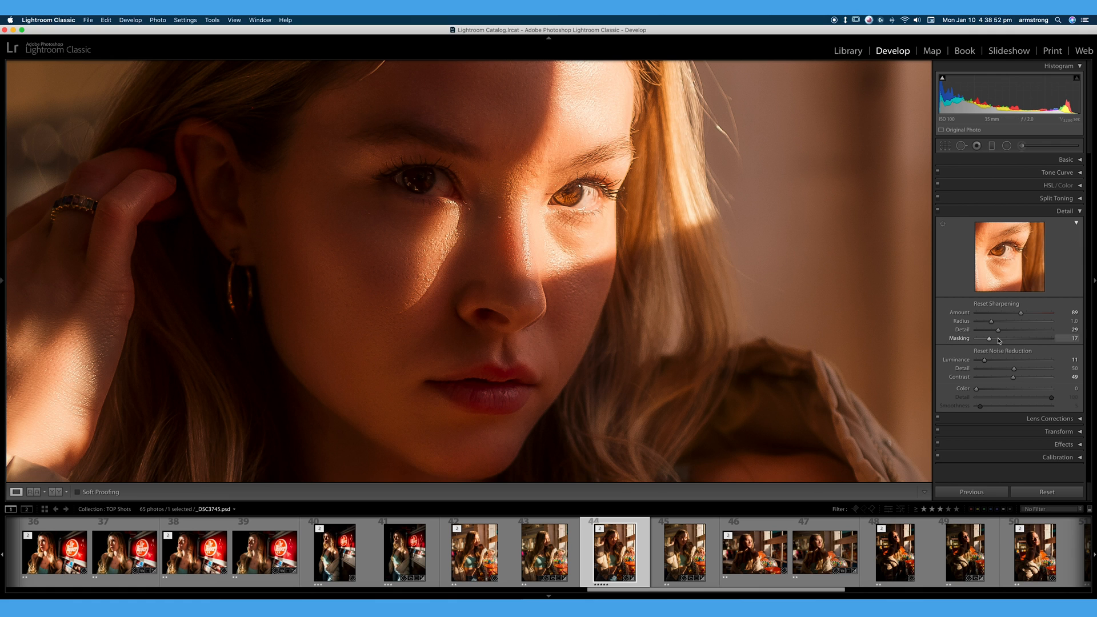
- Test sharpening Detail from 0 to 100, then set it to 48
left_click_drag(997, 330, 1004, 330)
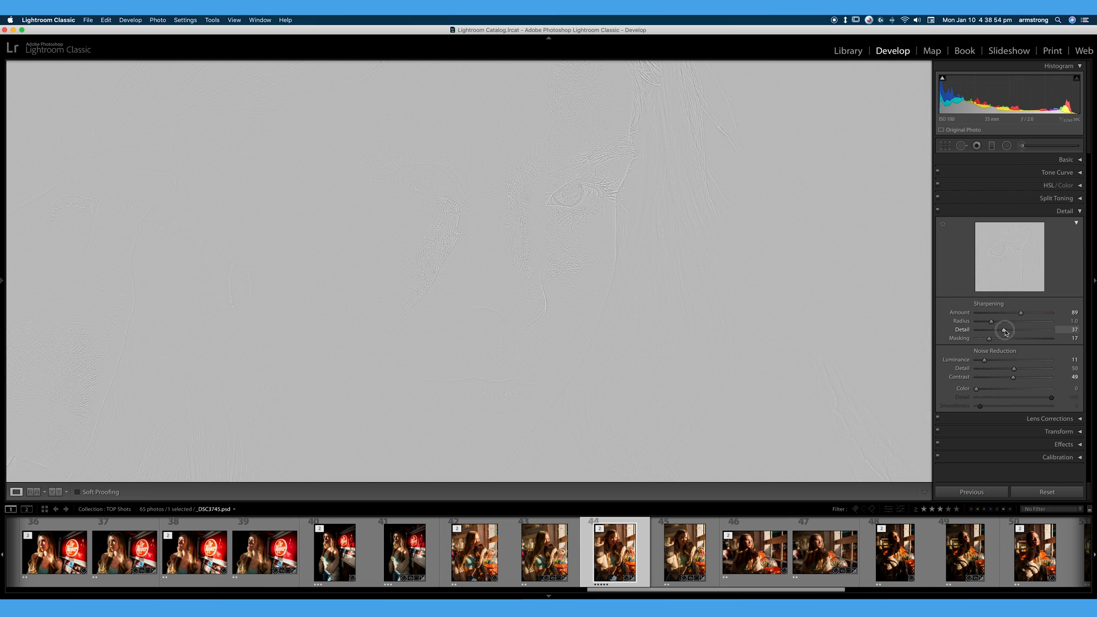
left_click_drag(1003, 330, 1053, 329)
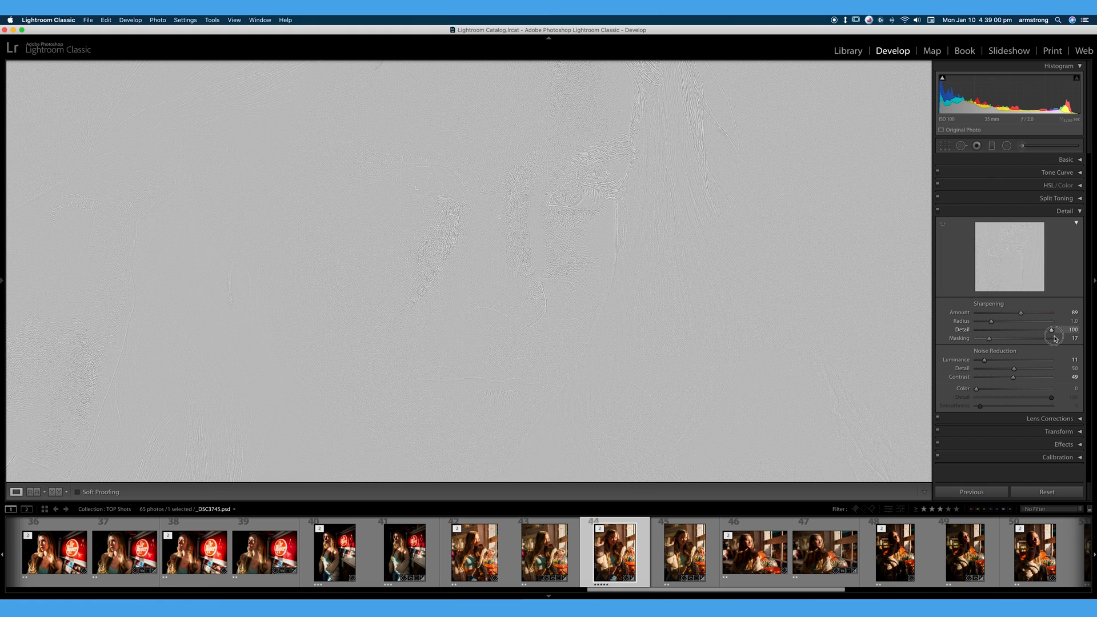
left_click_drag(1061, 330, 991, 330)
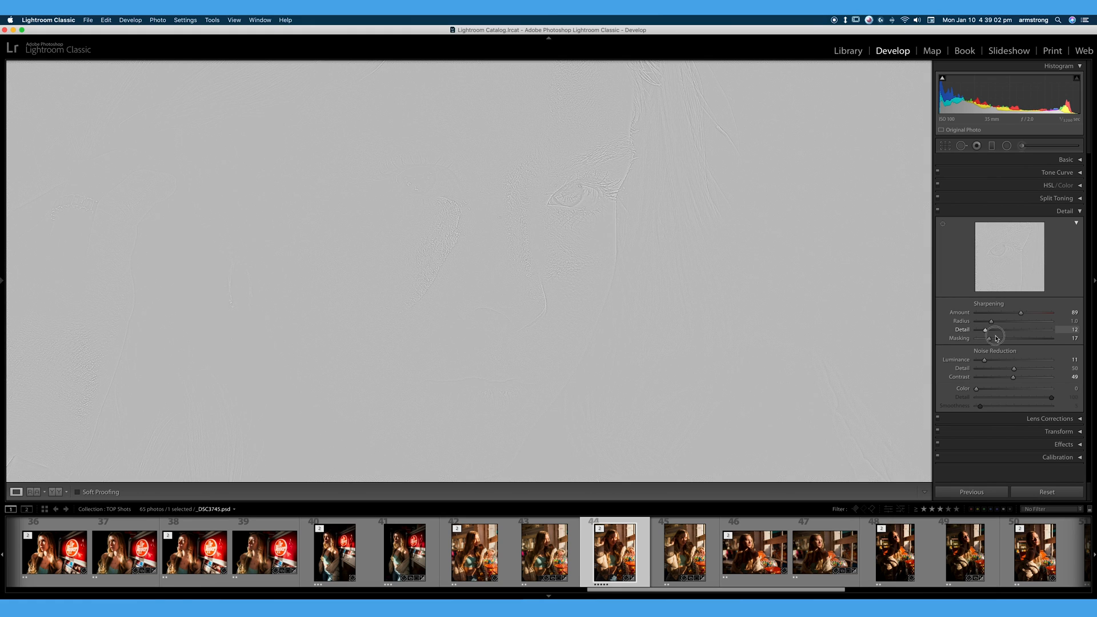
left_click_drag(986, 330, 975, 329)
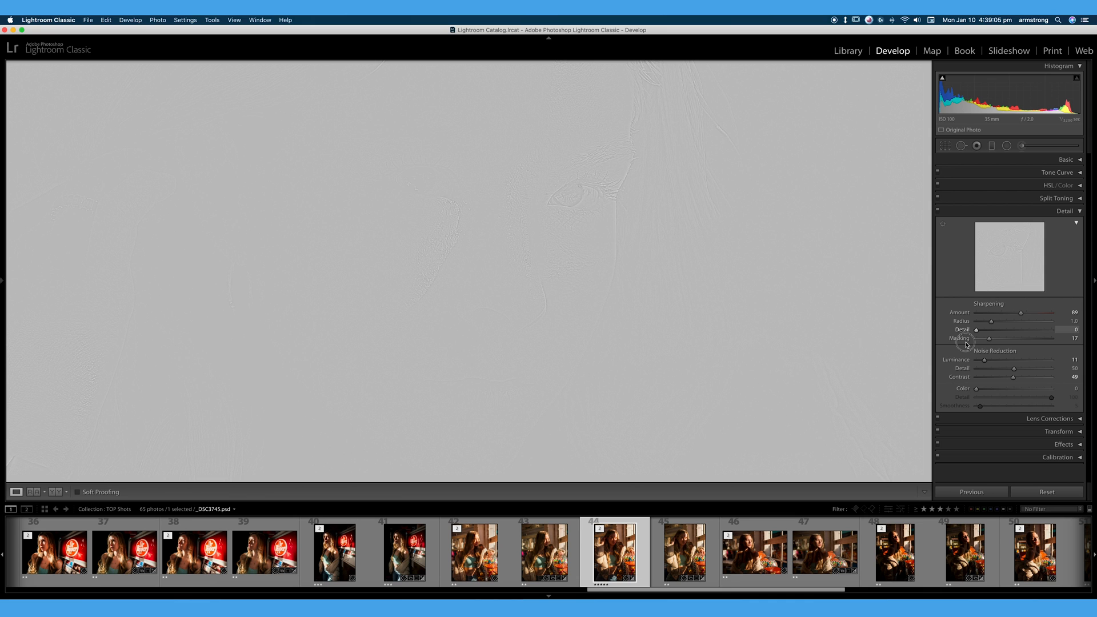
left_click_drag(975, 329, 1001, 329)
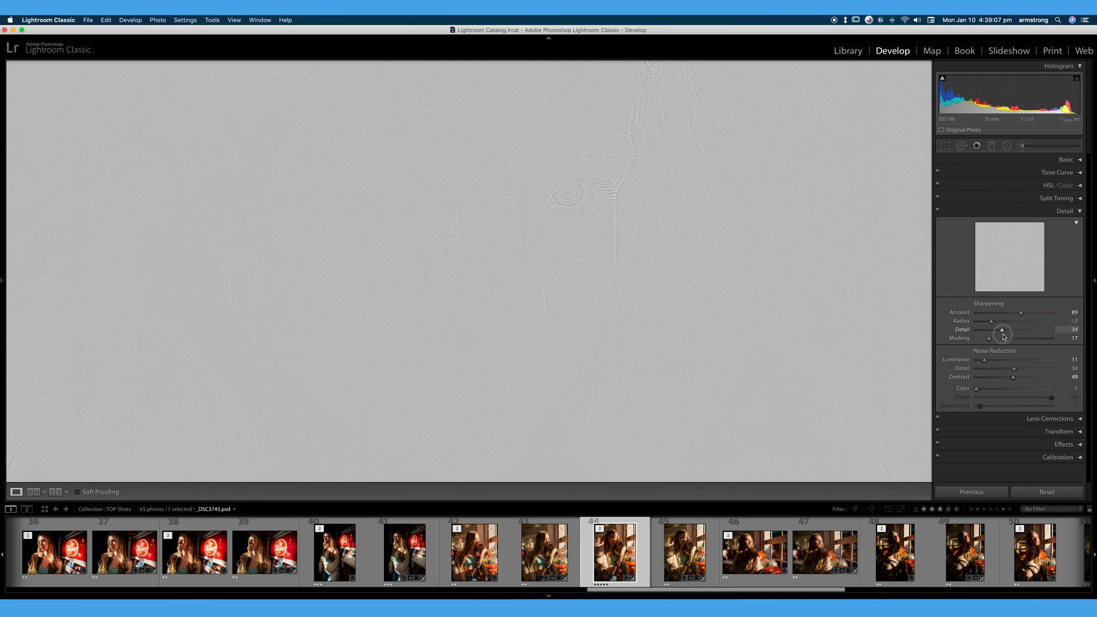
left_click_drag(1000, 334, 1010, 333)
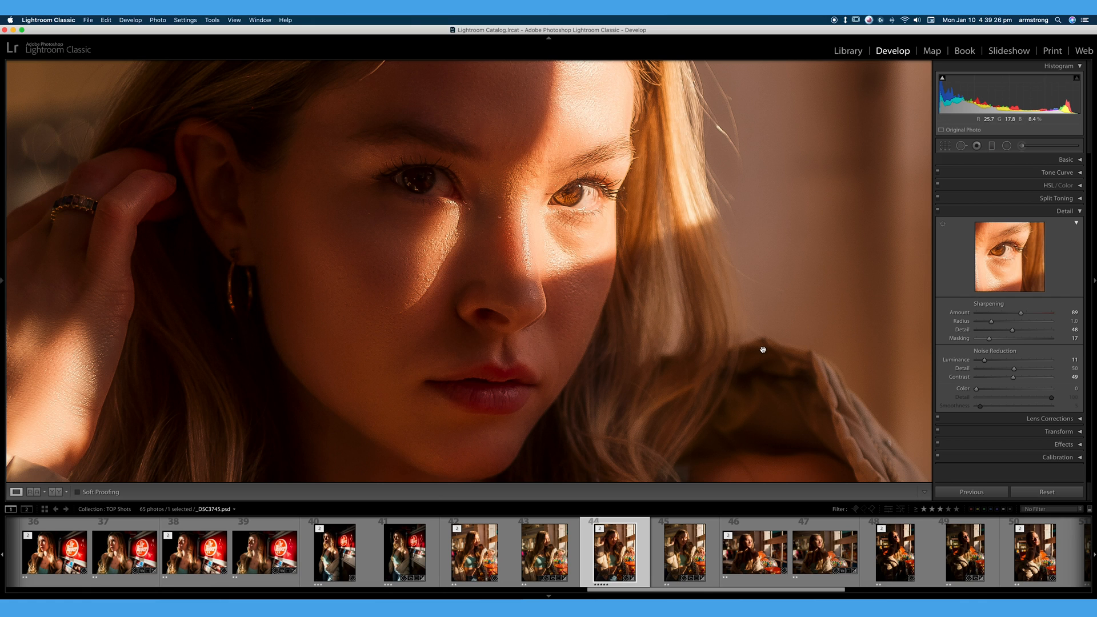
mouse_move(712, 356)
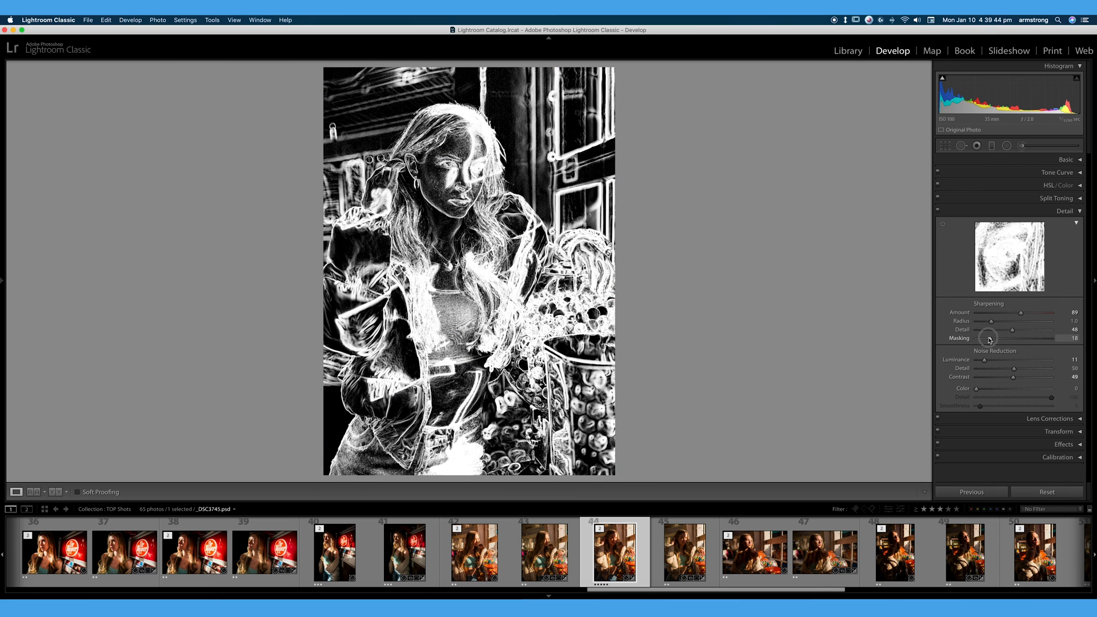
- Preview the edge mask at masking values from 91 down to 0, landing at 19
left_click_drag(988, 338, 1040, 338)
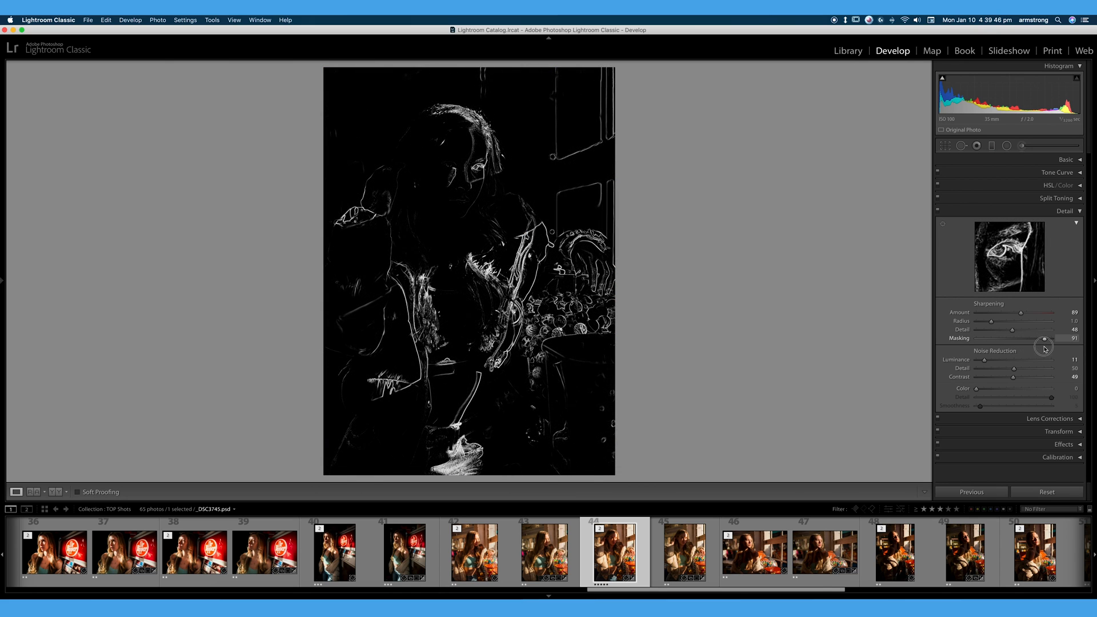
left_click_drag(1063, 339, 1027, 338)
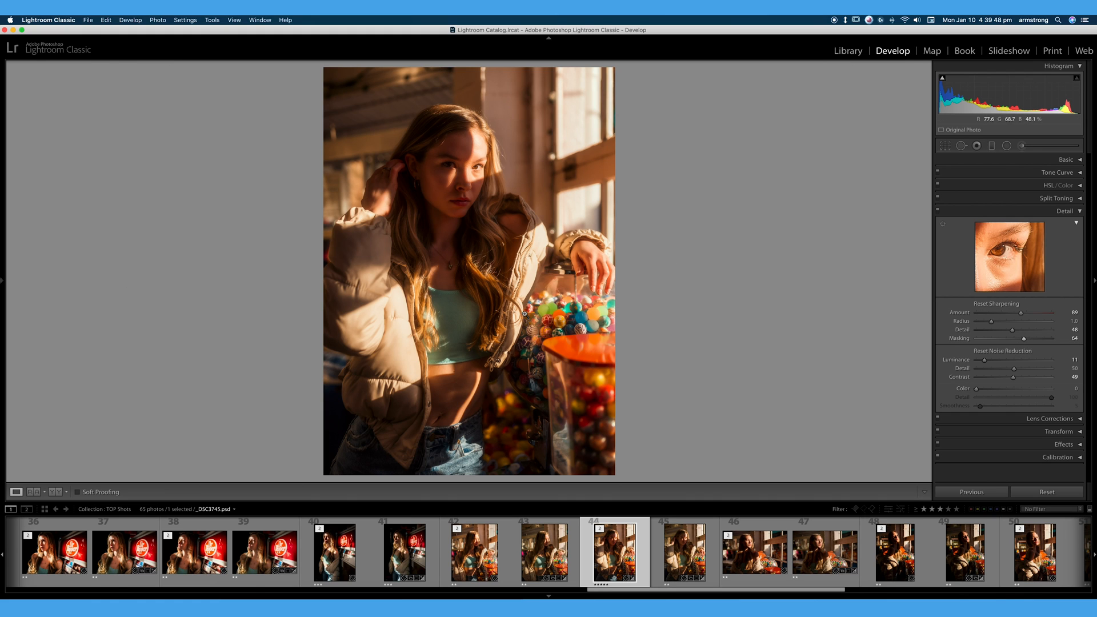
left_click_drag(1032, 338, 1024, 337)
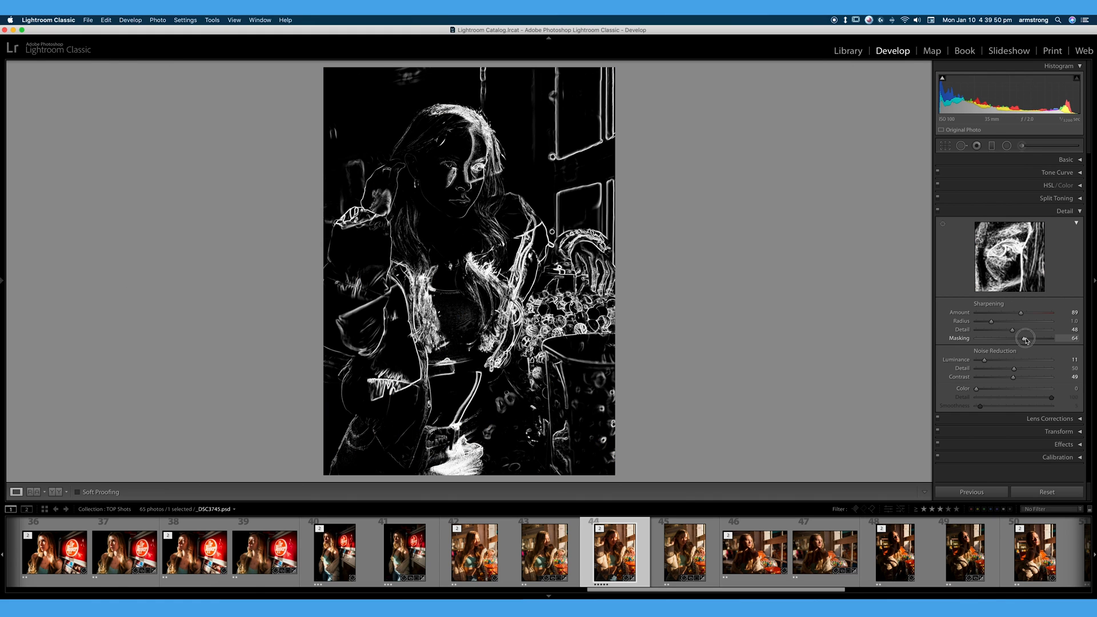
left_click_drag(1024, 337, 1009, 338)
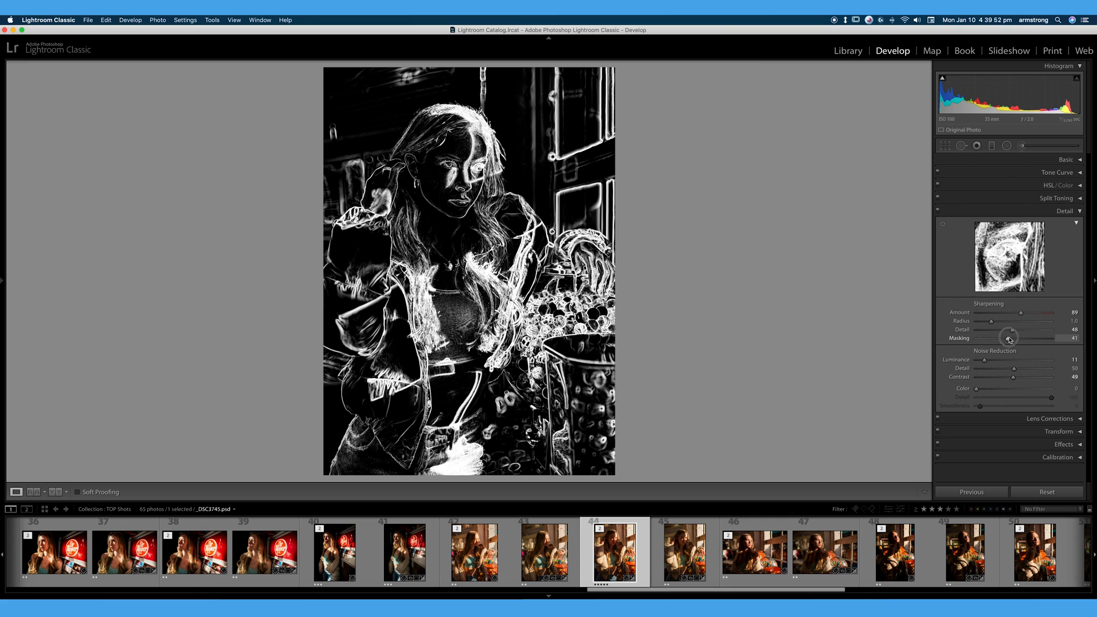
left_click_drag(1039, 338, 974, 337)
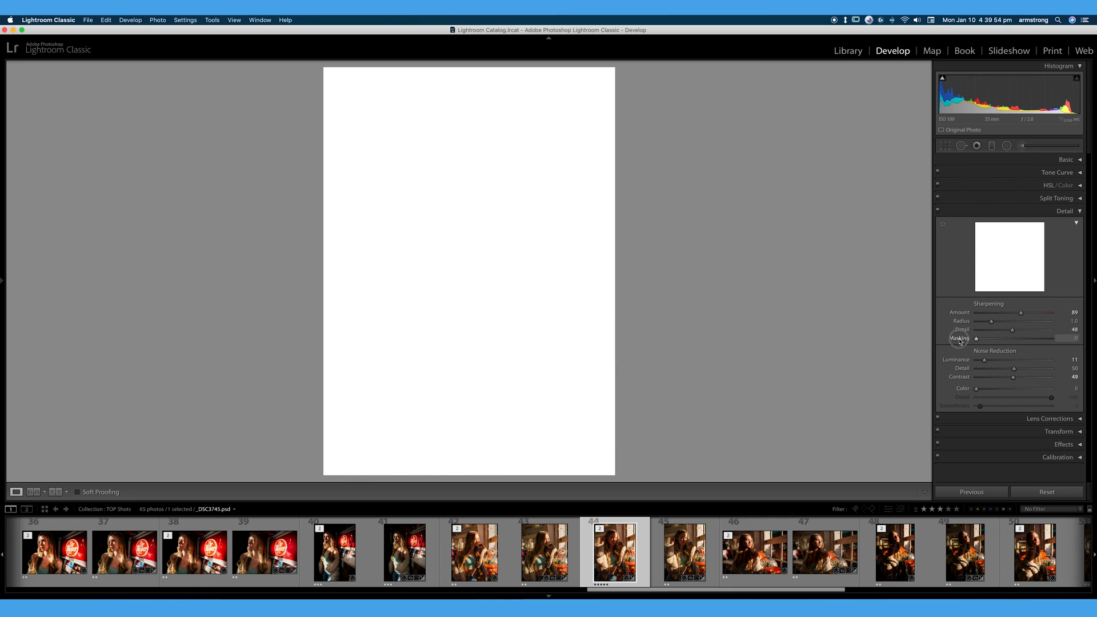
left_click_drag(969, 338, 979, 337)
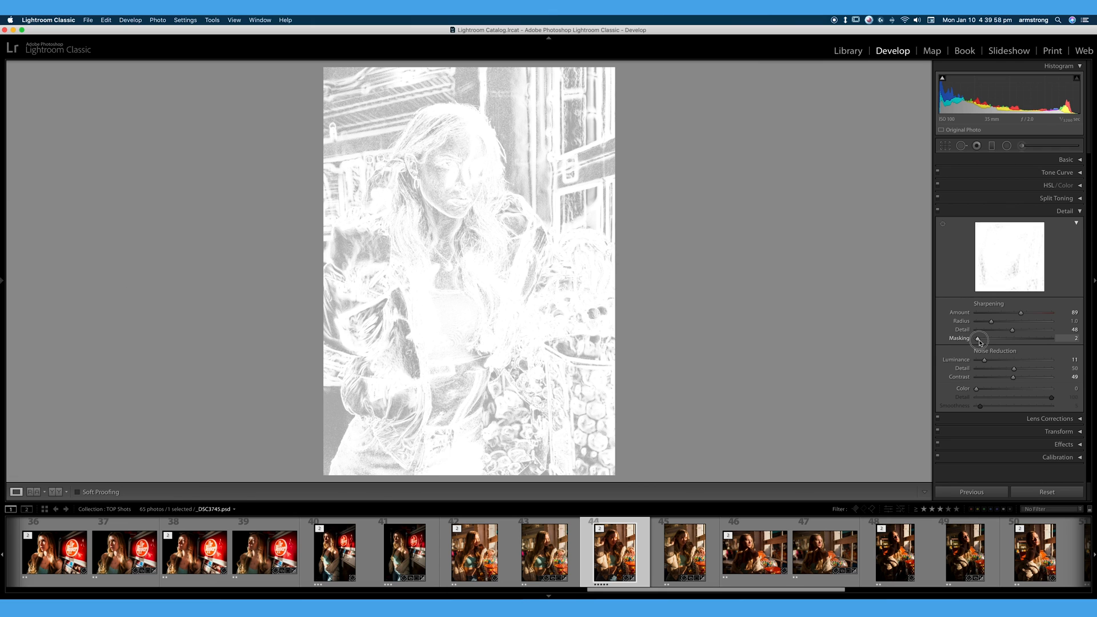
left_click_drag(978, 340, 981, 340)
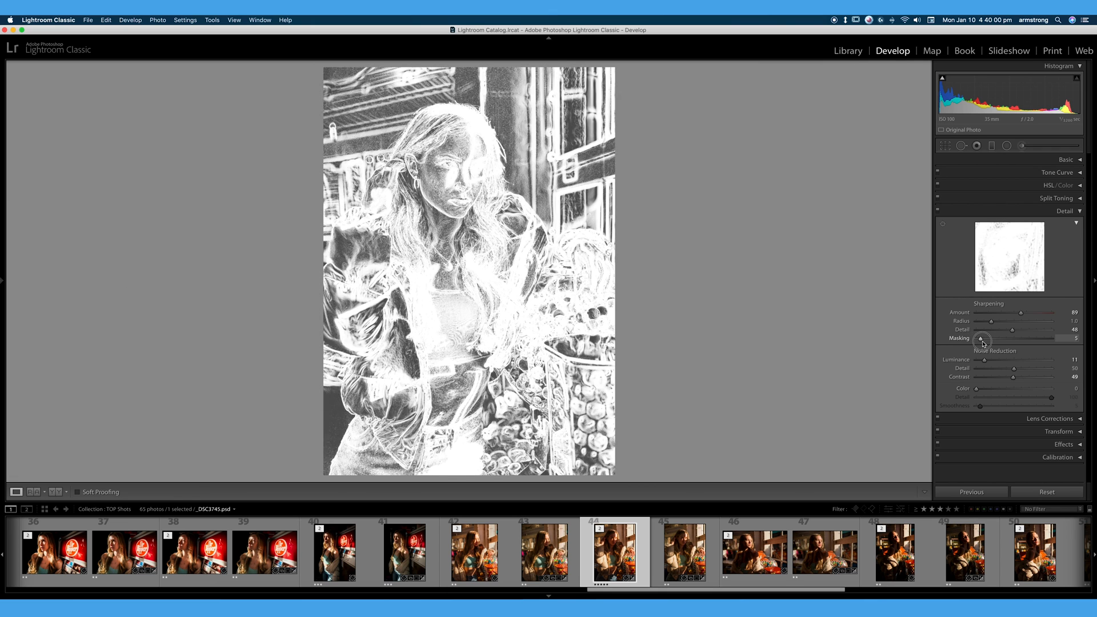
left_click_drag(981, 341, 998, 340)
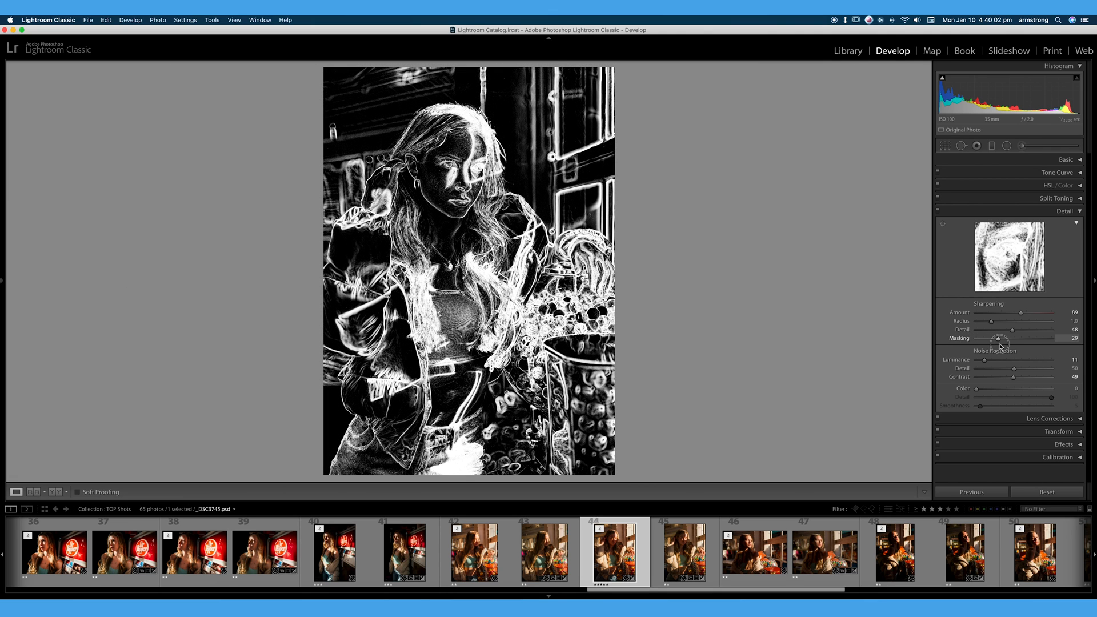
left_click_drag(1000, 338, 1029, 339)
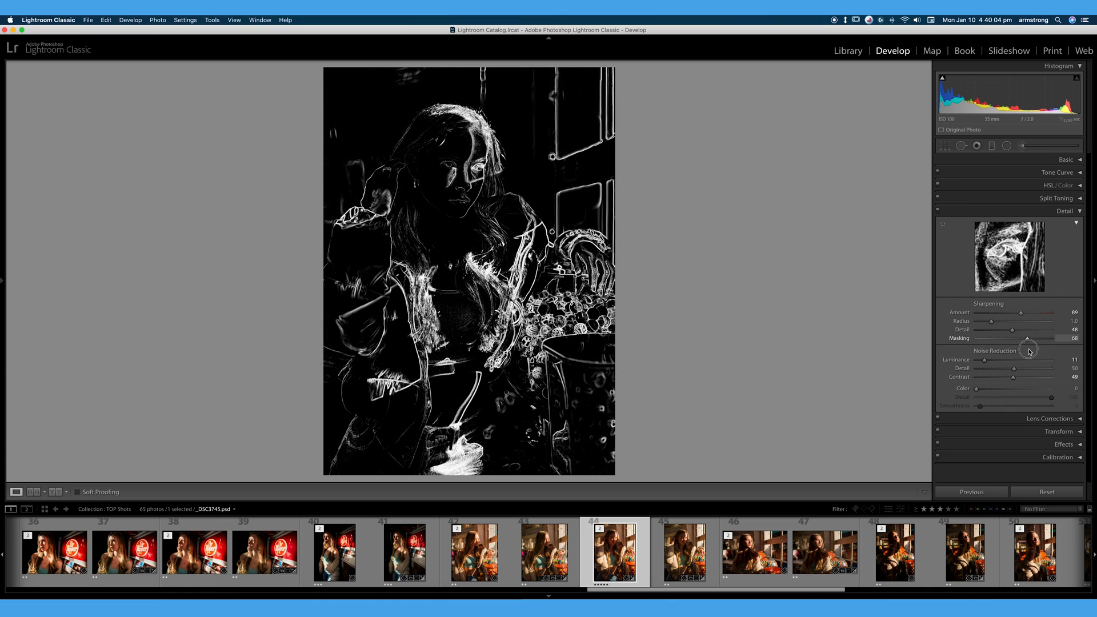
left_click_drag(1049, 338, 1002, 338)
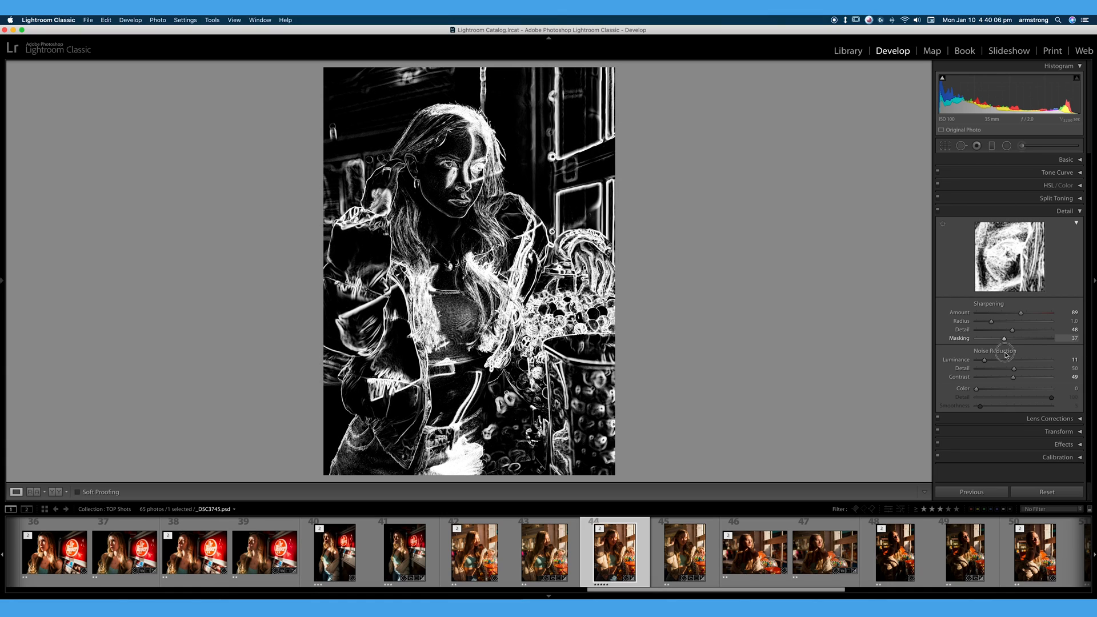
left_click_drag(1002, 339, 991, 338)
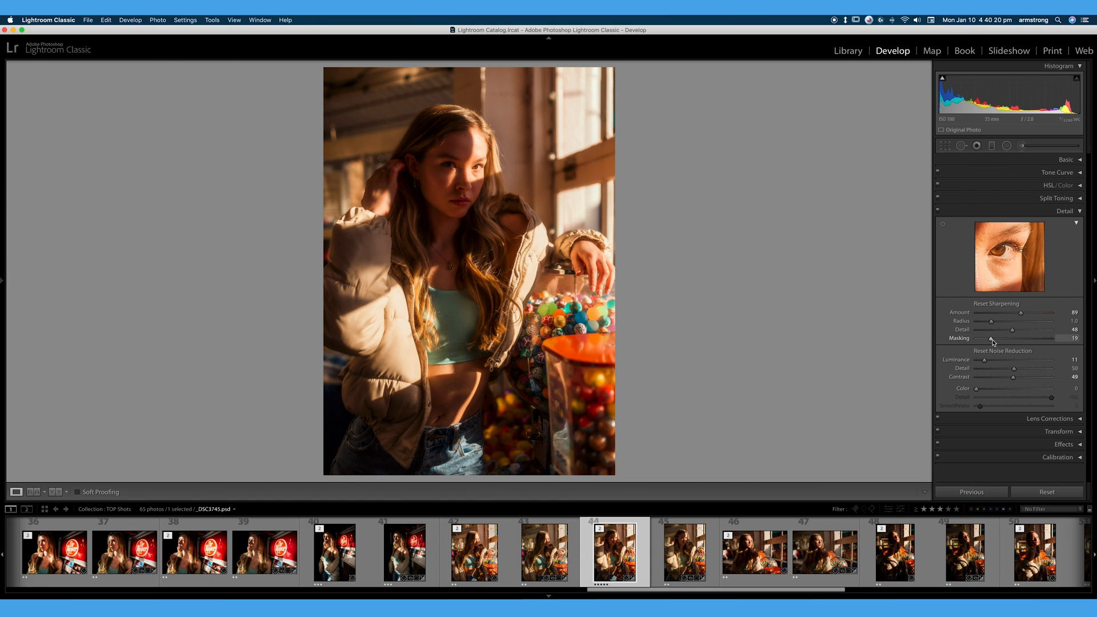
- Fine-tune sharpening Masking between 14 and 32, settling at 16
left_click_drag(989, 339, 1000, 339)
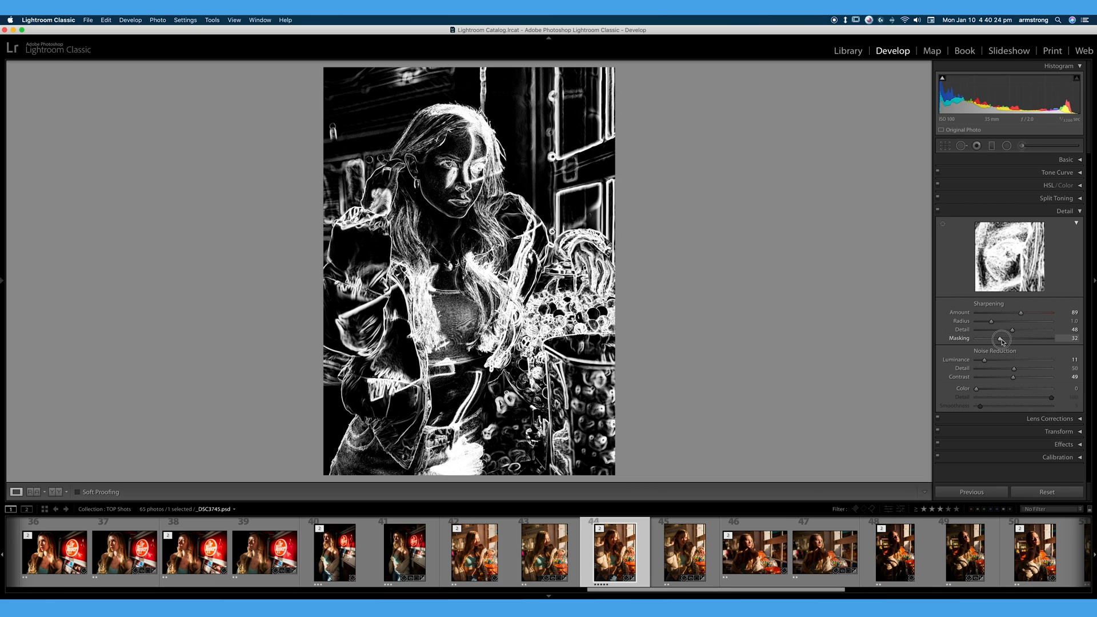
left_click_drag(1001, 339, 996, 339)
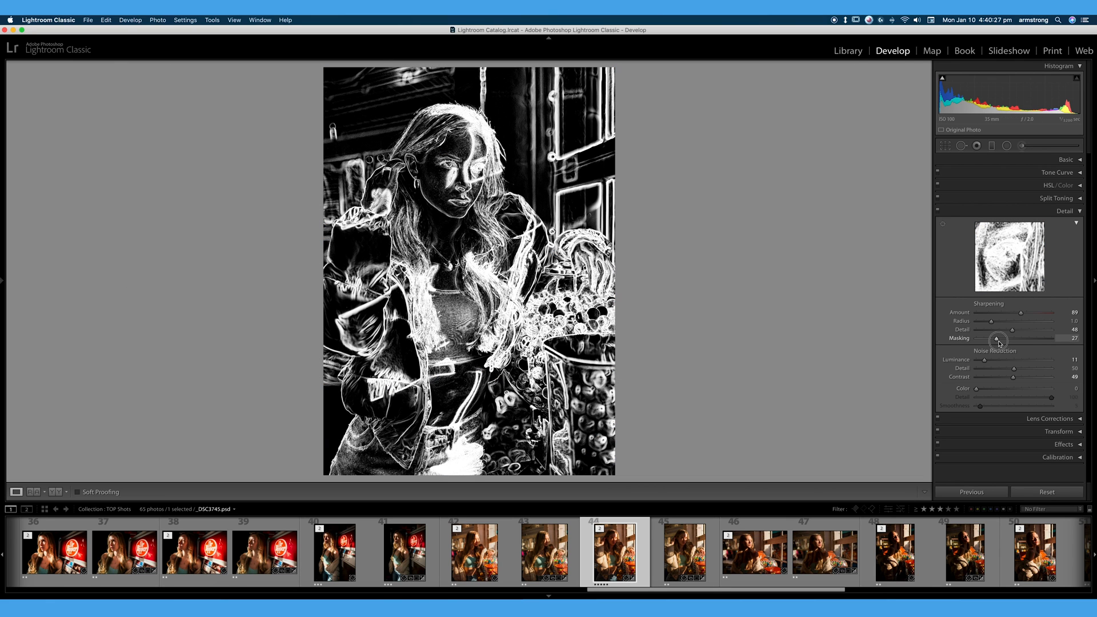
left_click_drag(999, 338, 996, 337)
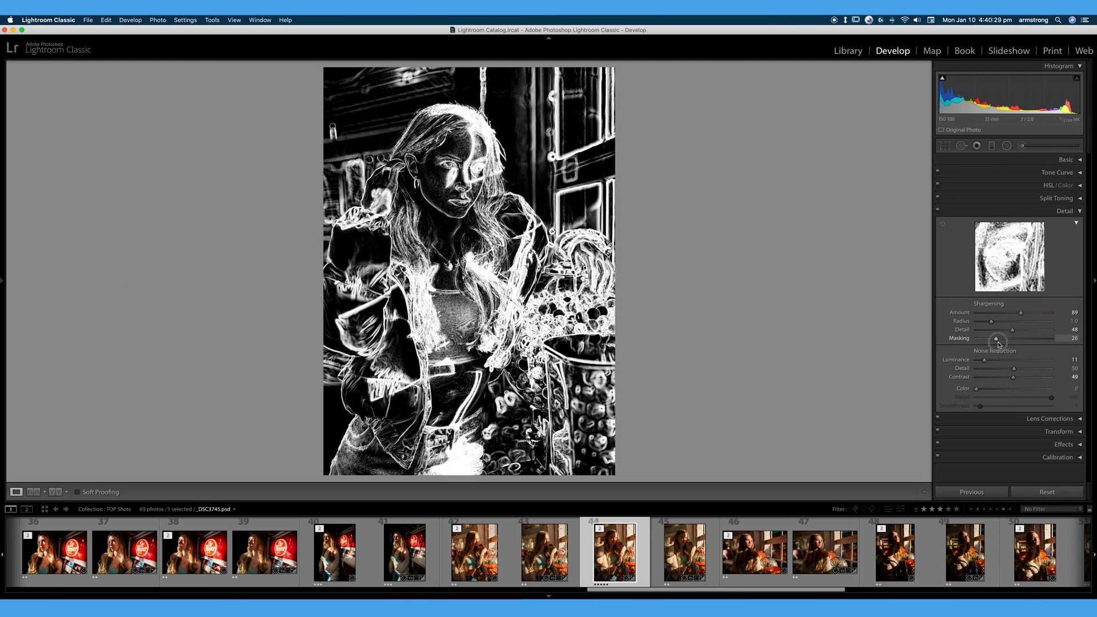
left_click_drag(999, 339, 988, 338)
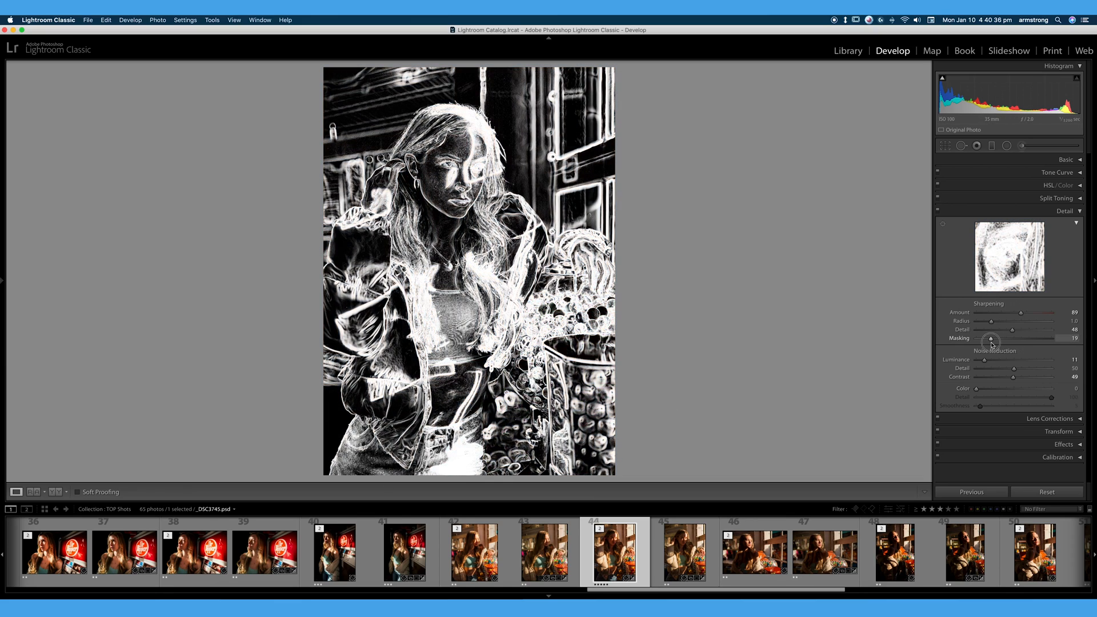
left_click_drag(990, 341, 994, 341)
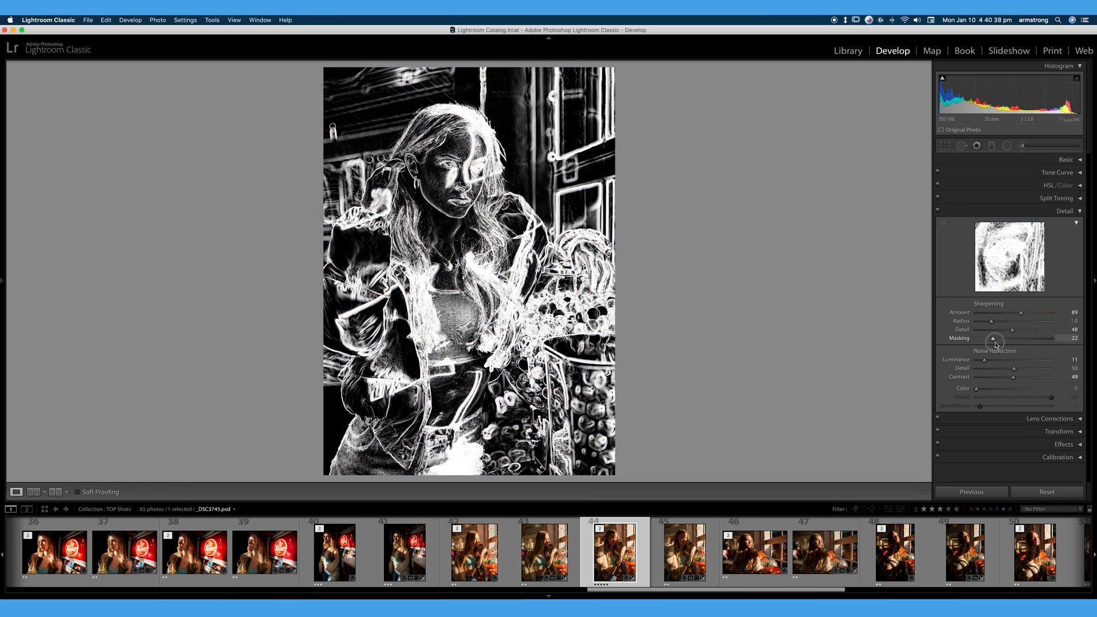
left_click_drag(993, 340, 995, 341)
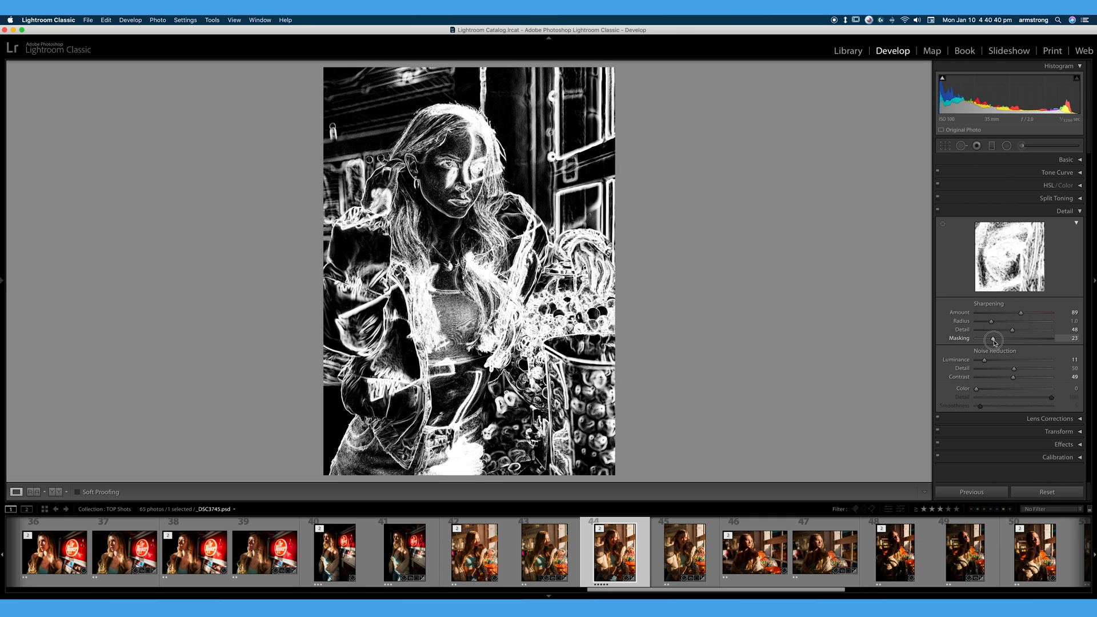
left_click_drag(993, 340, 986, 339)
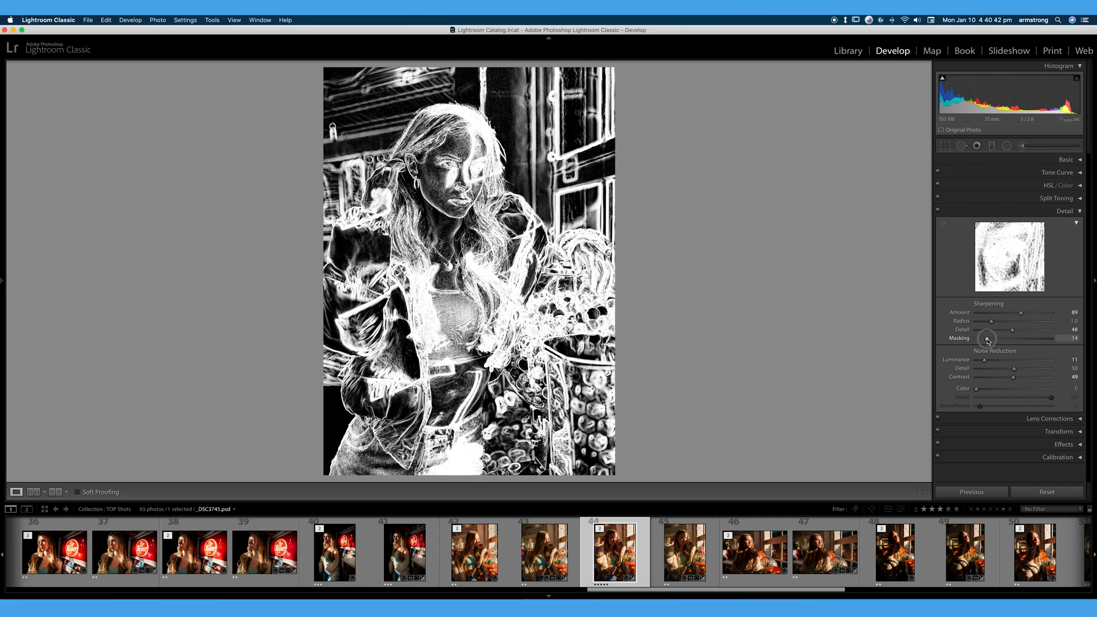
left_click_drag(986, 336, 991, 336)
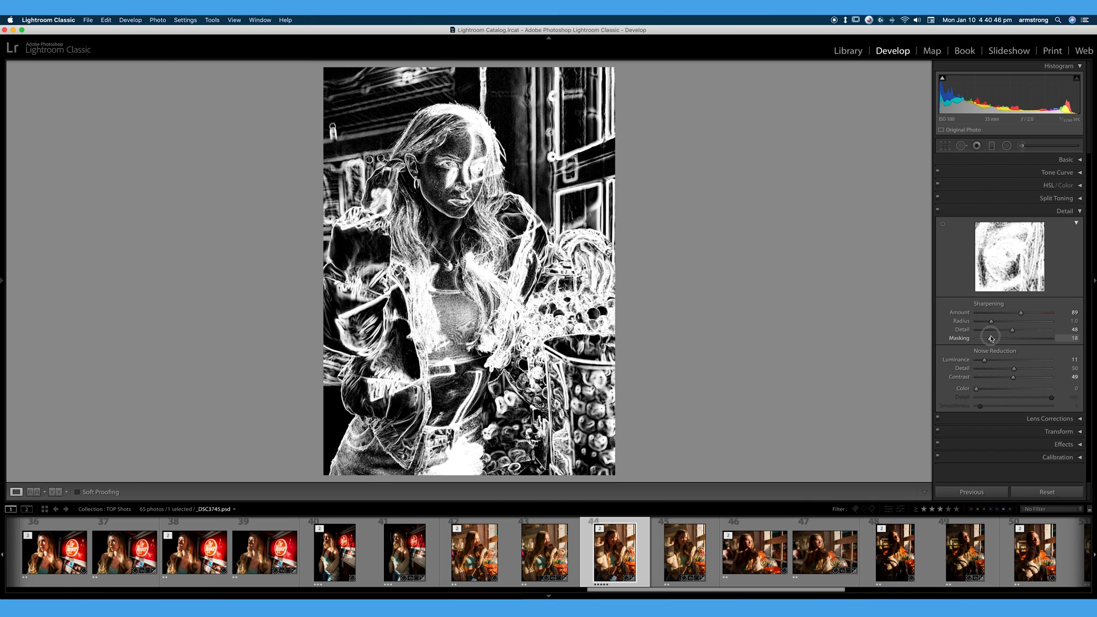
left_click_drag(988, 337, 994, 338)
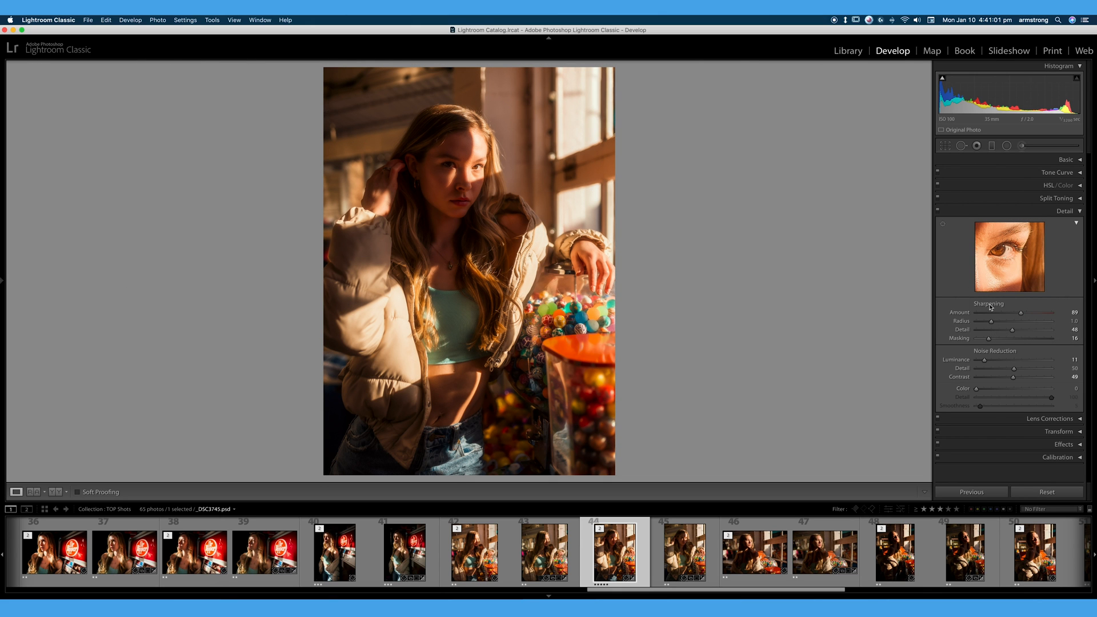
mouse_move(1062, 344)
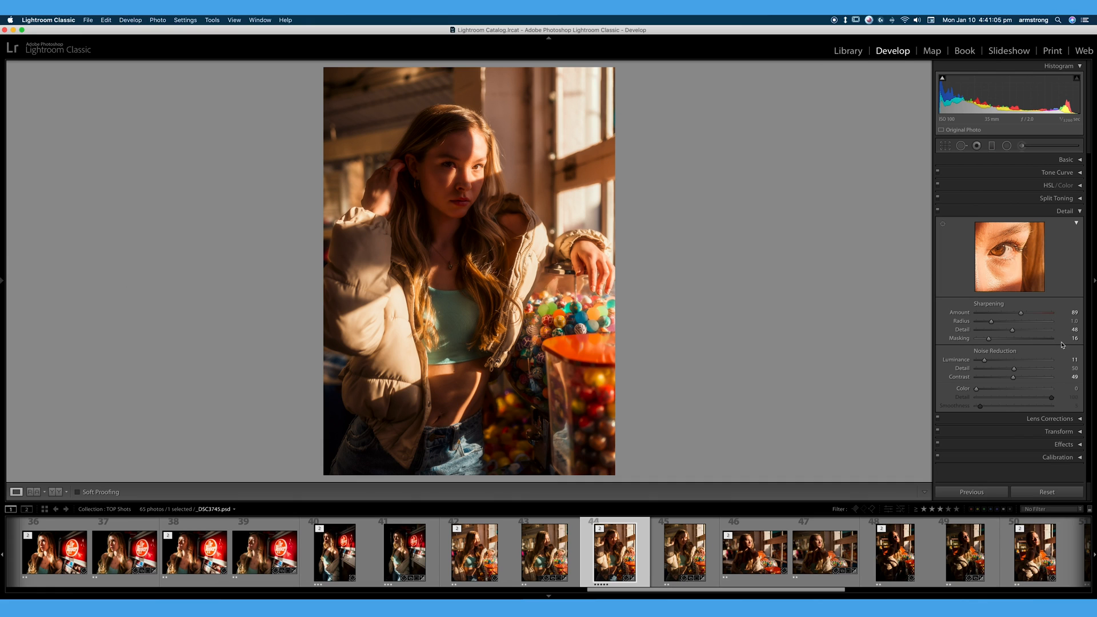
- Set sharpening Amount to 31, Detail to 28, and nudge Masking to 15
left_click_drag(1018, 312, 989, 312)
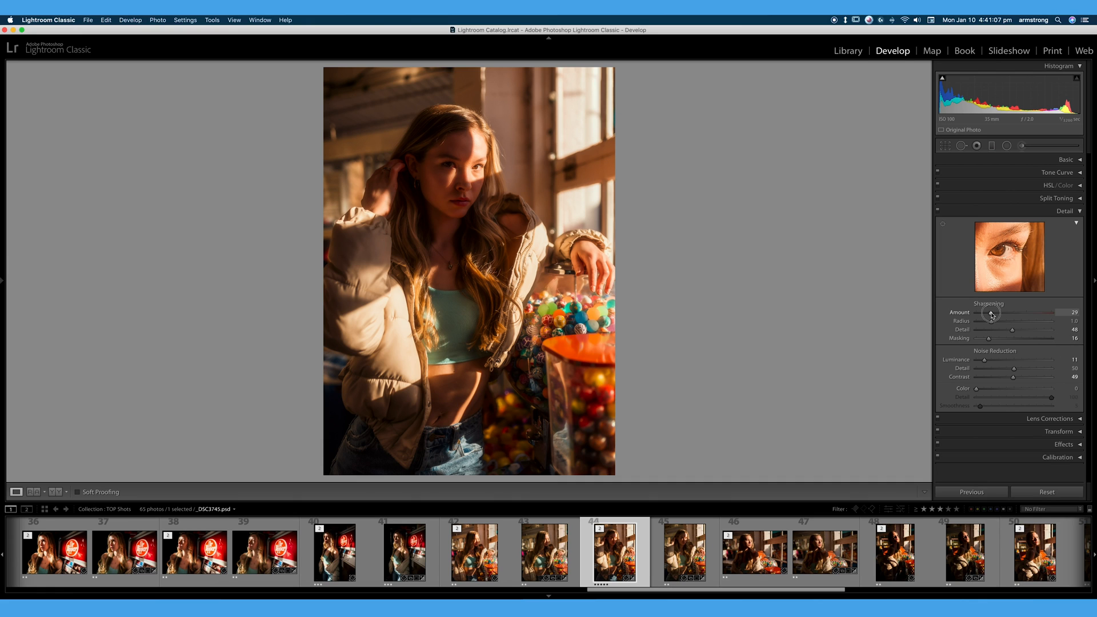
left_click_drag(989, 313, 994, 313)
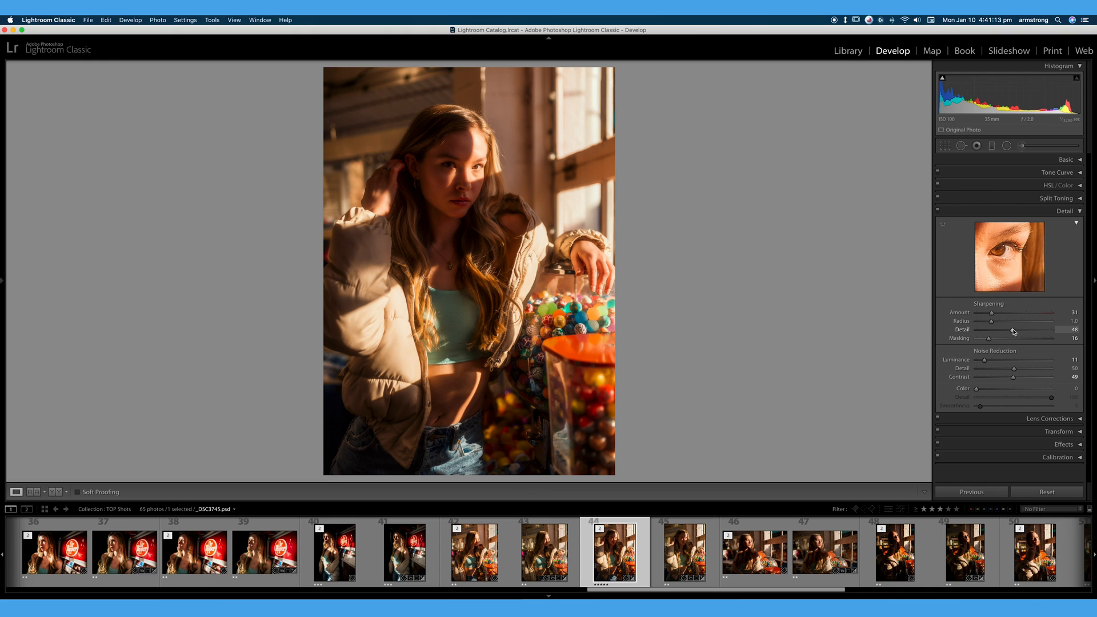
left_click_drag(1021, 329, 1006, 329)
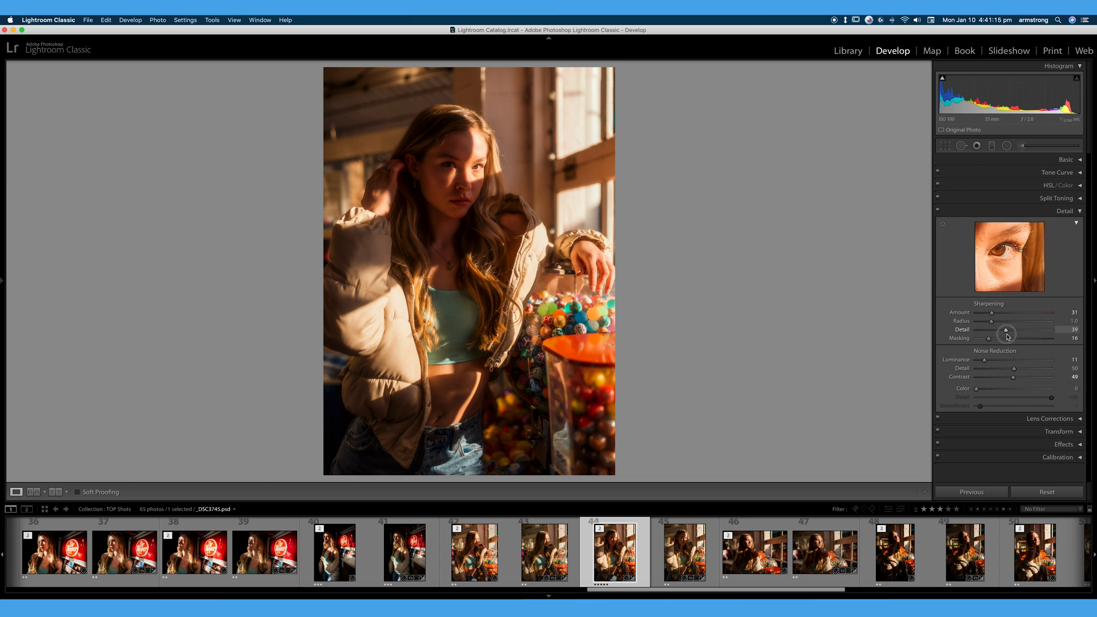
left_click_drag(1010, 331, 999, 331)
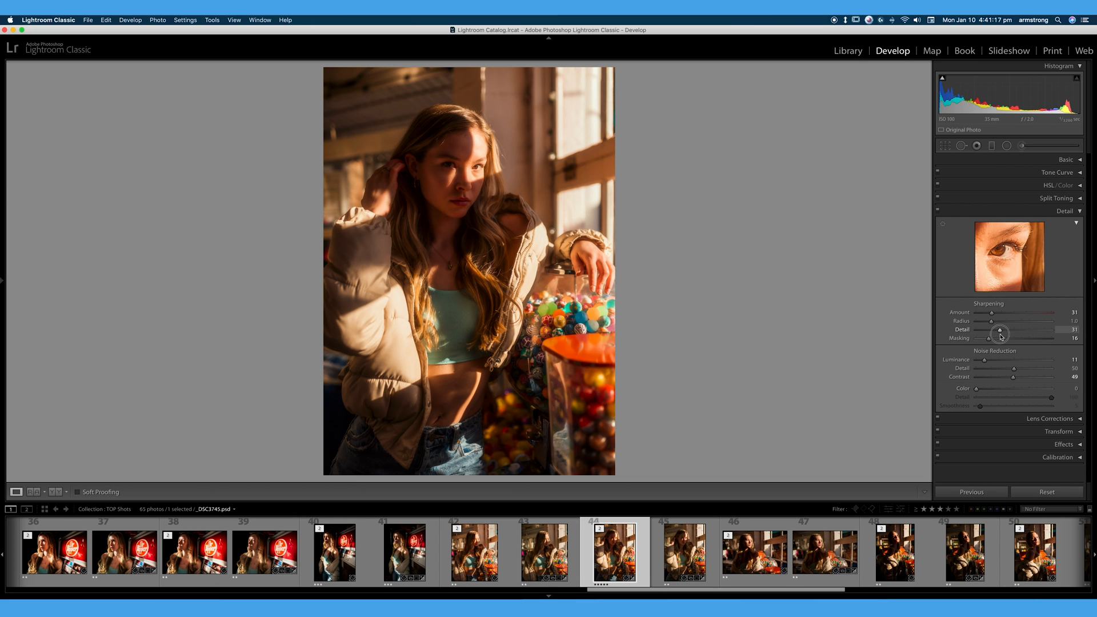
left_click_drag(1000, 329, 988, 330)
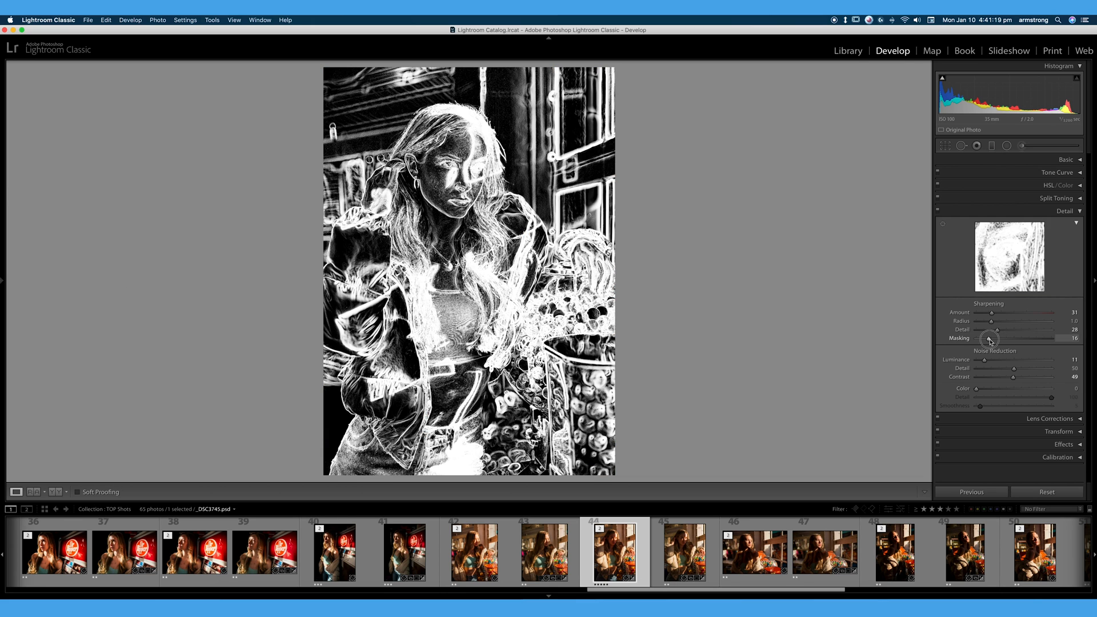
left_click_drag(989, 338, 986, 339)
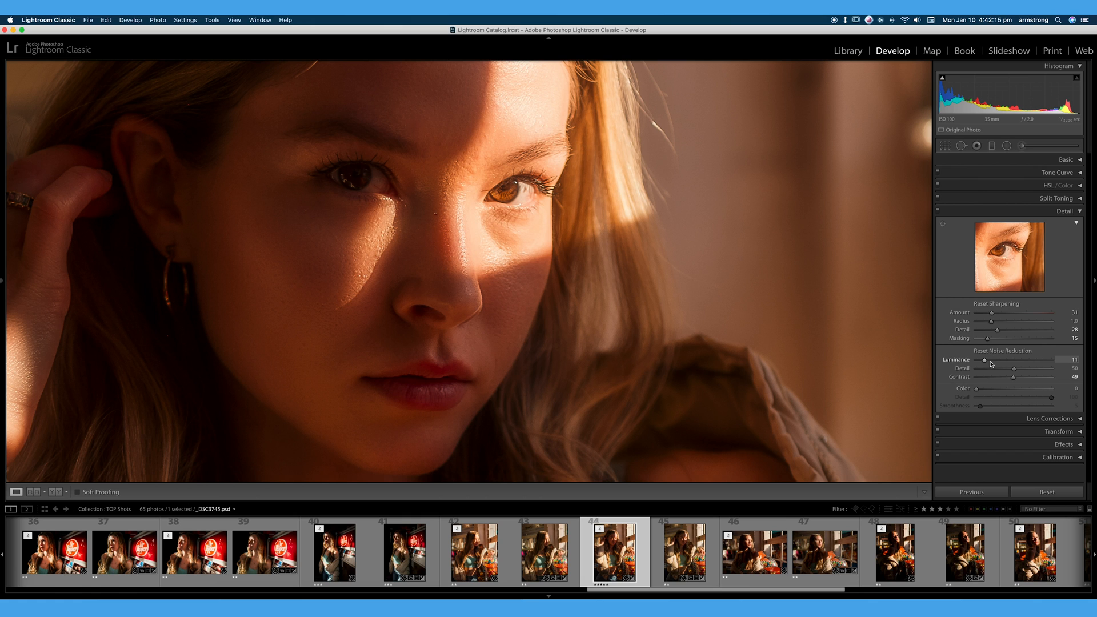
- Preview Luminance noise reduction from 0 to 100 and its Detail, then set Luminance to 9
left_click_drag(984, 360, 991, 361)
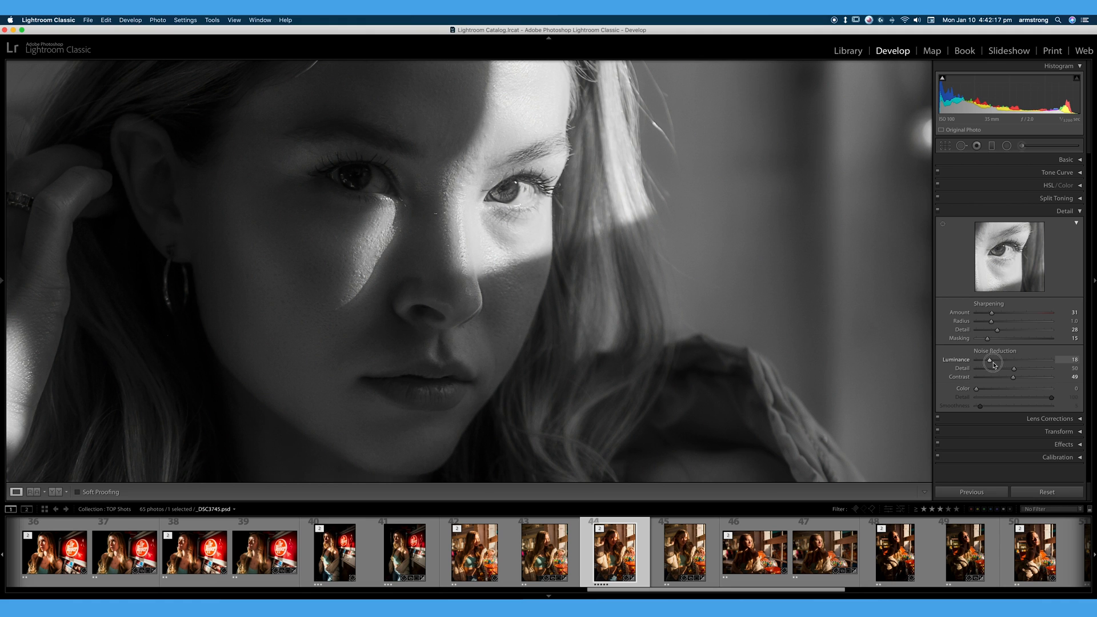
left_click_drag(990, 361, 1069, 361)
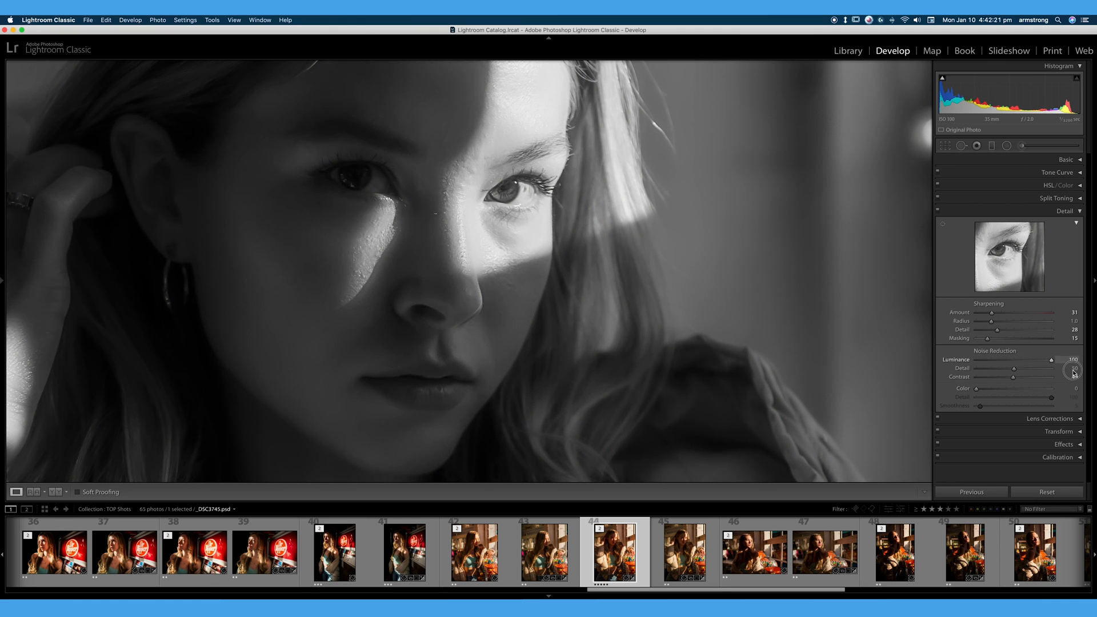
left_click_drag(1009, 376, 1052, 377)
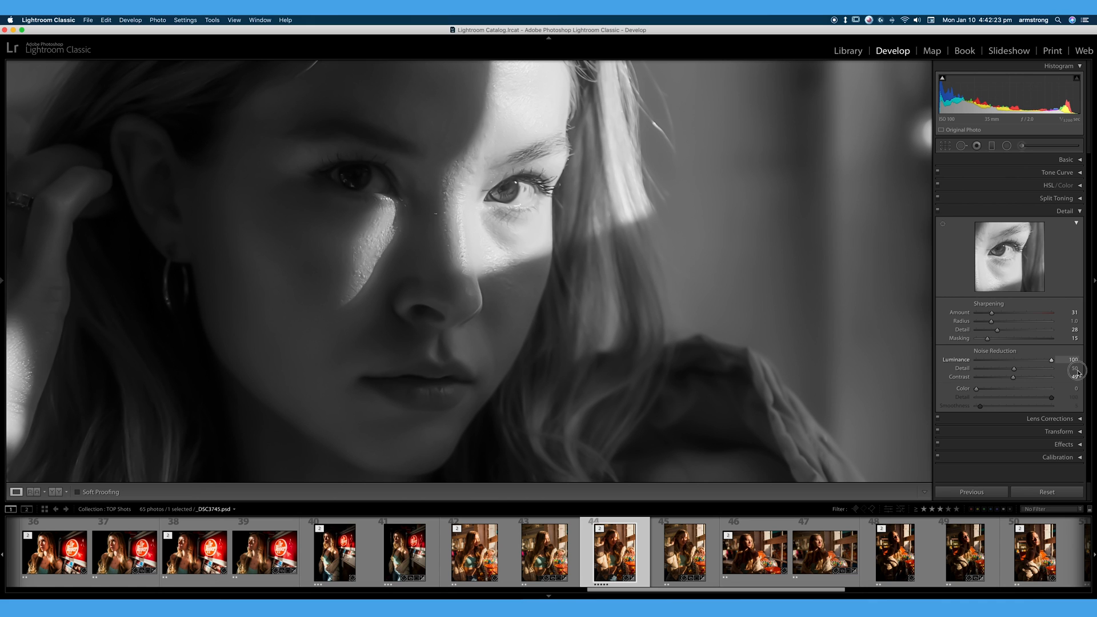
left_click_drag(1074, 359, 980, 359)
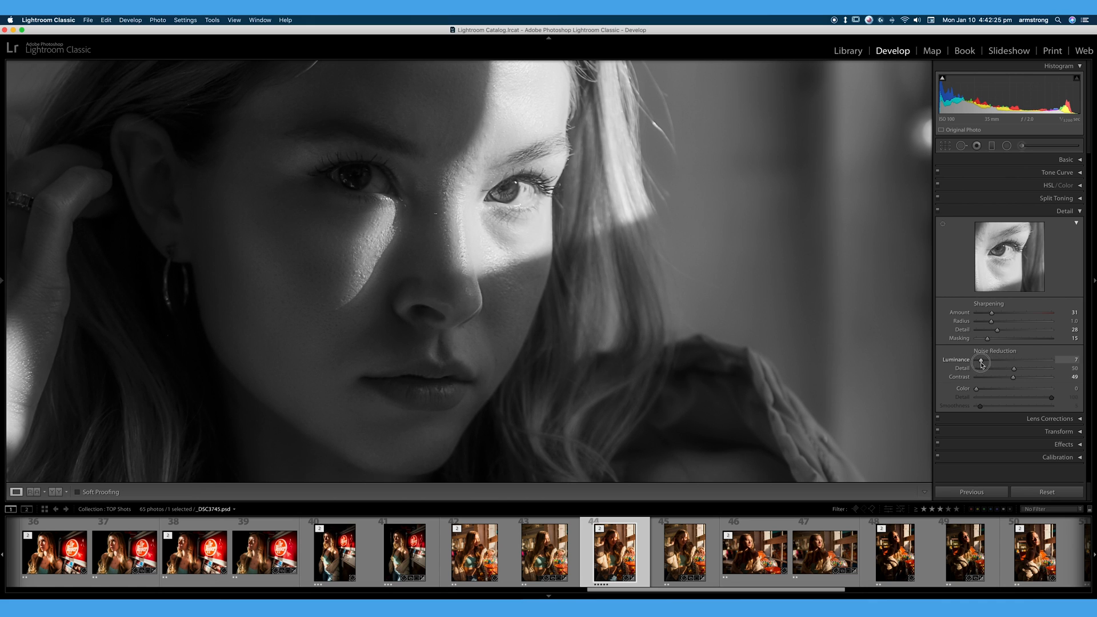
left_click_drag(980, 363, 983, 363)
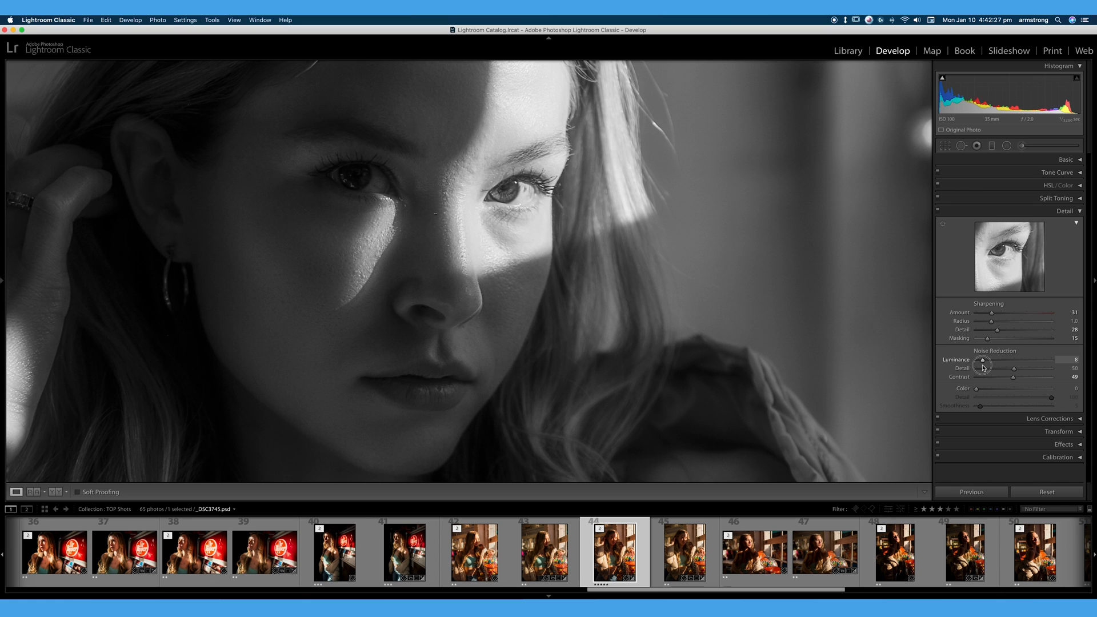
left_click_drag(982, 359, 981, 359)
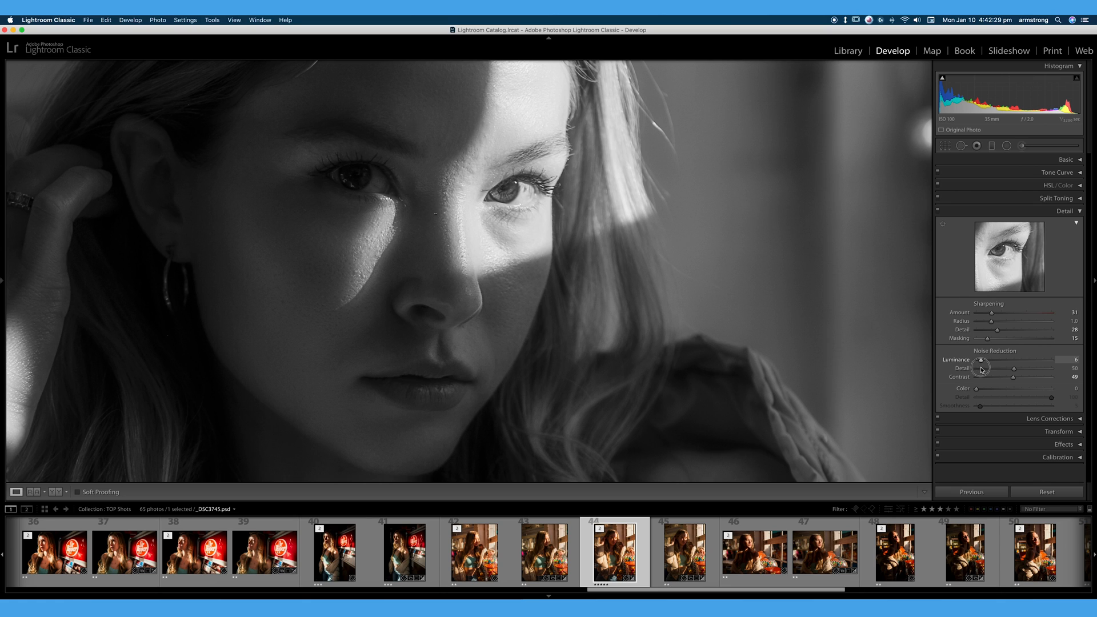
left_click_drag(981, 360, 986, 361)
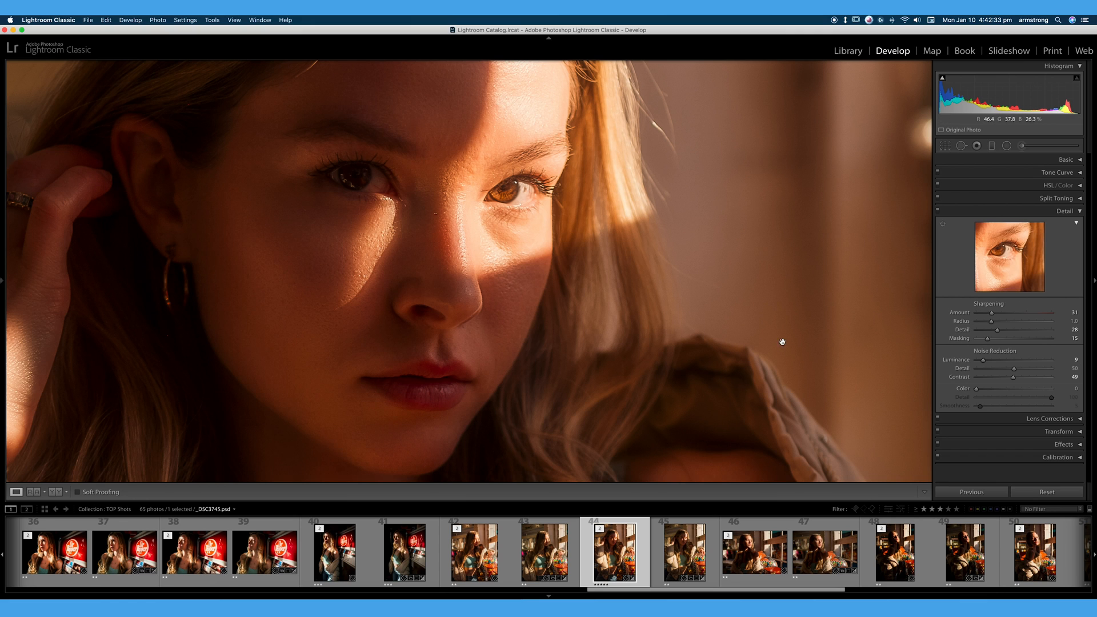
mouse_move(800, 271)
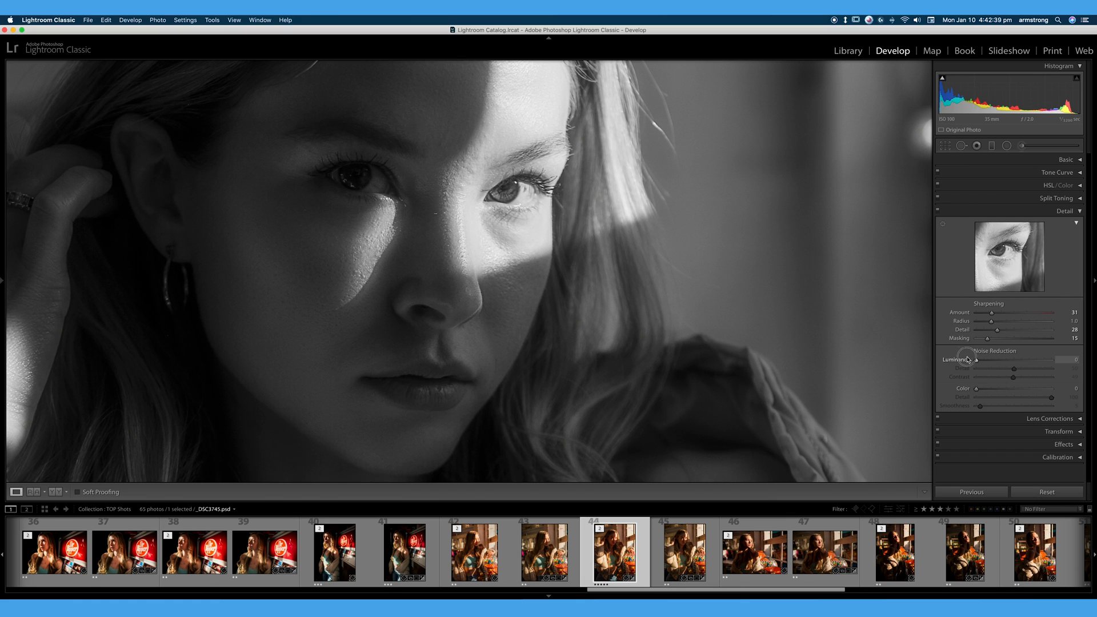
left_click_drag(976, 359, 983, 359)
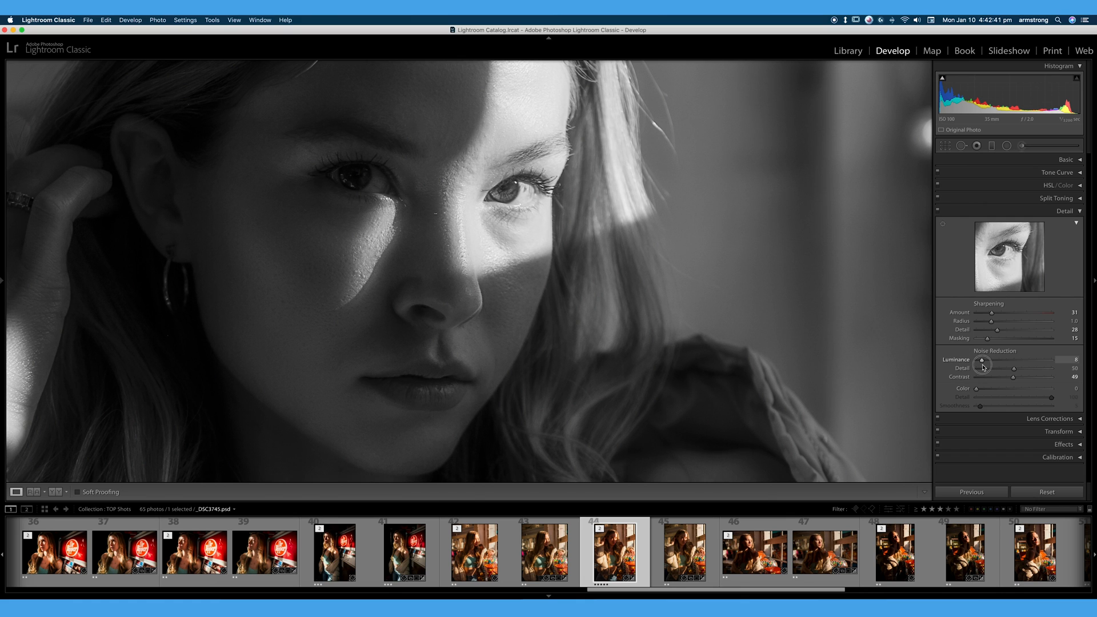
left_click_drag(981, 360, 986, 360)
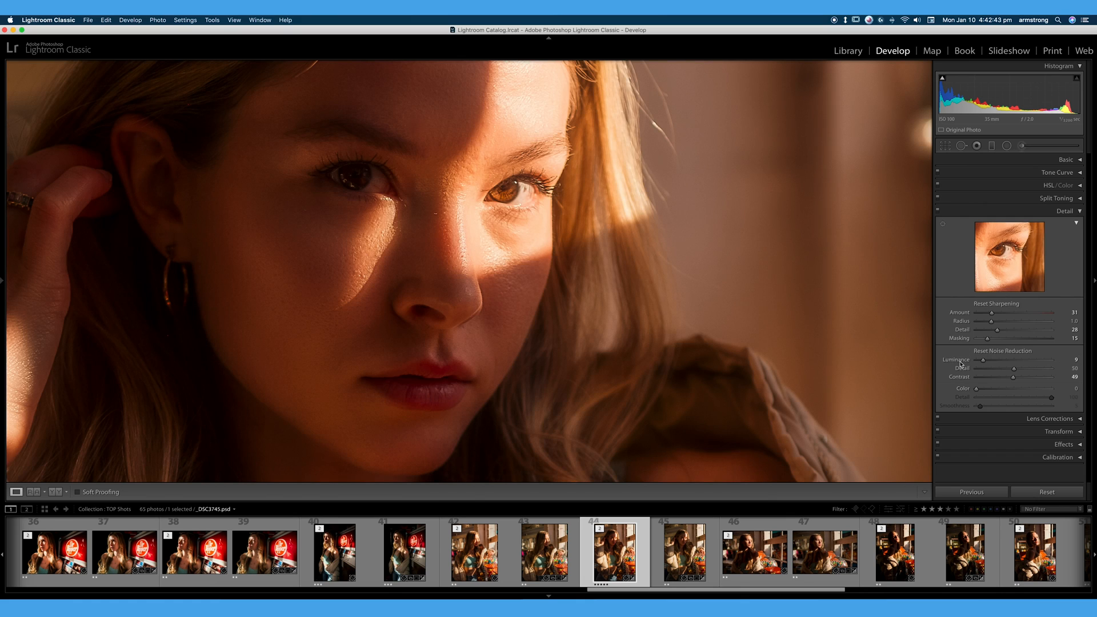
mouse_move(792, 188)
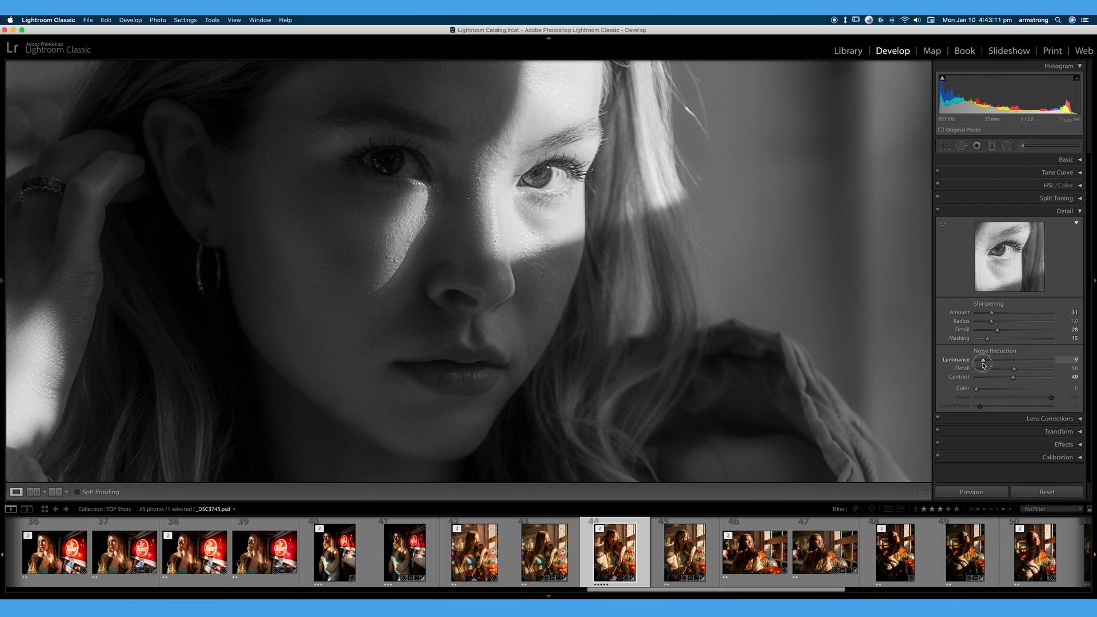
- Push the portrait's Luminance noise reduction to 100, then sweep Detail up to 100 and back
left_click_drag(982, 359, 1000, 359)
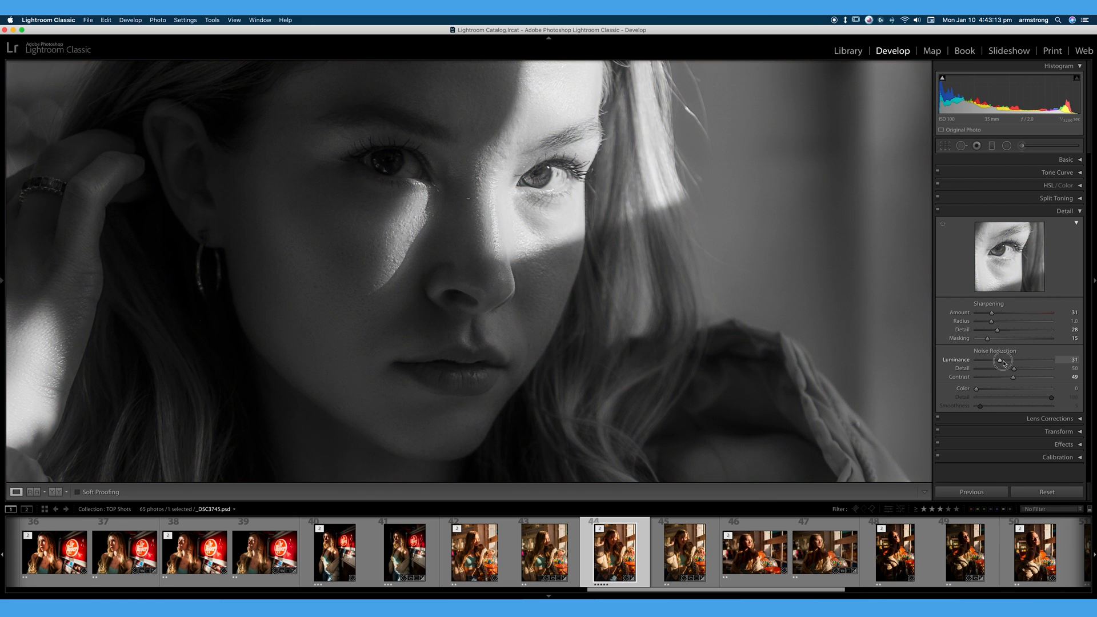
left_click_drag(1000, 359, 1049, 359)
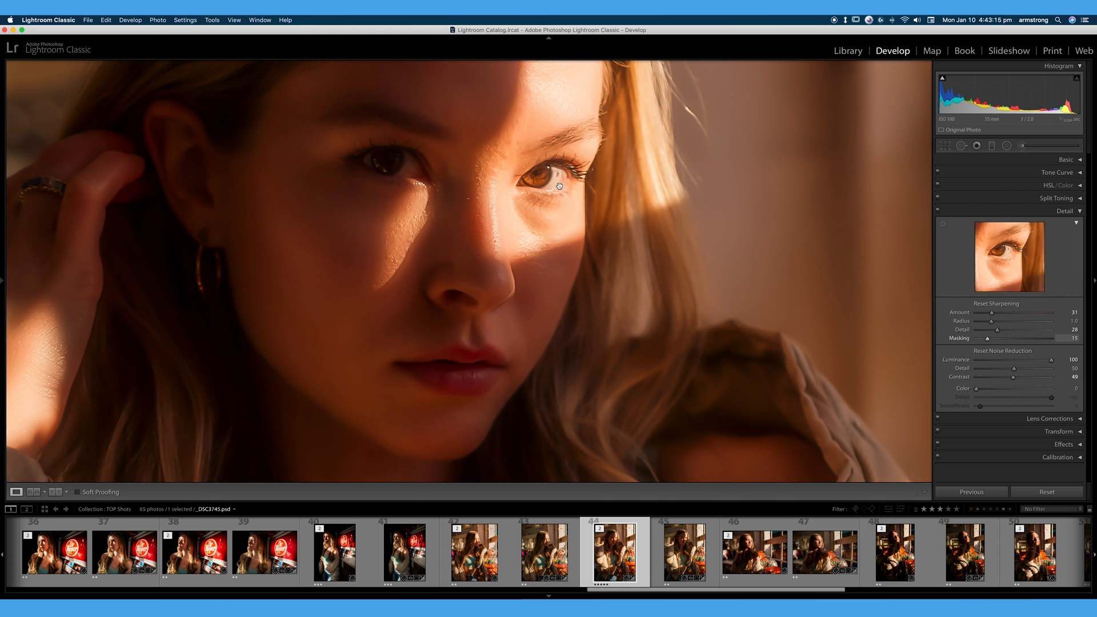
mouse_move(710, 252)
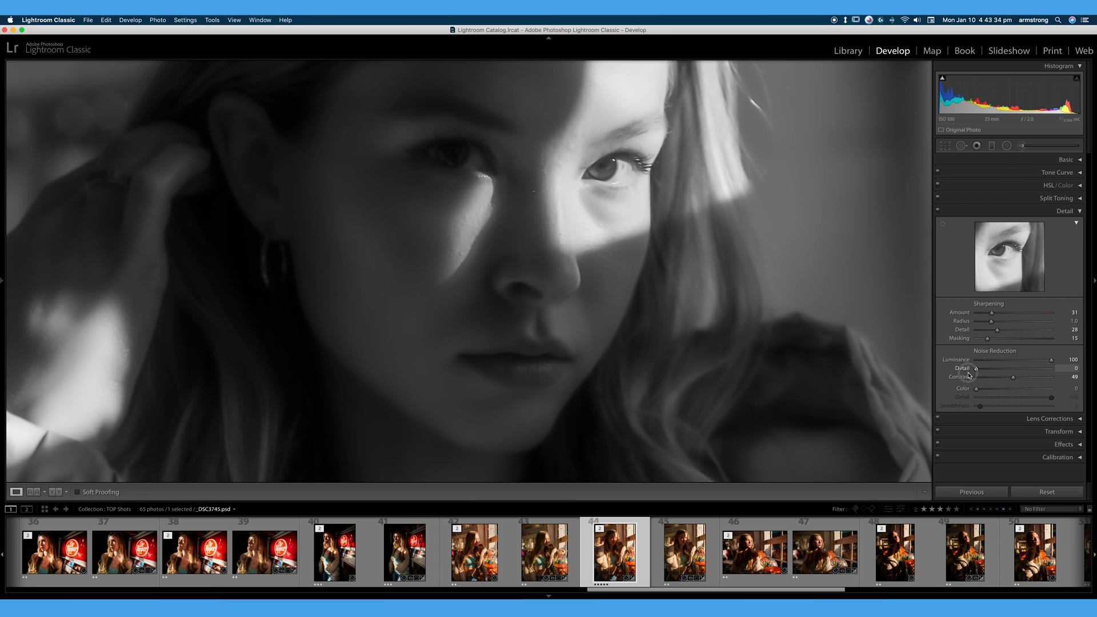
left_click_drag(975, 368, 1009, 369)
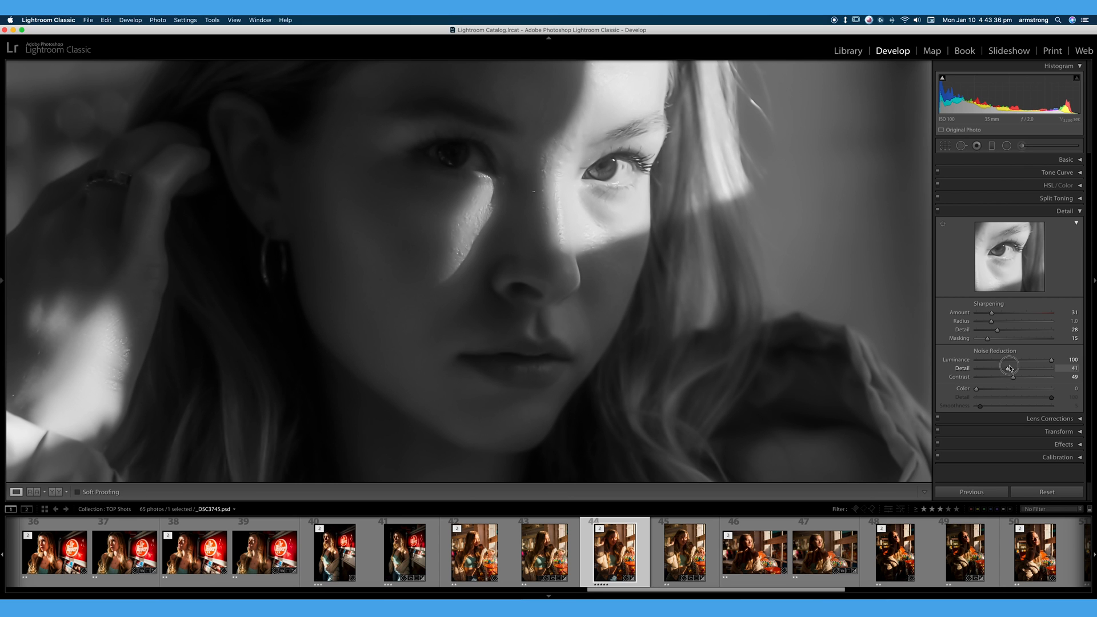
left_click_drag(1008, 368, 1050, 368)
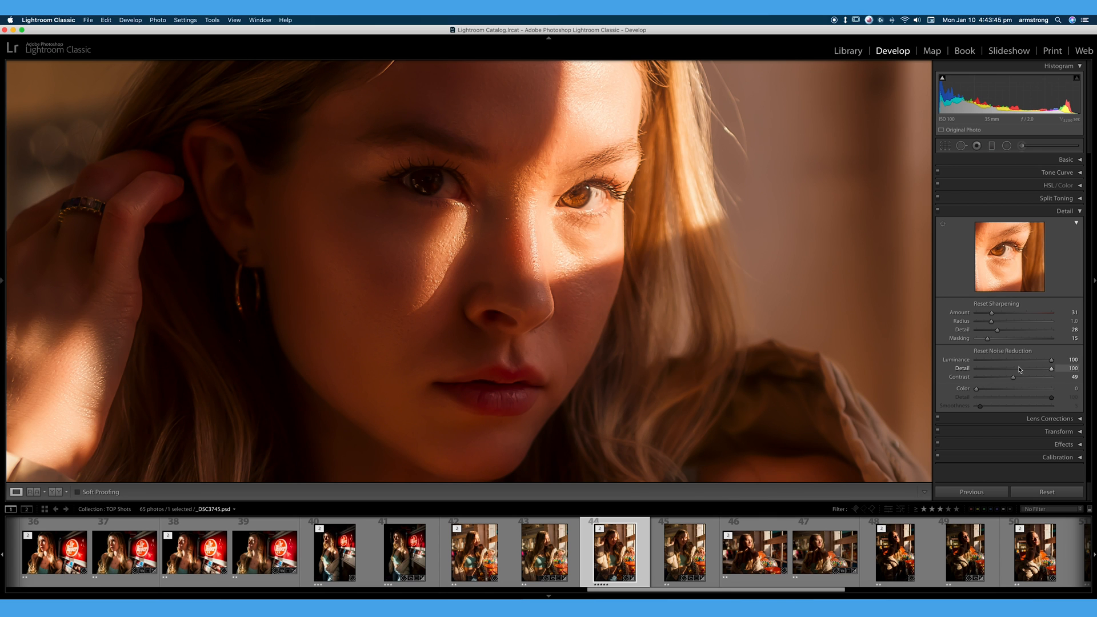
left_click_drag(1051, 369, 1007, 368)
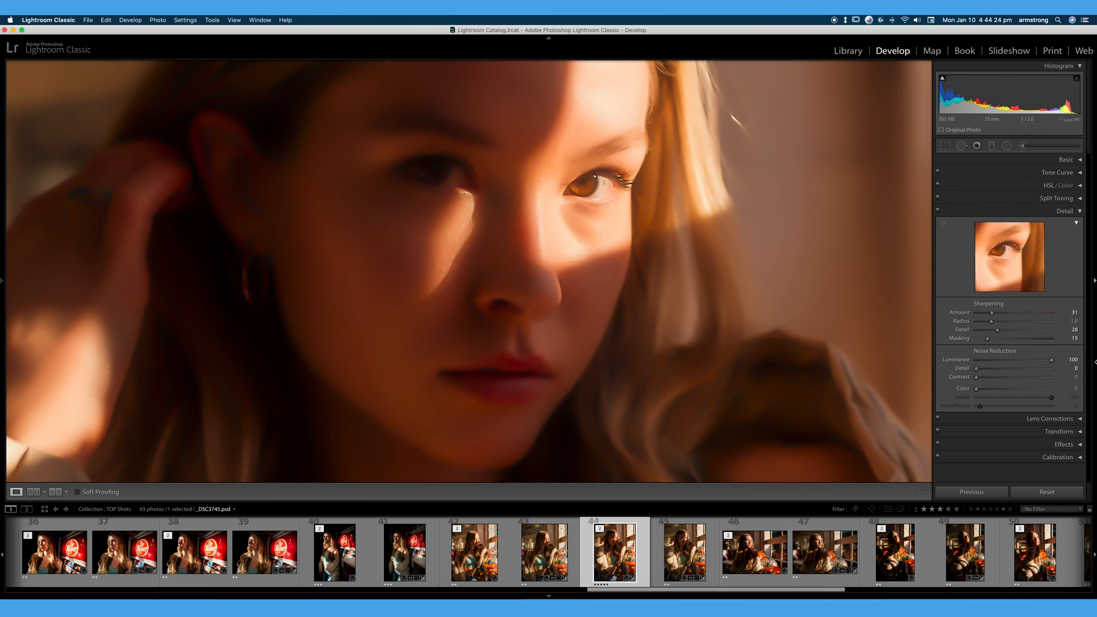
- Lower Luminance noise reduction to 10 and set Detail and Contrast to about 51
left_click_drag(1040, 360, 984, 359)
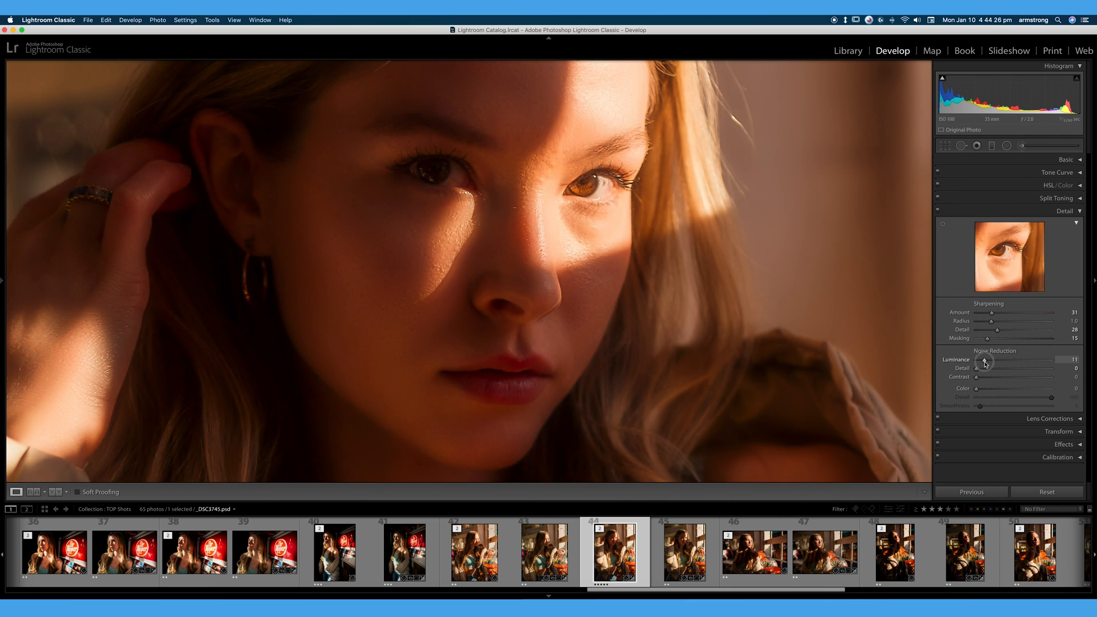
left_click_drag(985, 360, 982, 359)
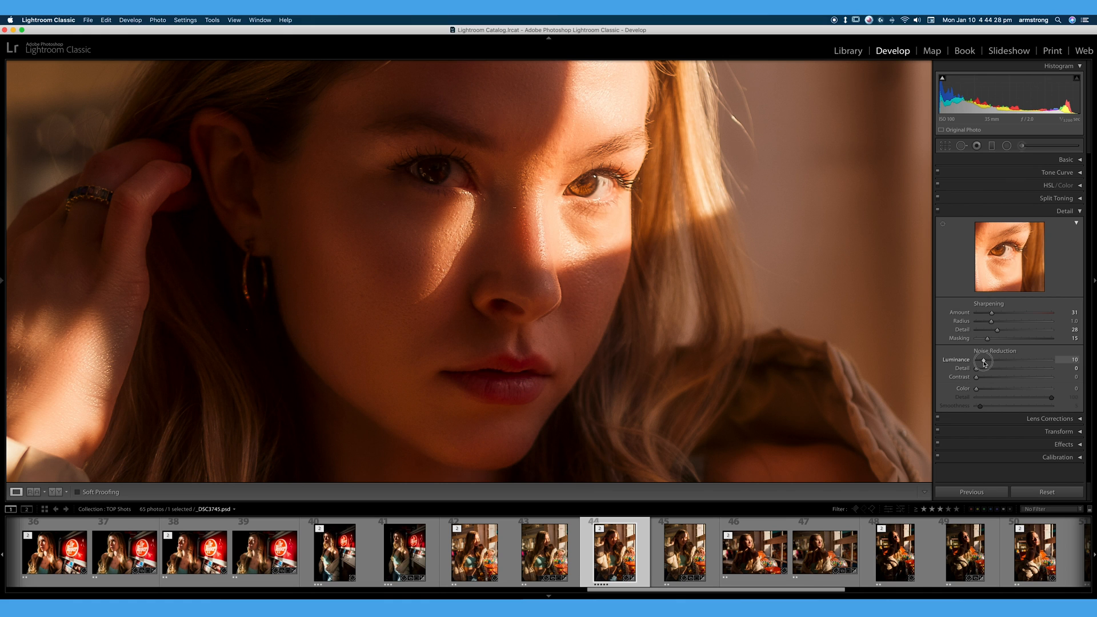
left_click_drag(977, 373, 1016, 373)
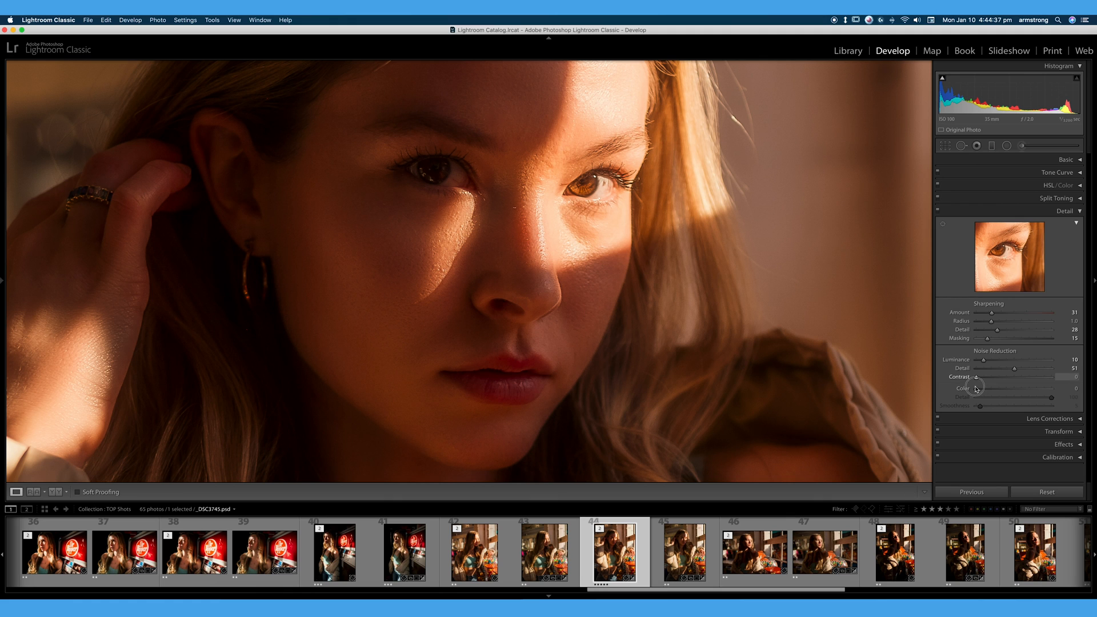
mouse_move(980, 383)
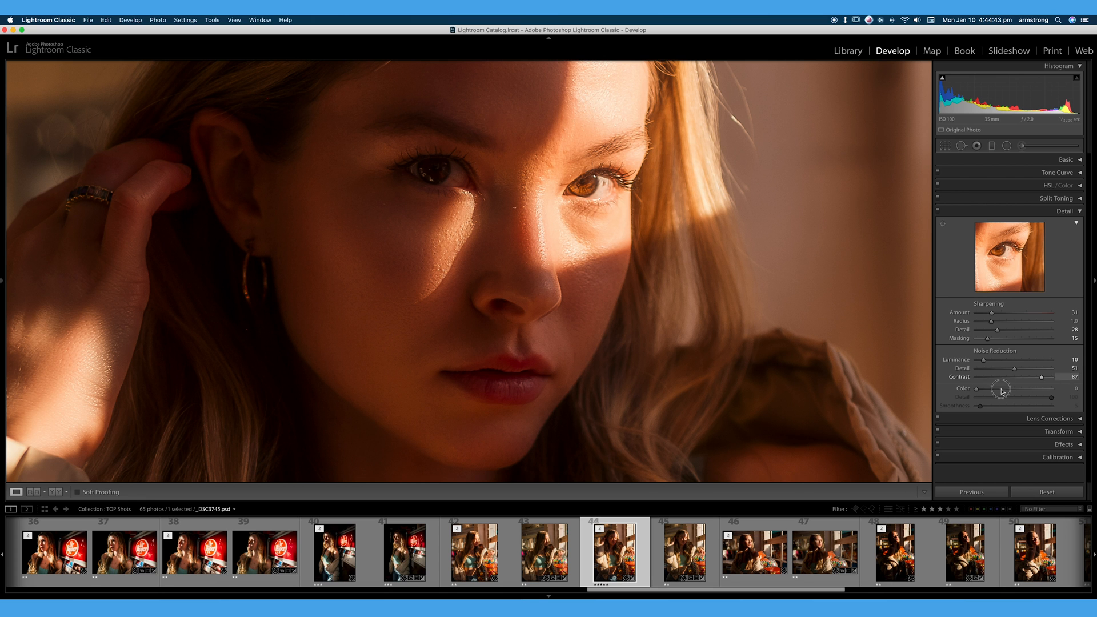
left_click_drag(1041, 377, 1028, 385)
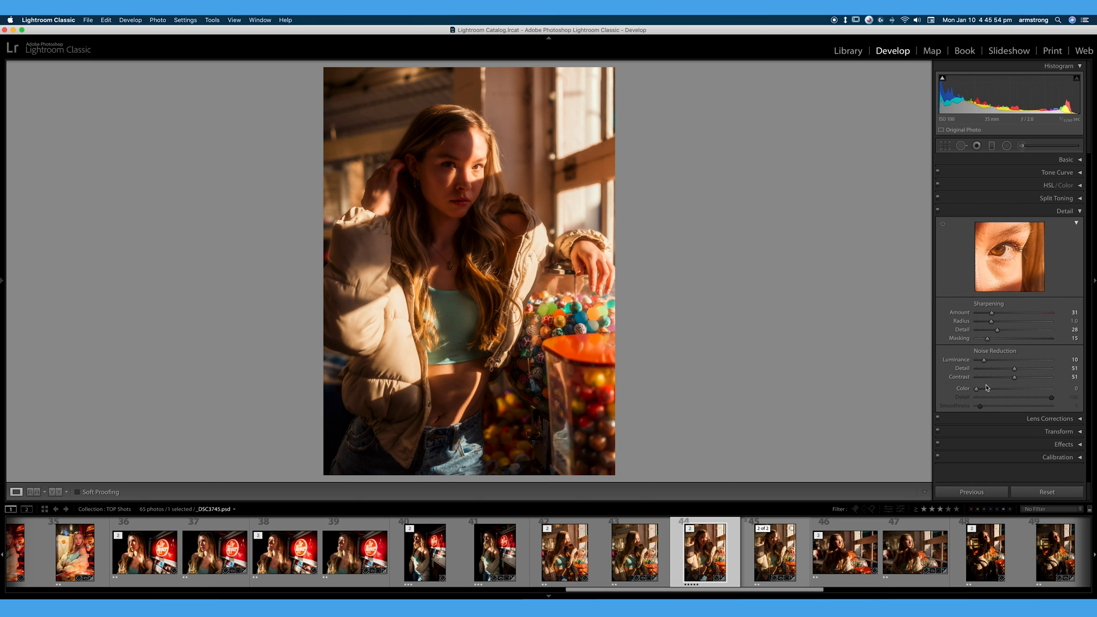
- Zoom to 1:1 on the portrait's face and adjust a noise reduction slider
left_click(486, 225)
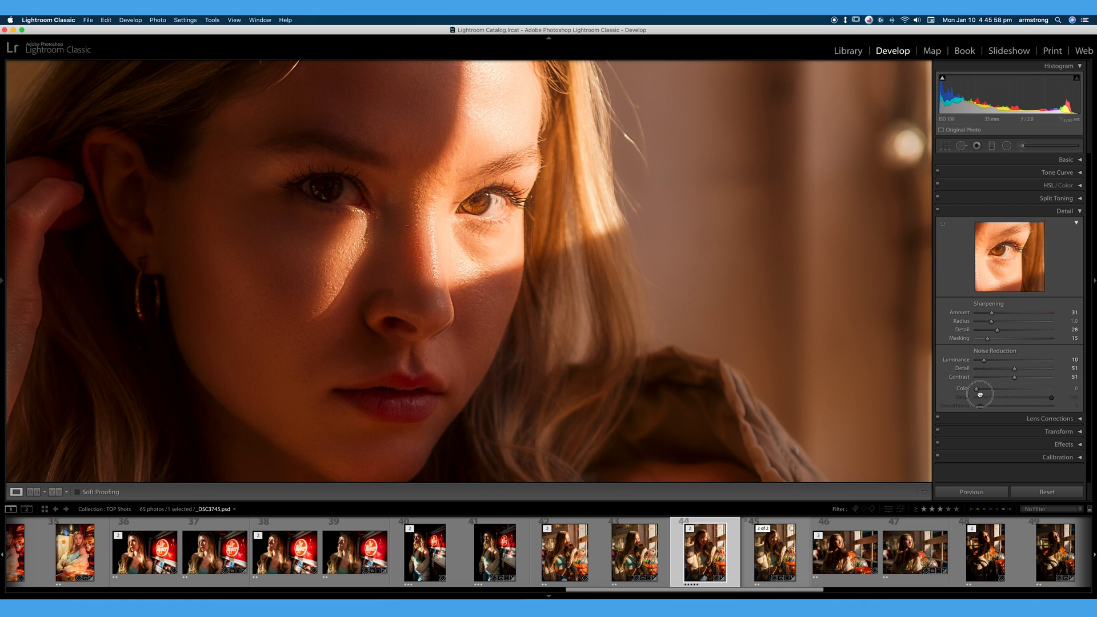
left_click_drag(1012, 388, 973, 393)
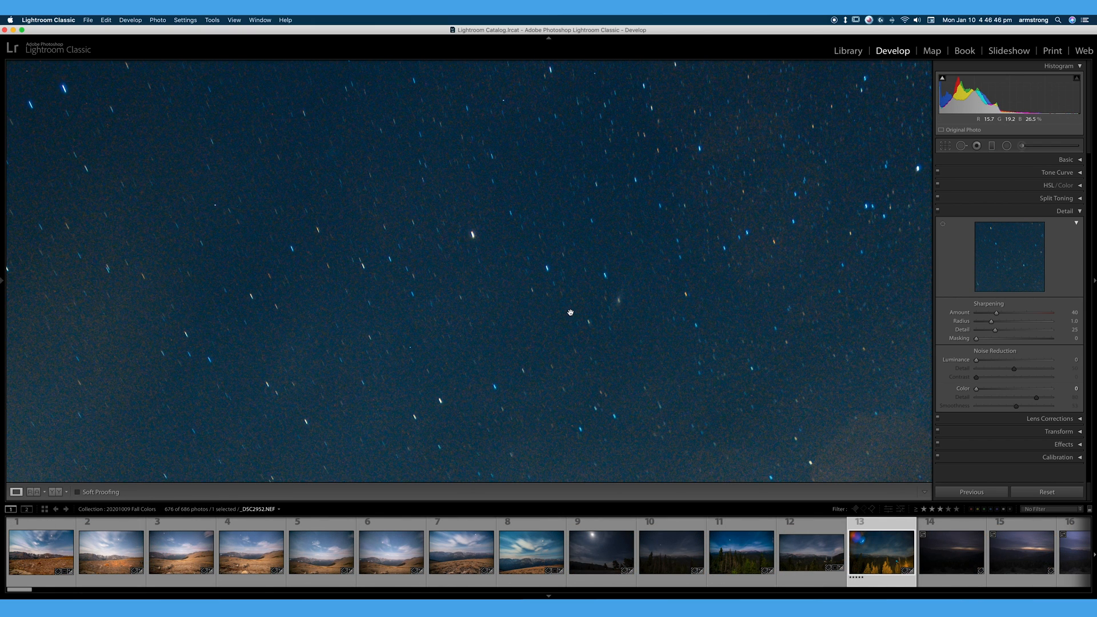
mouse_move(541, 275)
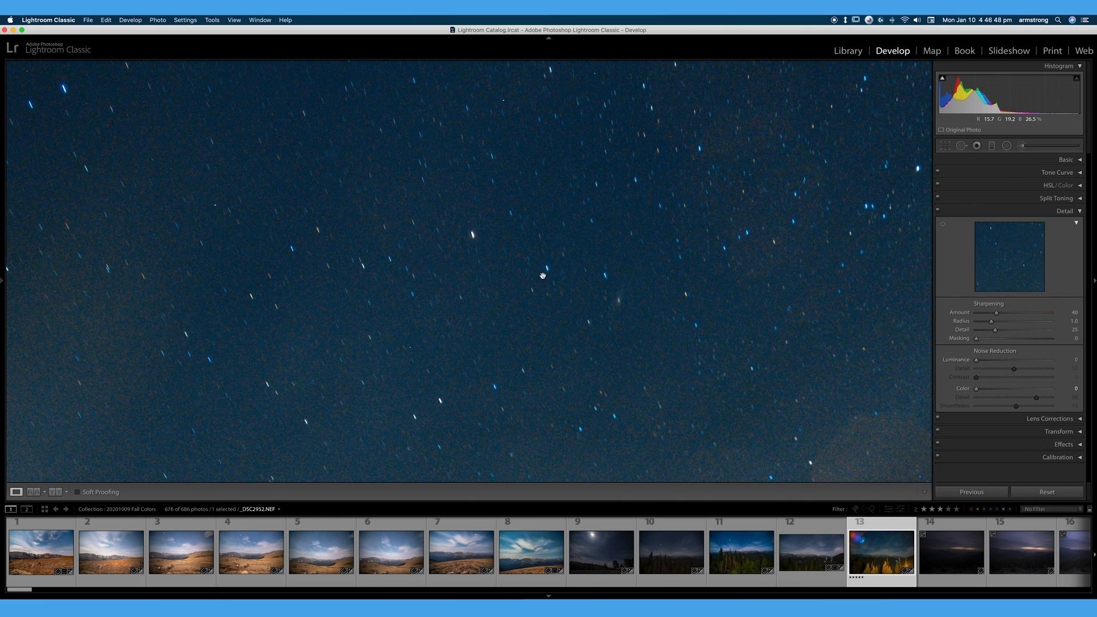
mouse_move(424, 168)
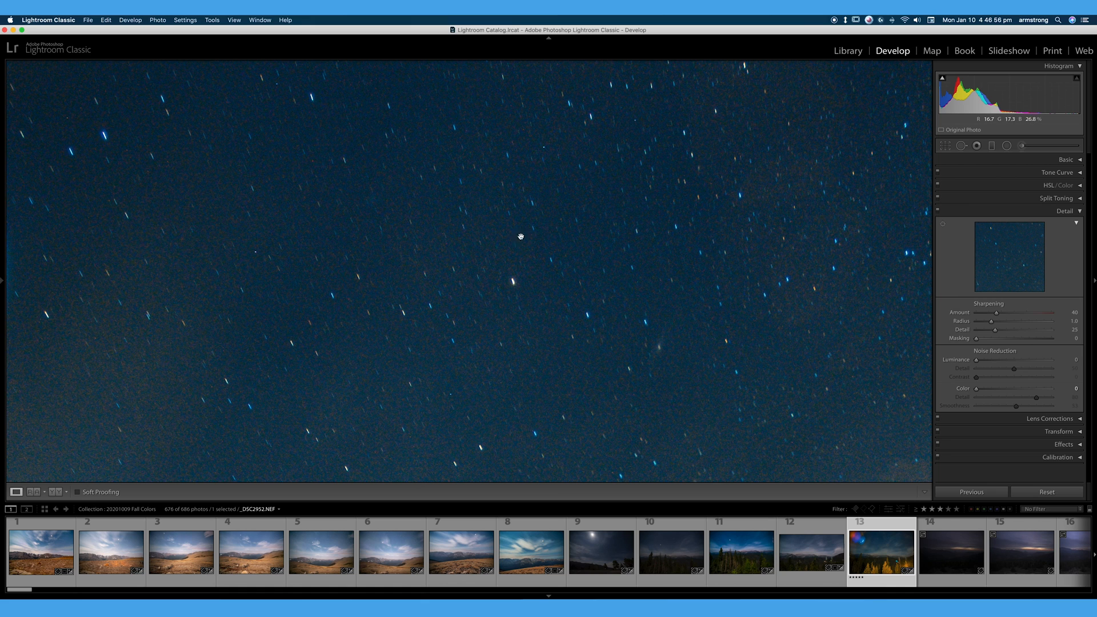
mouse_move(686, 306)
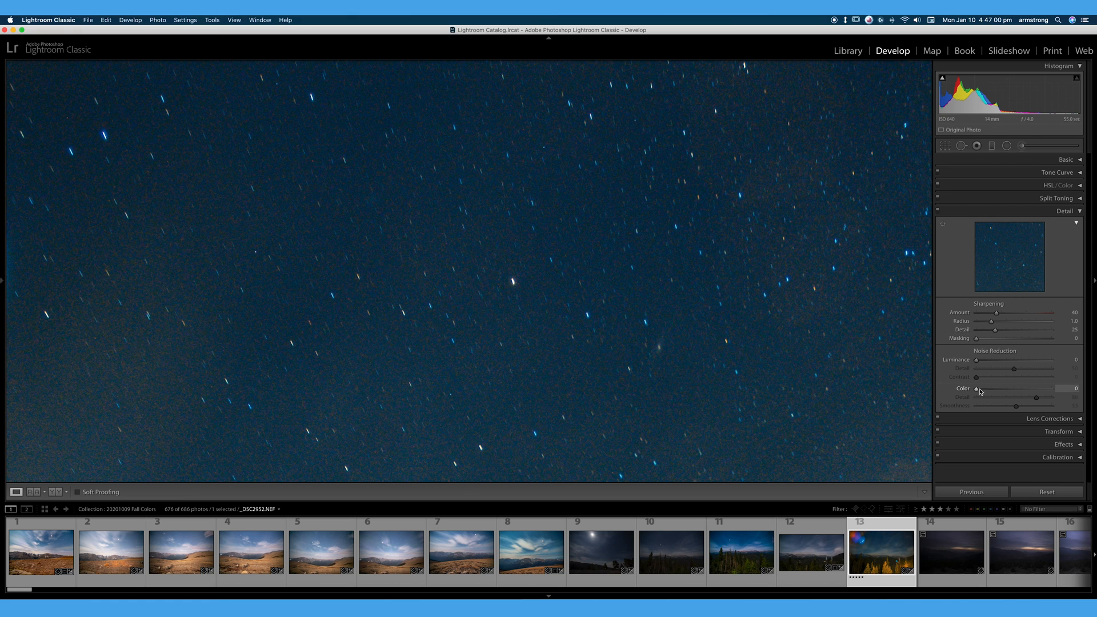
- Drag the night sky's Color noise reduction to about 51
left_click_drag(978, 388, 1015, 389)
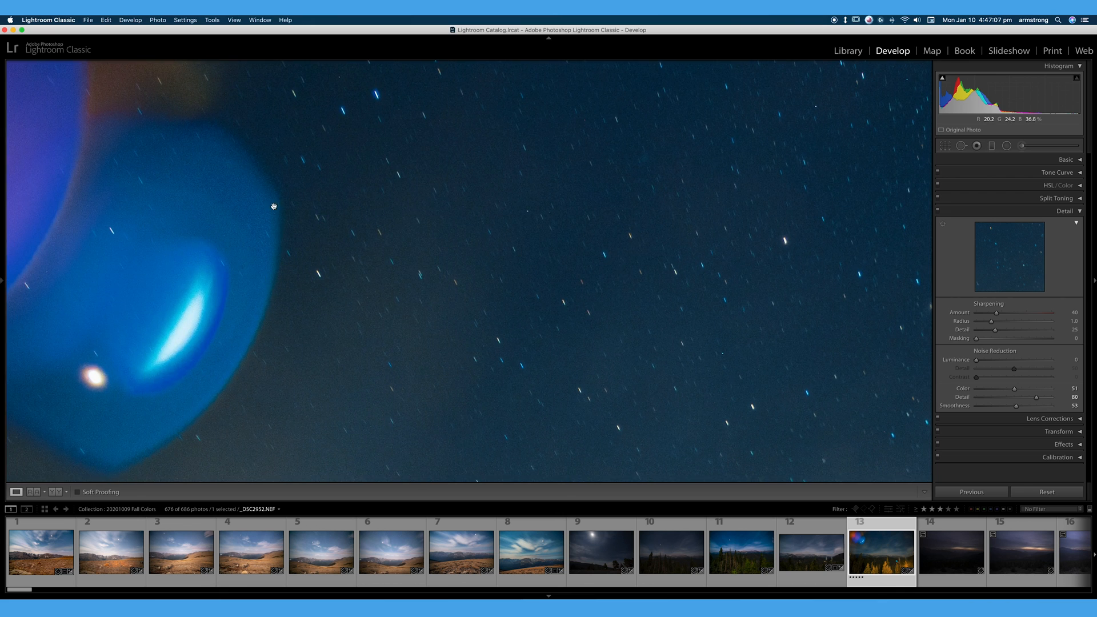
- Settle colour noise Detail at 65 and Smoothness at 29 after trying other values
left_click_drag(273, 206, 301, 240)
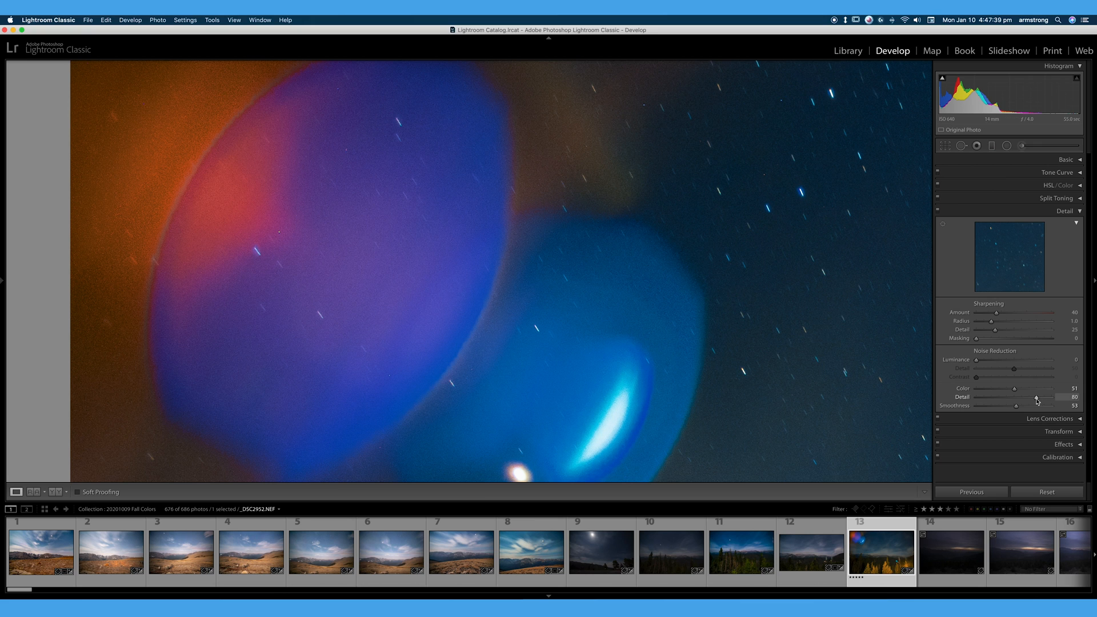
left_click_drag(1037, 397, 1044, 396)
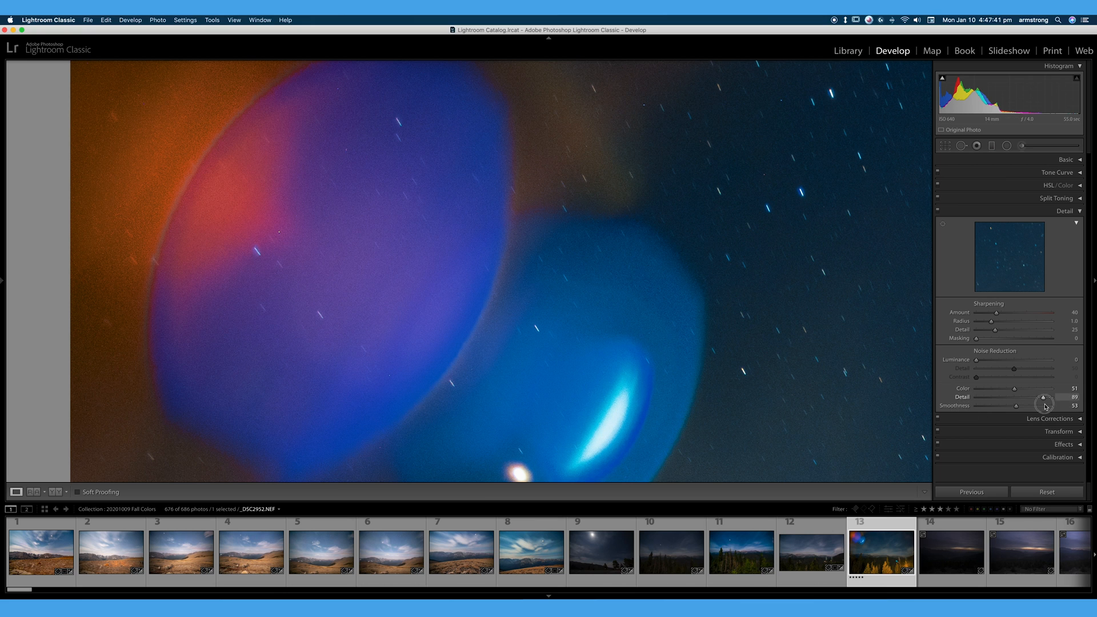
left_click_drag(1042, 405, 1024, 405)
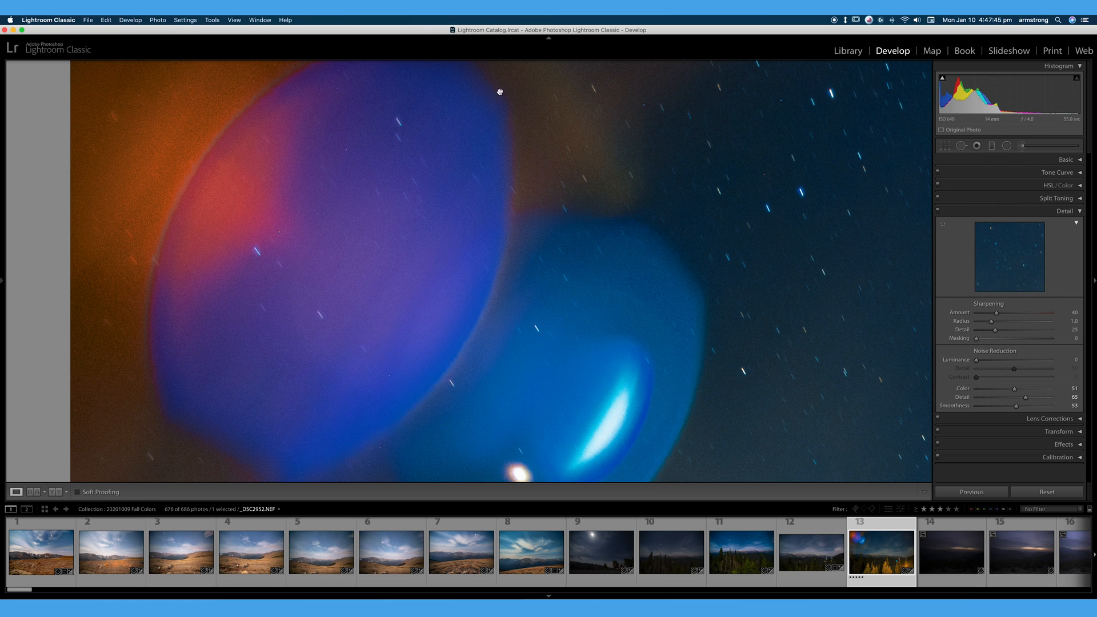
left_click_drag(1016, 405, 1037, 405)
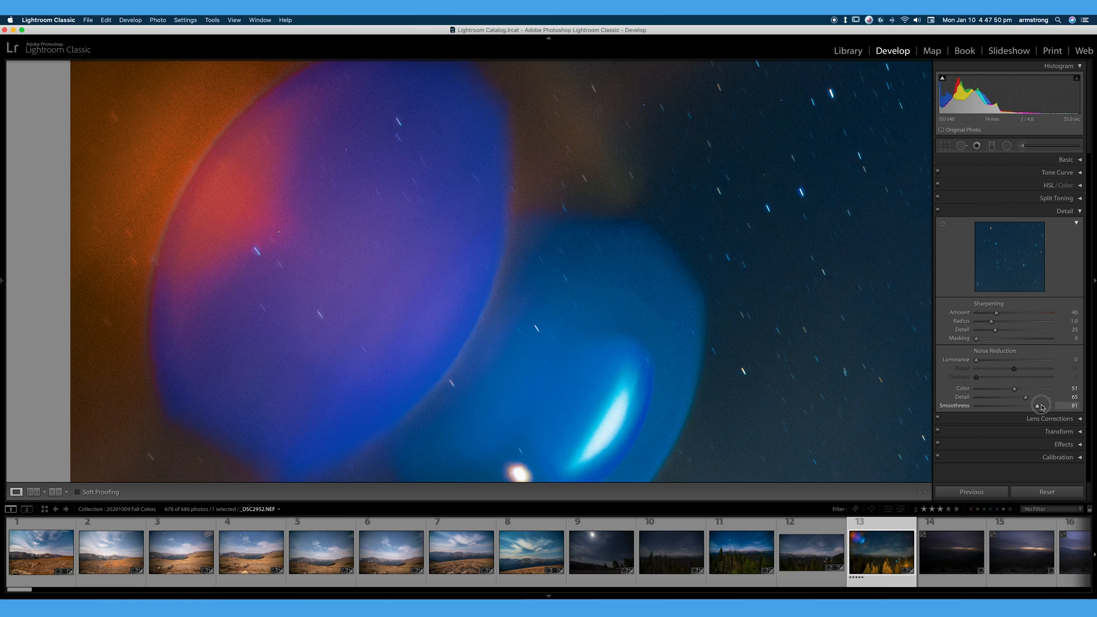
left_click_drag(1036, 406, 1004, 411)
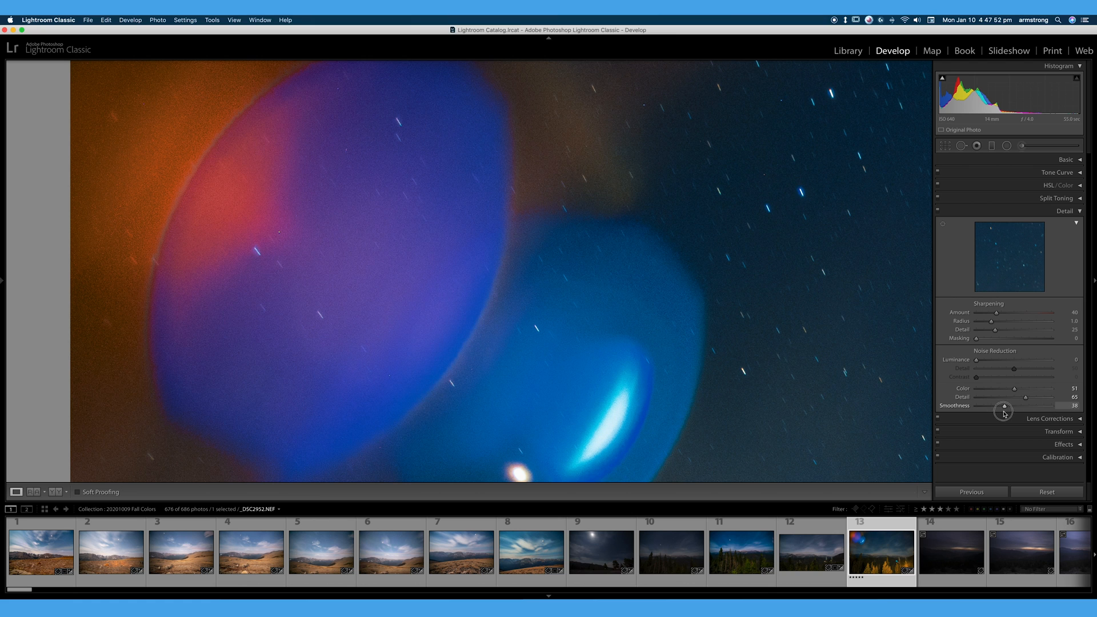
left_click_drag(1003, 409, 1011, 409)
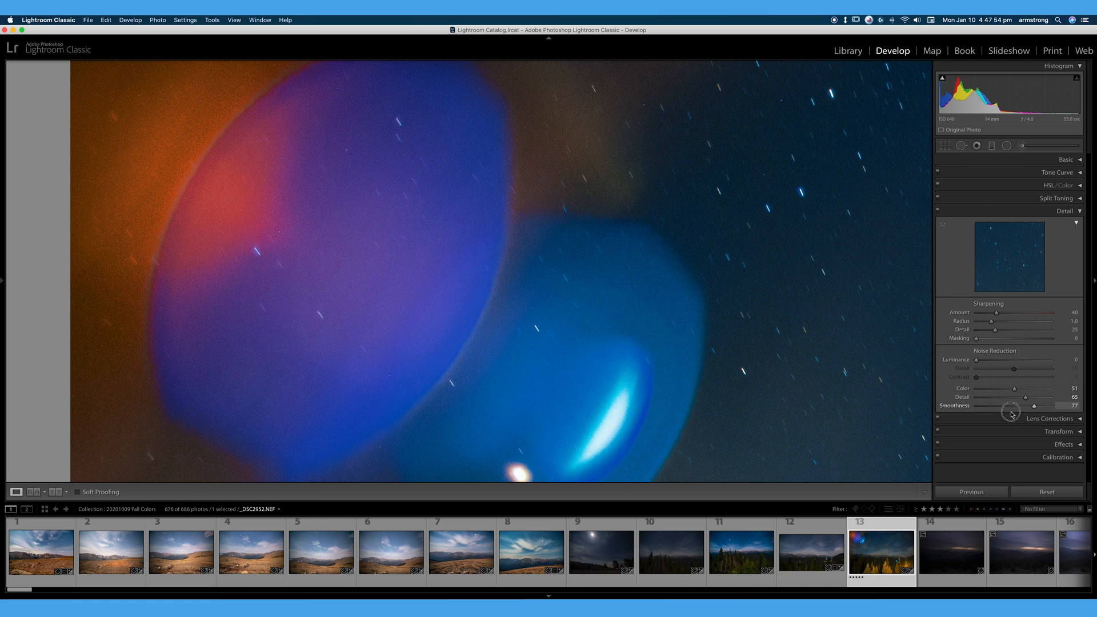
left_click_drag(1031, 406, 997, 406)
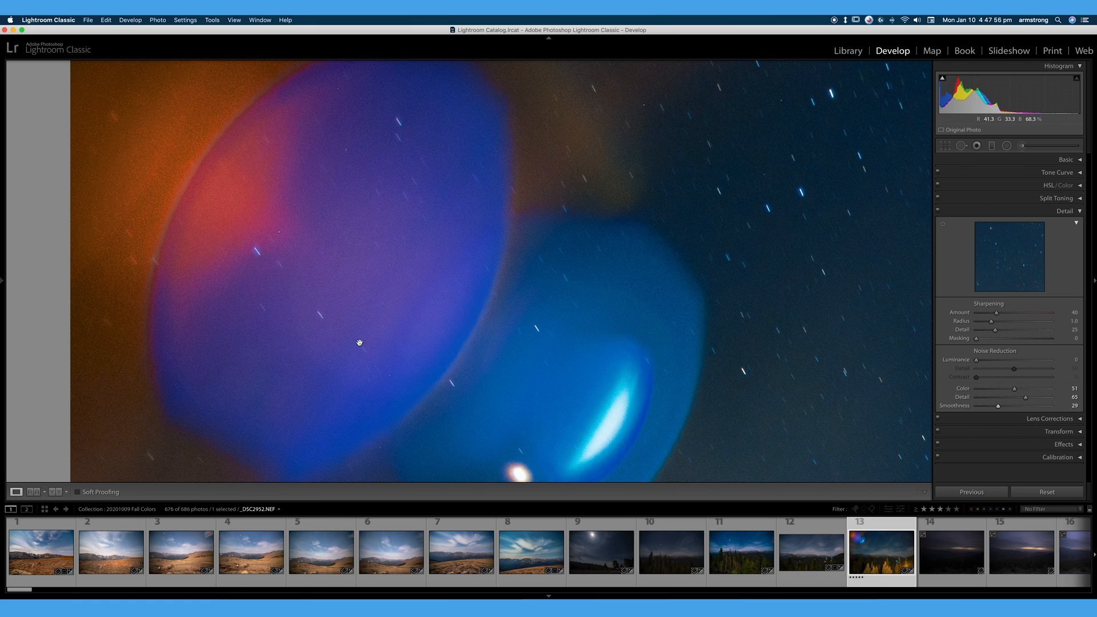
mouse_move(624, 299)
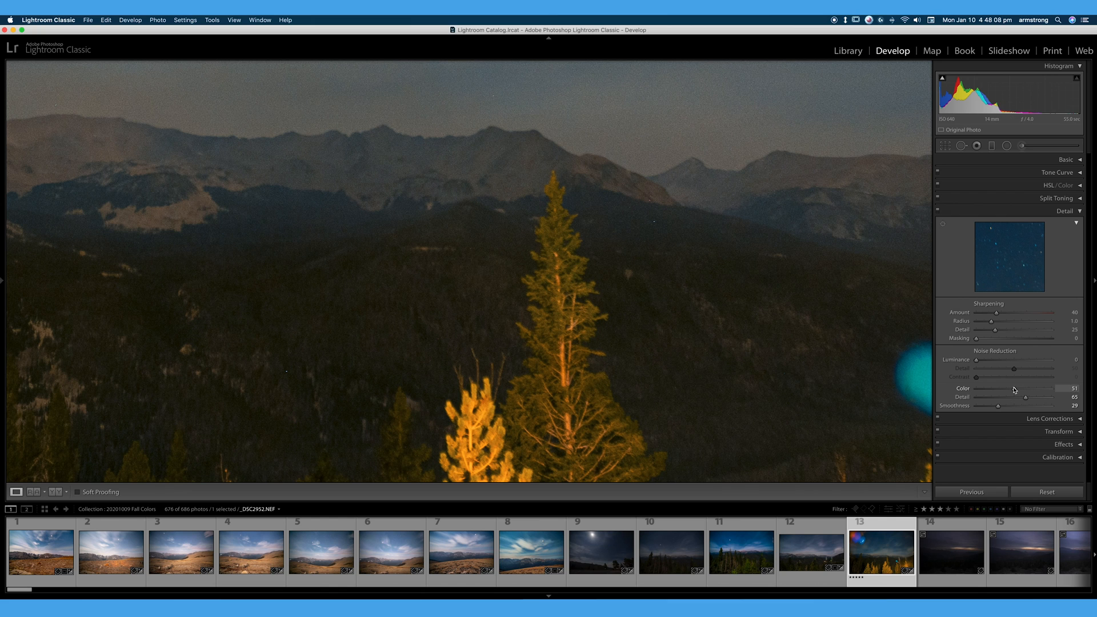
- Max out the night landscape's Color amount, Smoothness and Color Detail, all at 100
left_click_drag(1038, 388, 1074, 389)
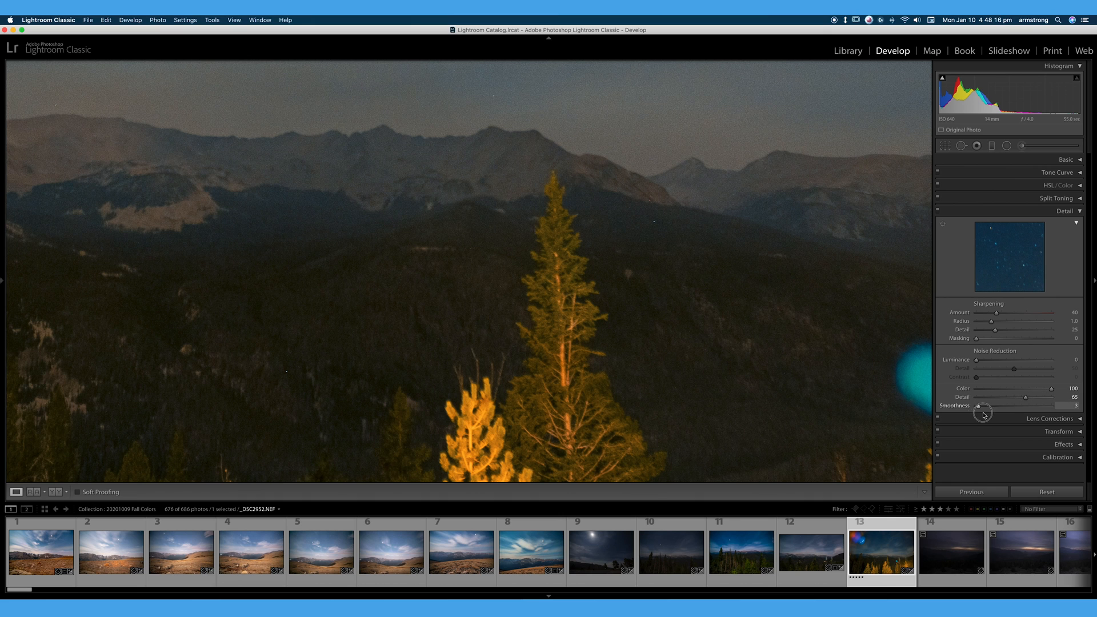
left_click_drag(980, 405, 993, 405)
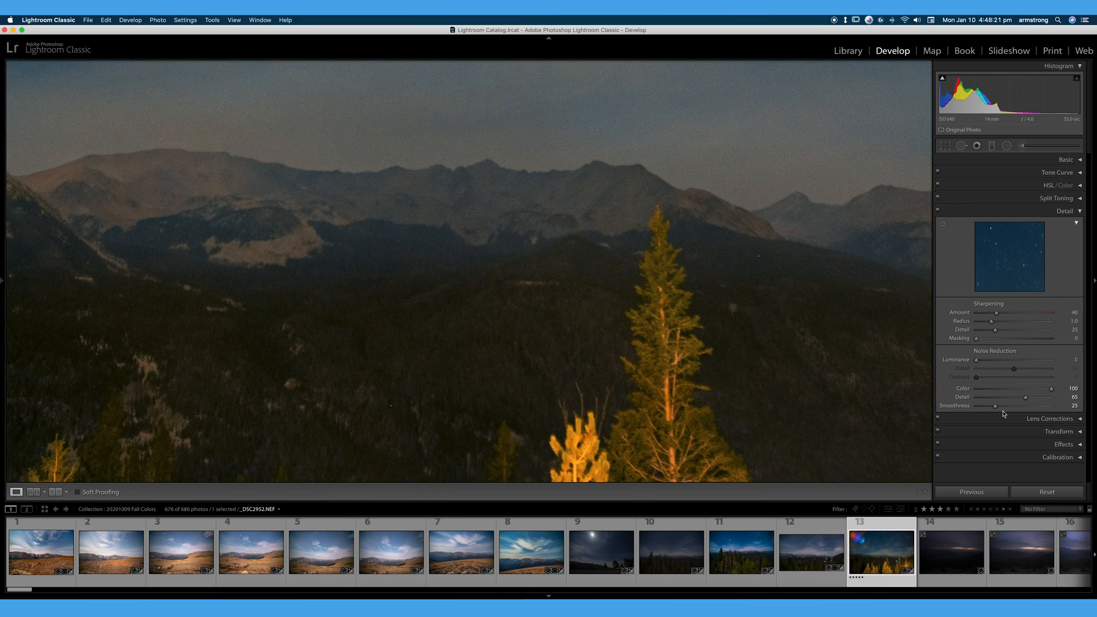
left_click_drag(992, 405, 994, 405)
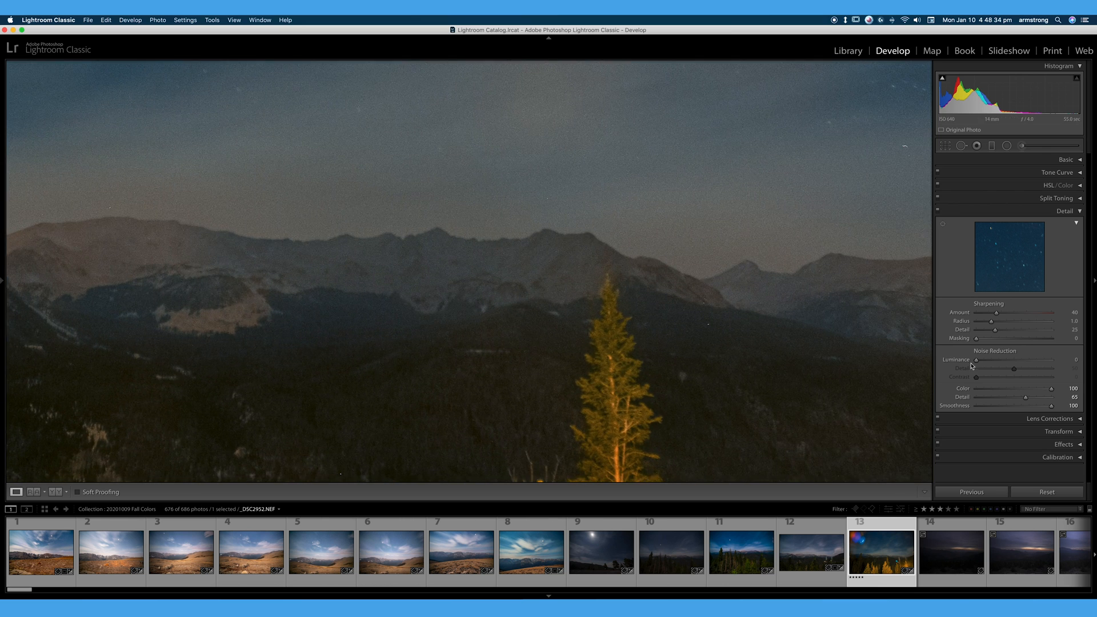
left_click_drag(1024, 397, 991, 397)
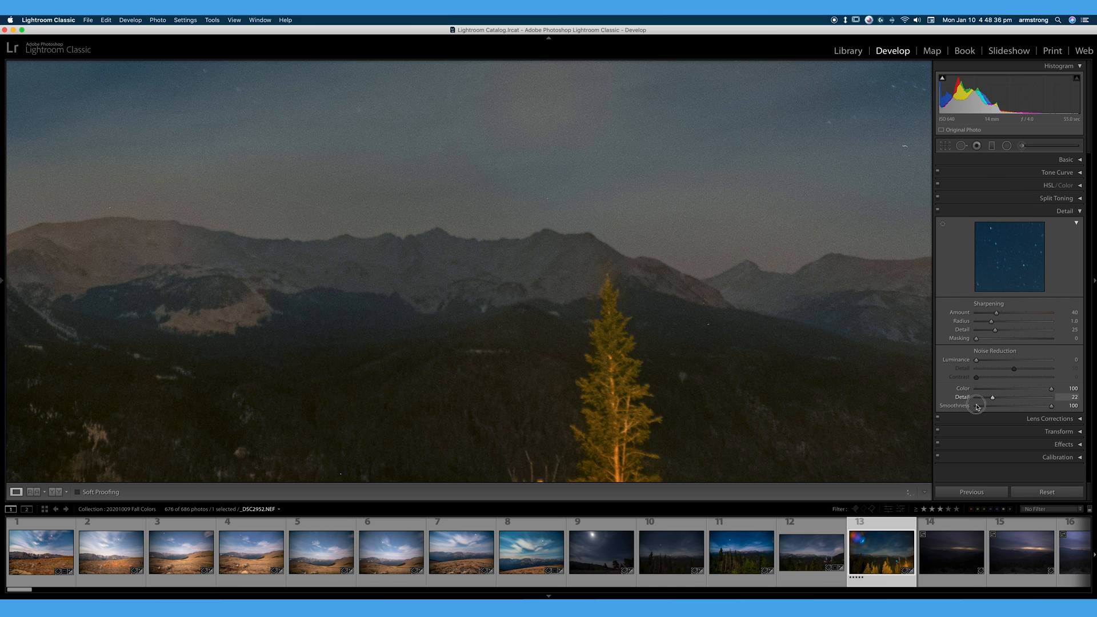
left_click_drag(990, 396, 1004, 396)
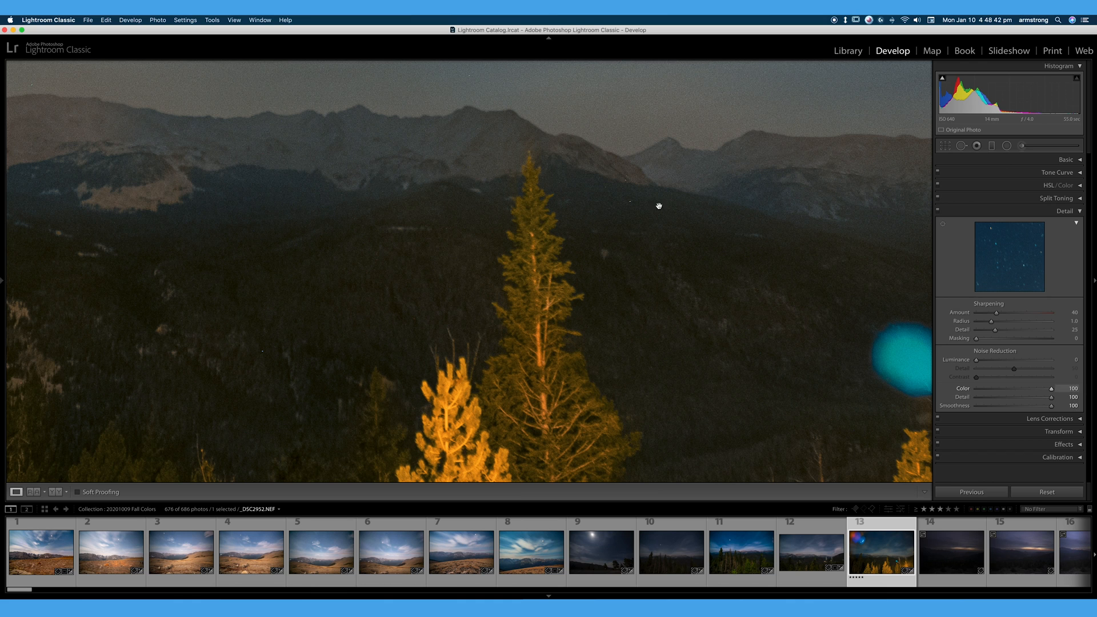
mouse_move(501, 228)
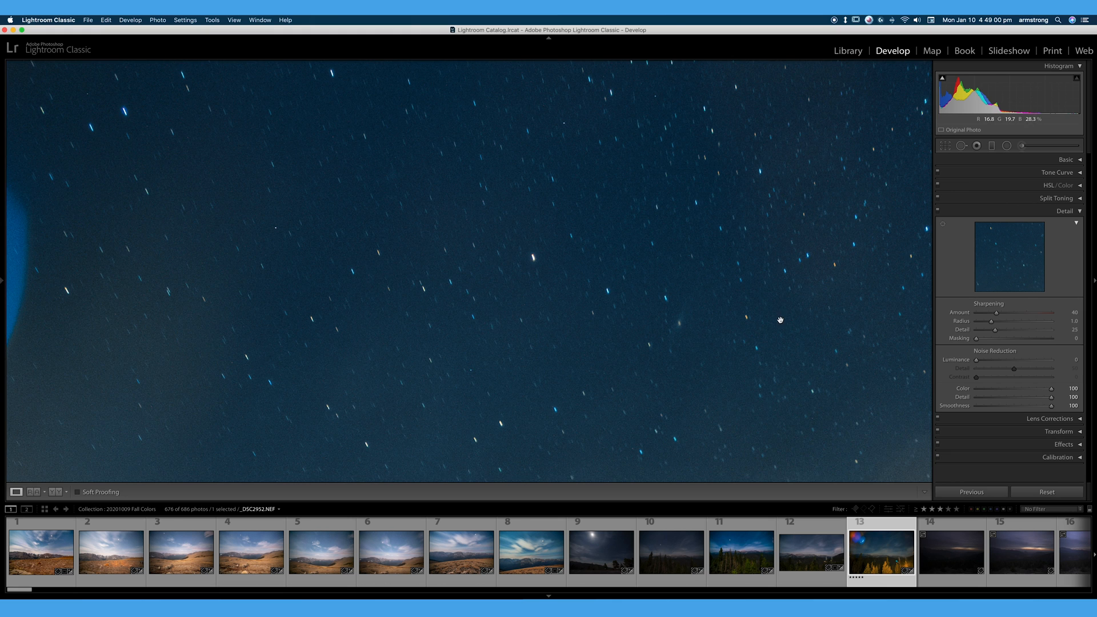
mouse_move(522, 315)
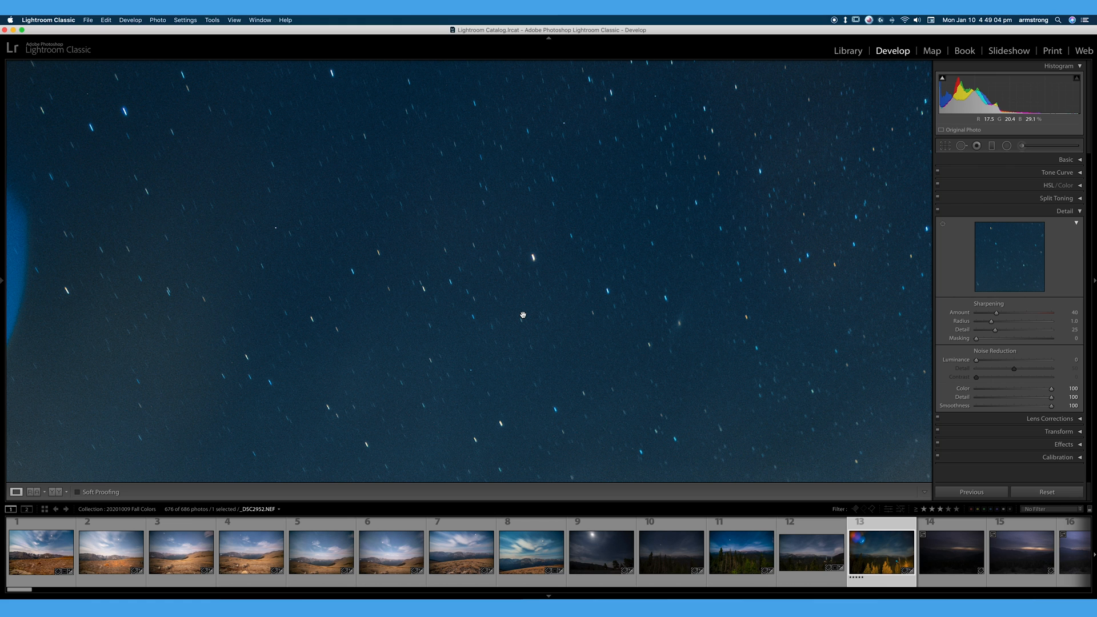
mouse_move(281, 269)
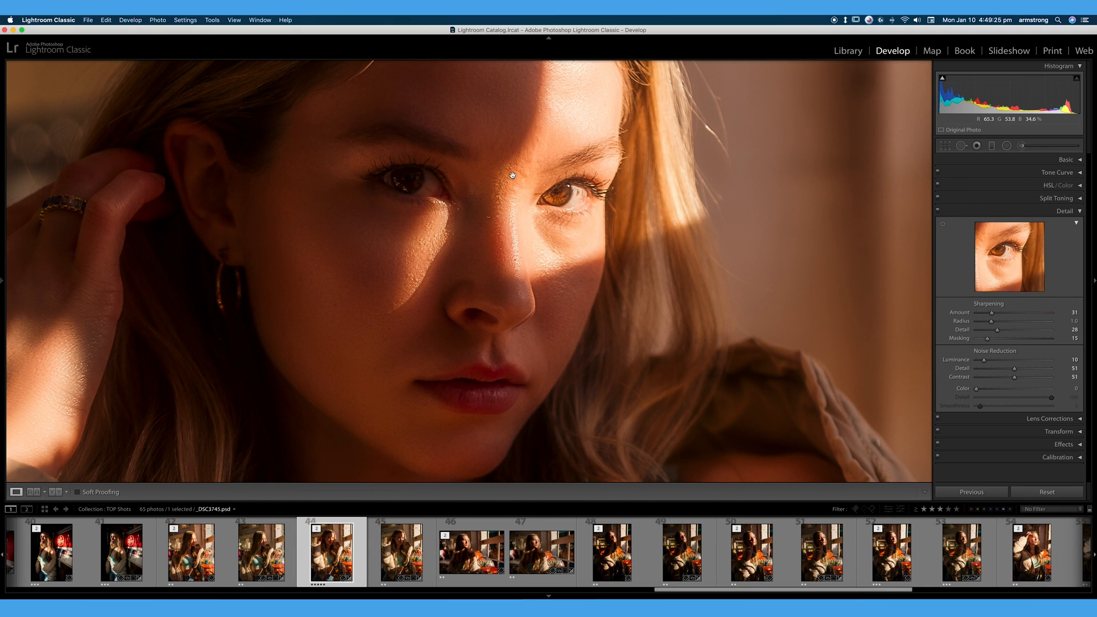
- On the portrait, set colour noise Detail to 100 and Smoothness to 7
left_click_drag(1015, 396, 1053, 397)
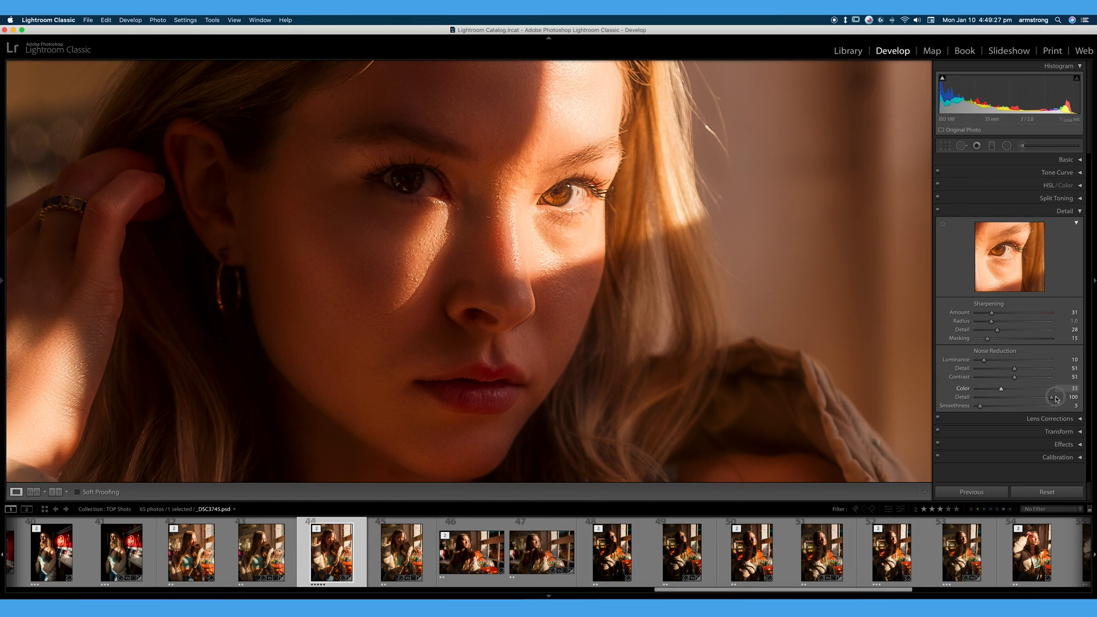
left_click_drag(1000, 389, 1063, 389)
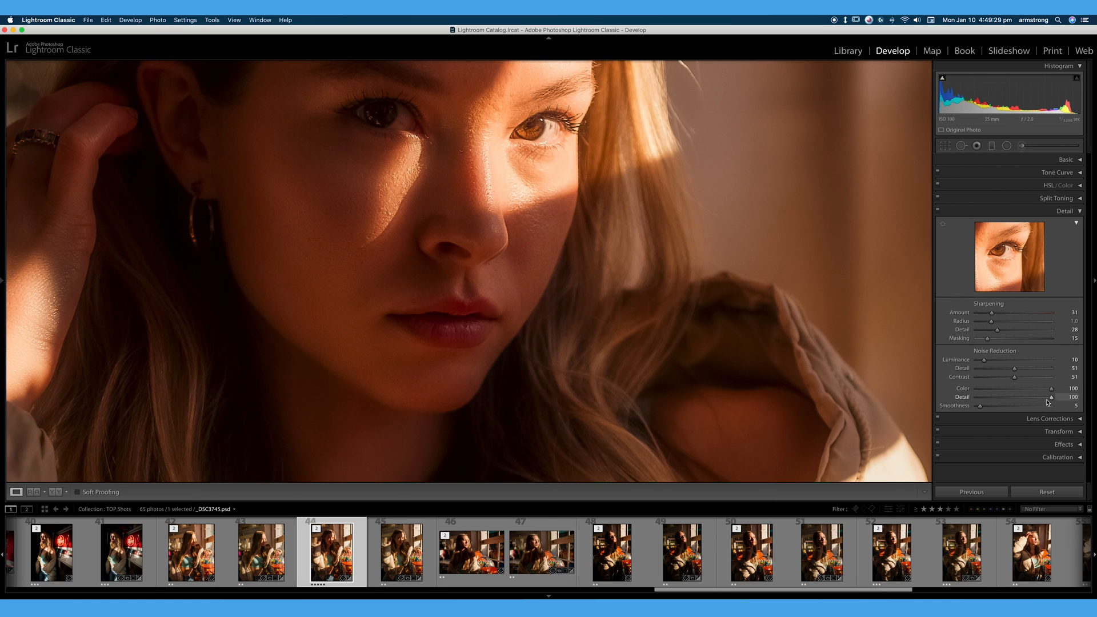
left_click_drag(1057, 396, 980, 397)
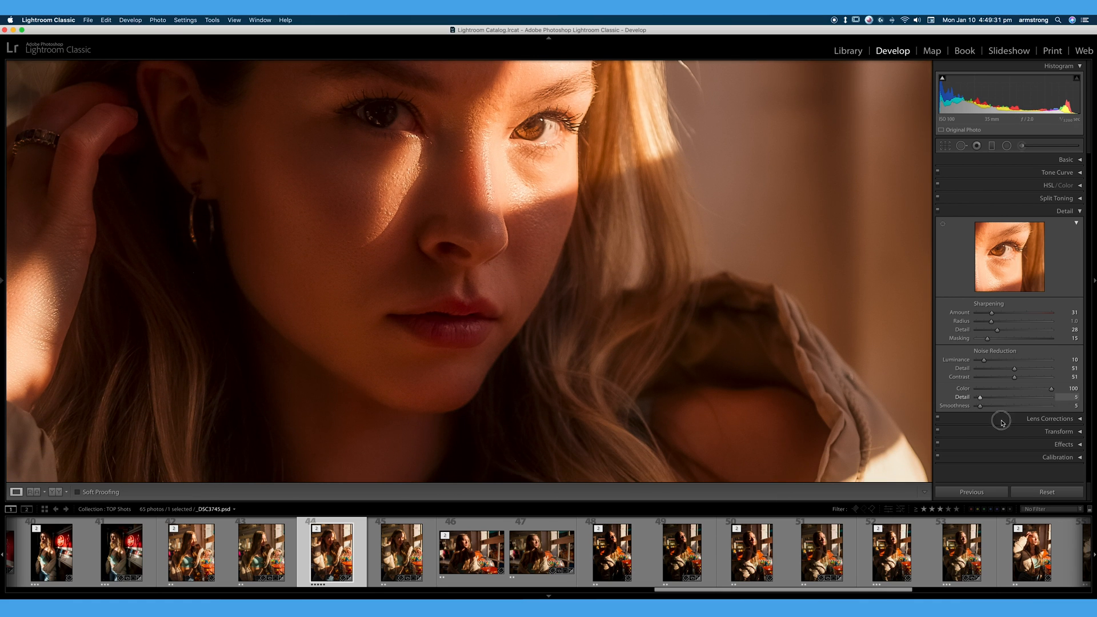
left_click_drag(979, 396, 1080, 397)
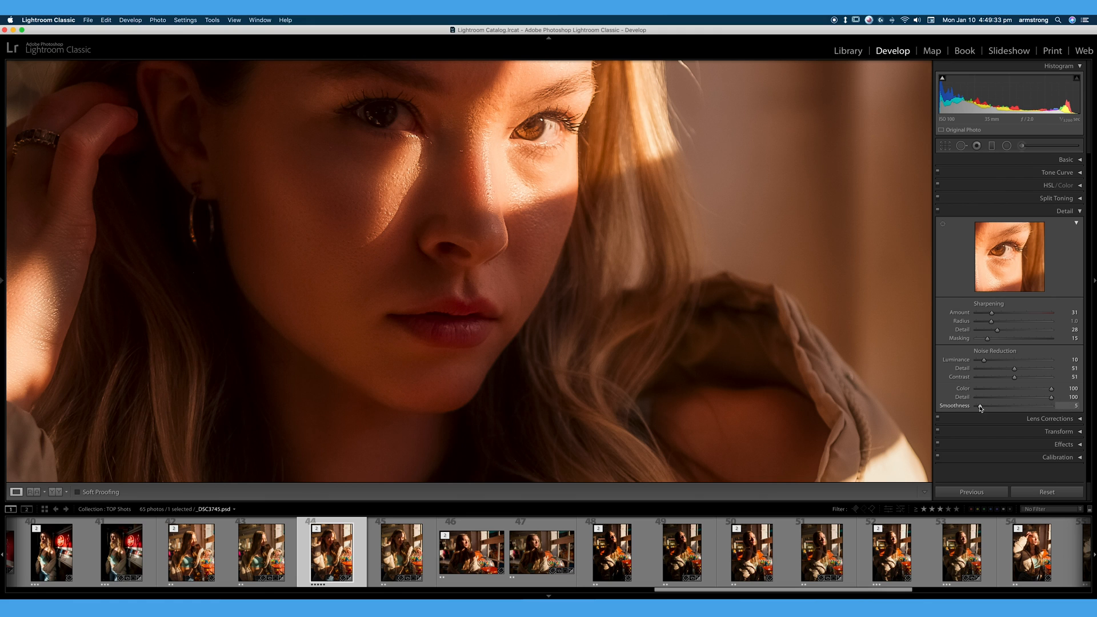
left_click_drag(993, 406, 1049, 406)
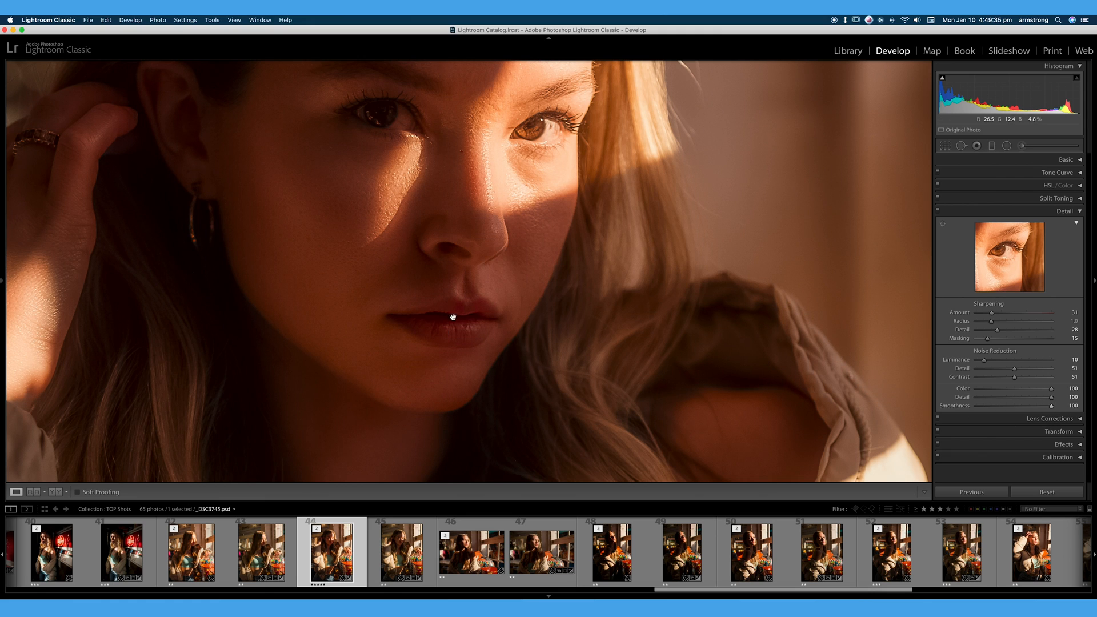
mouse_move(1065, 422)
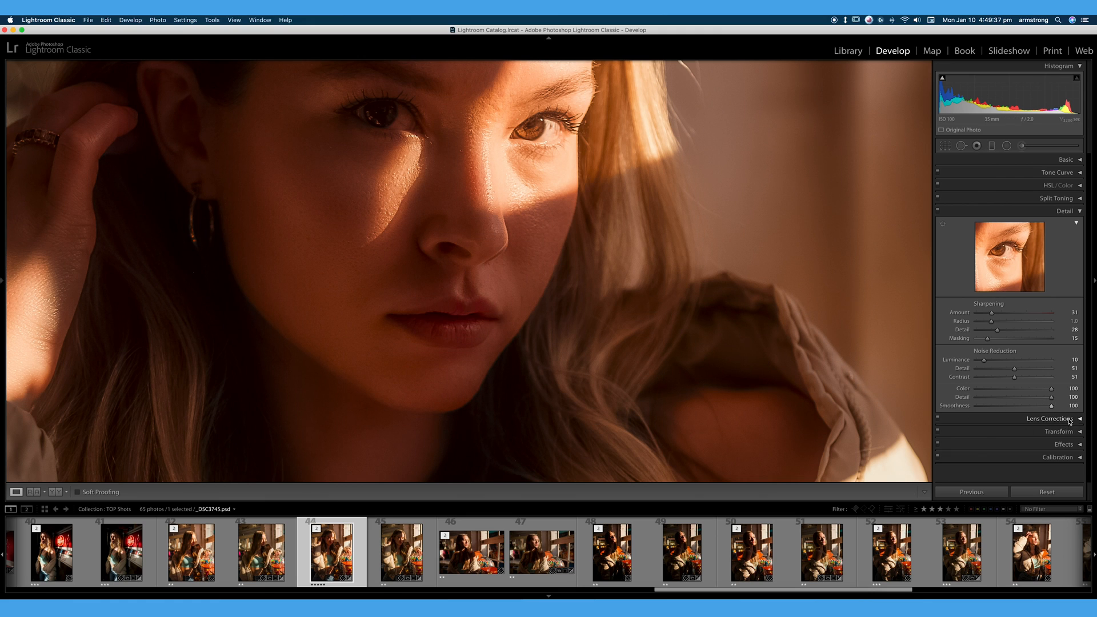
left_click_drag(1040, 406, 991, 406)
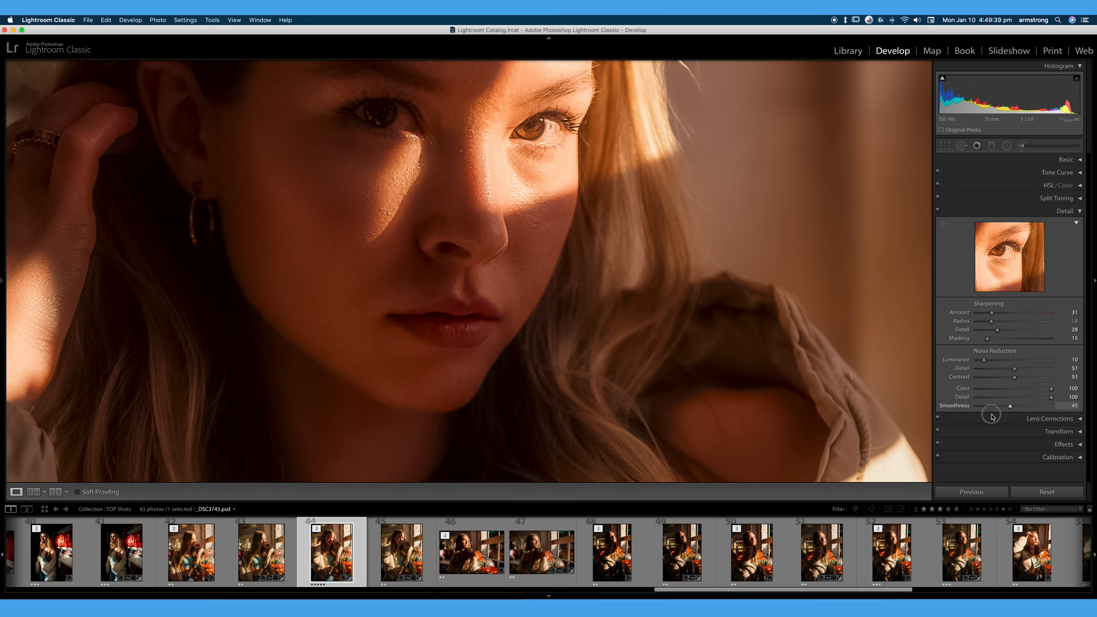
left_click_drag(991, 406, 1030, 405)
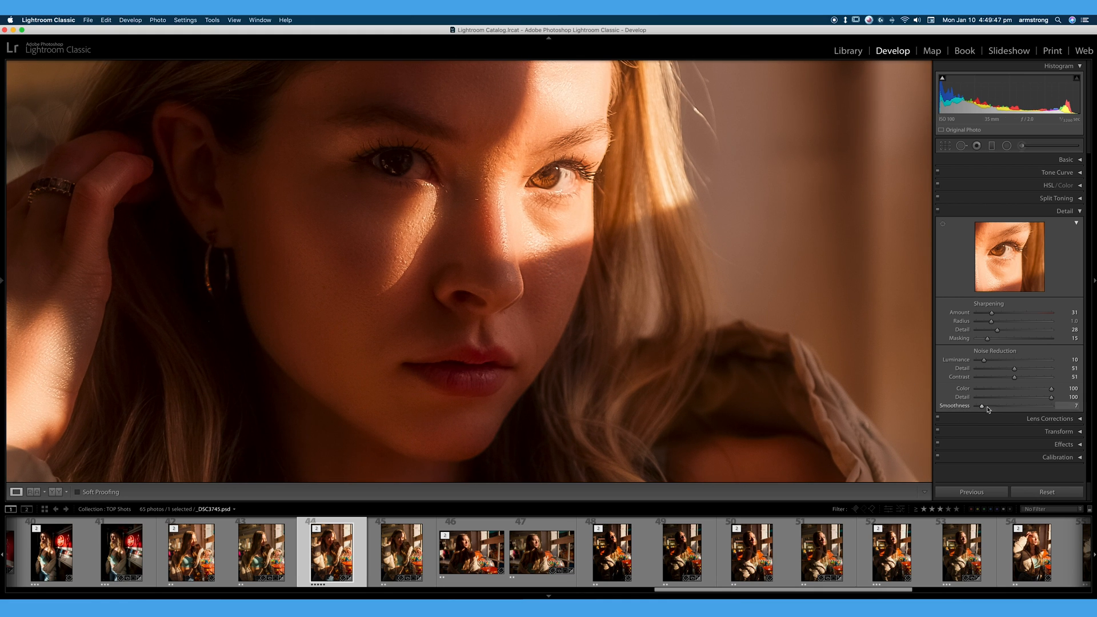
mouse_move(699, 280)
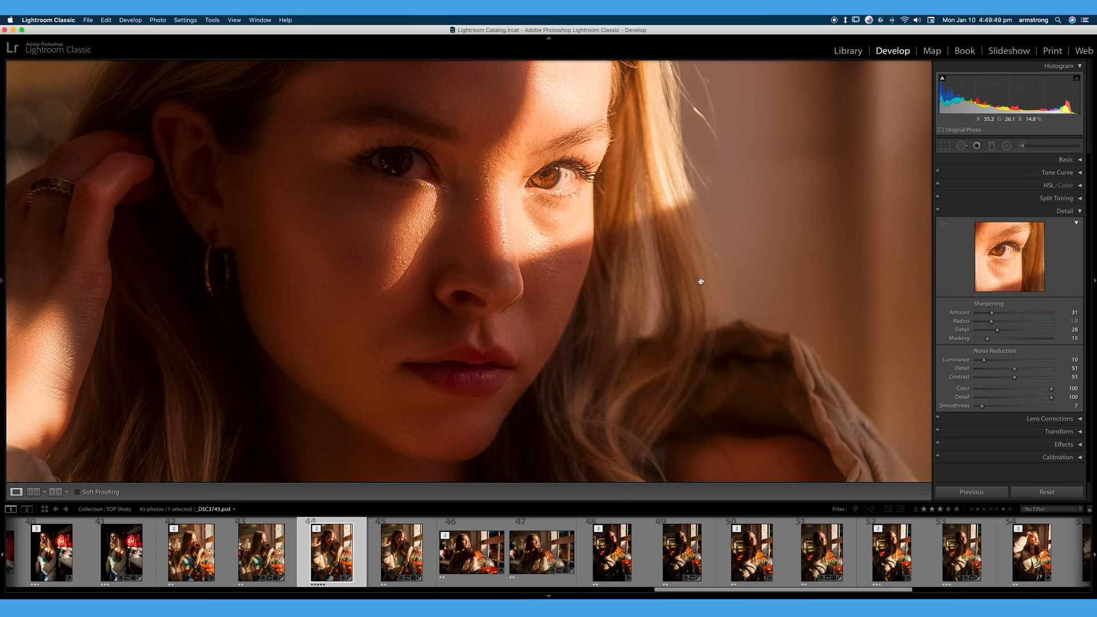
- Lower the Color noise reduction amount to 8
left_click_drag(1041, 388, 986, 389)
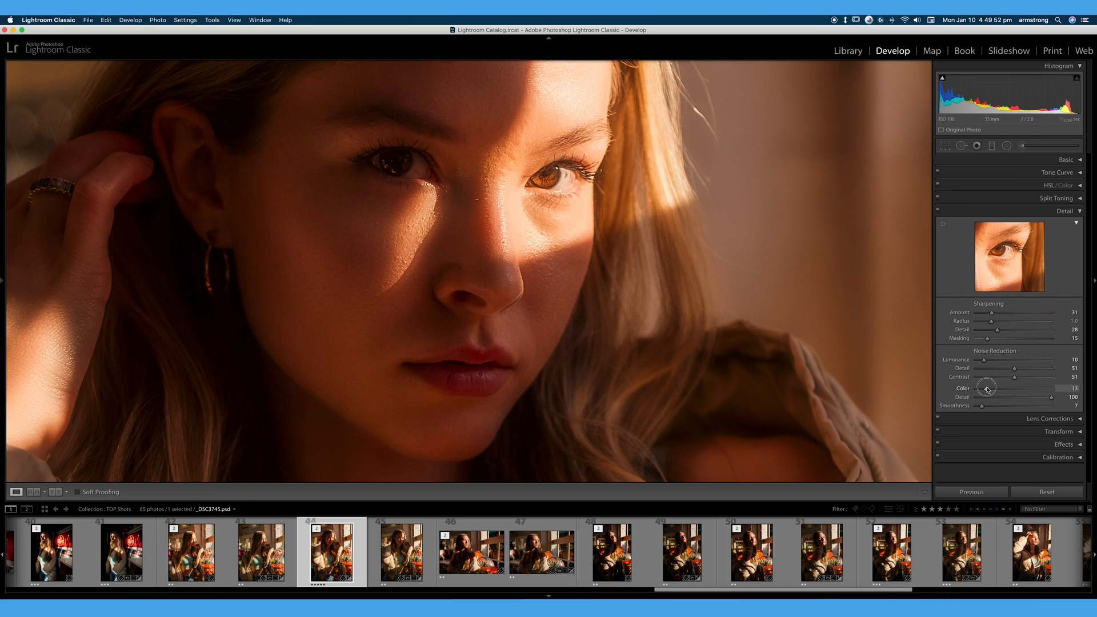
left_click_drag(989, 389, 985, 388)
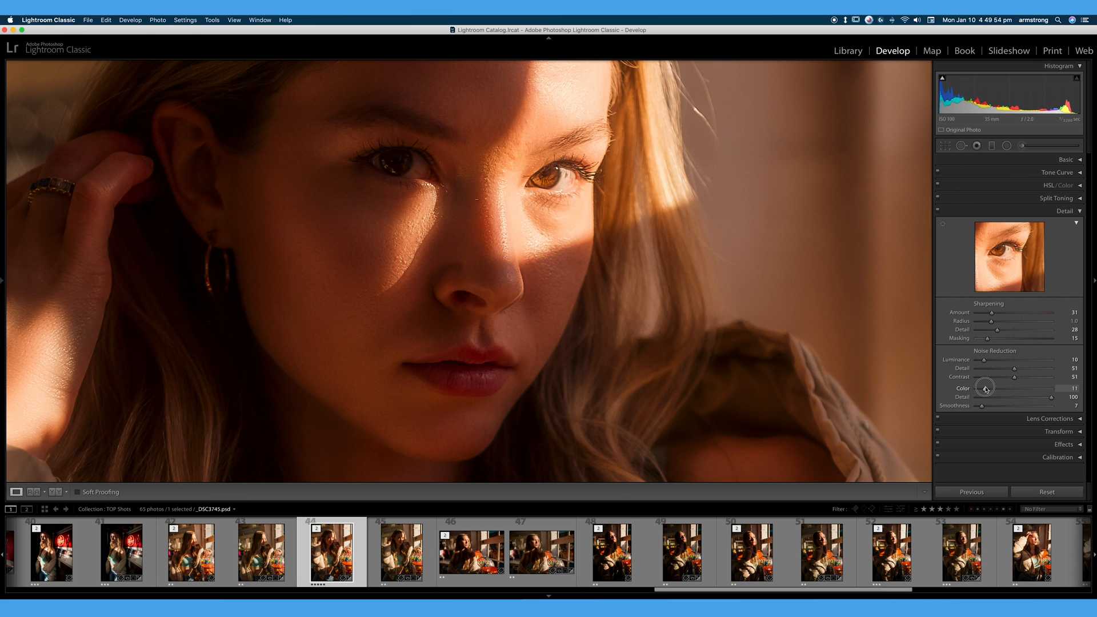
left_click_drag(987, 388, 975, 389)
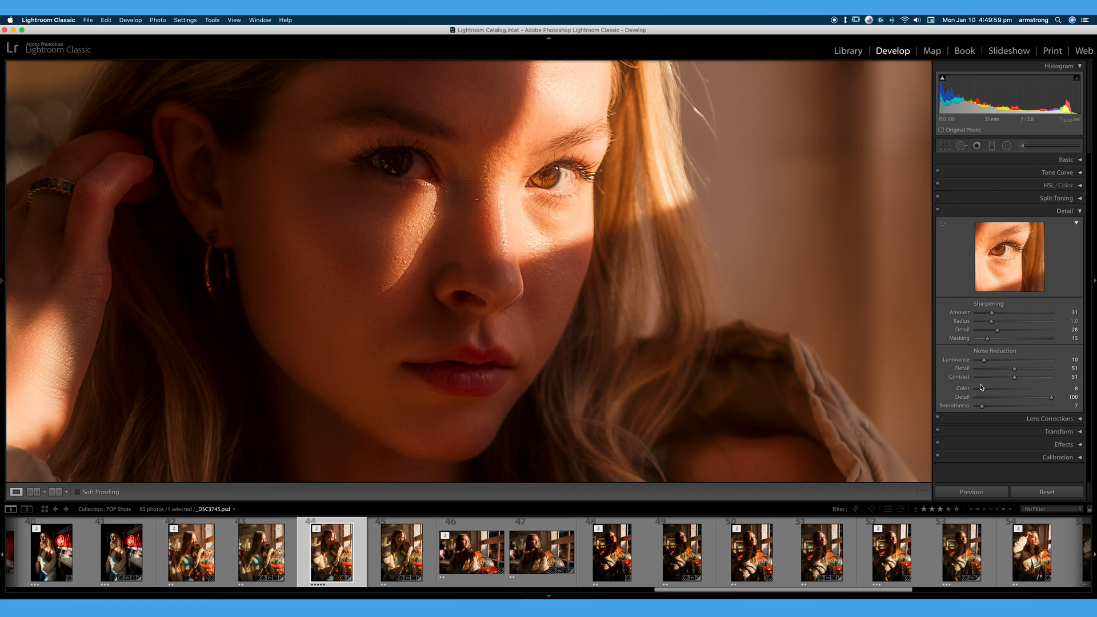
mouse_move(1042, 402)
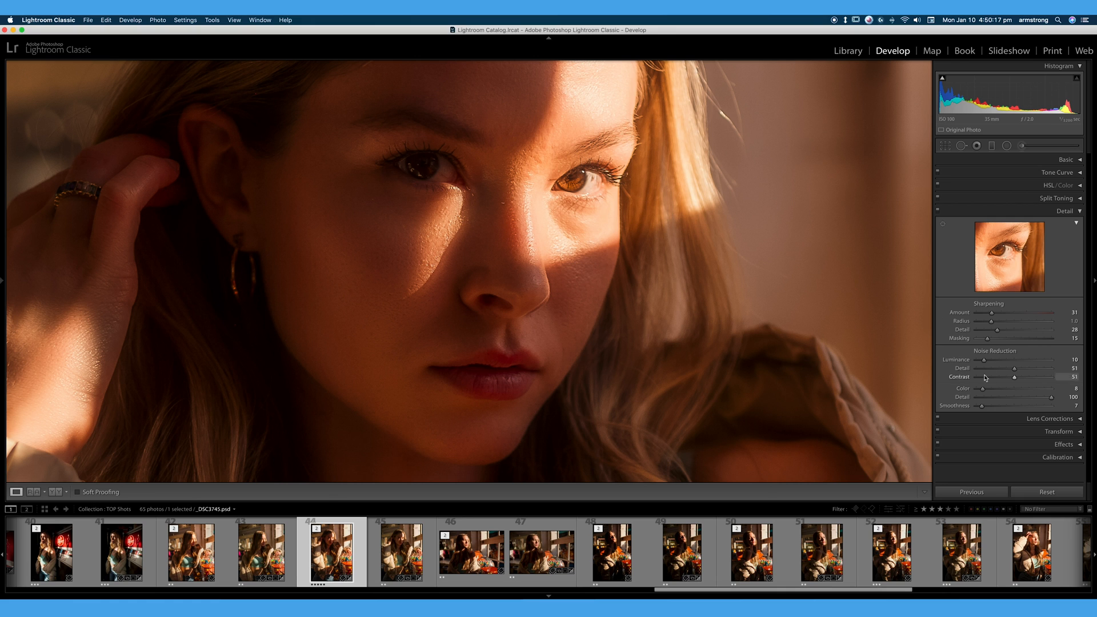
mouse_move(967, 389)
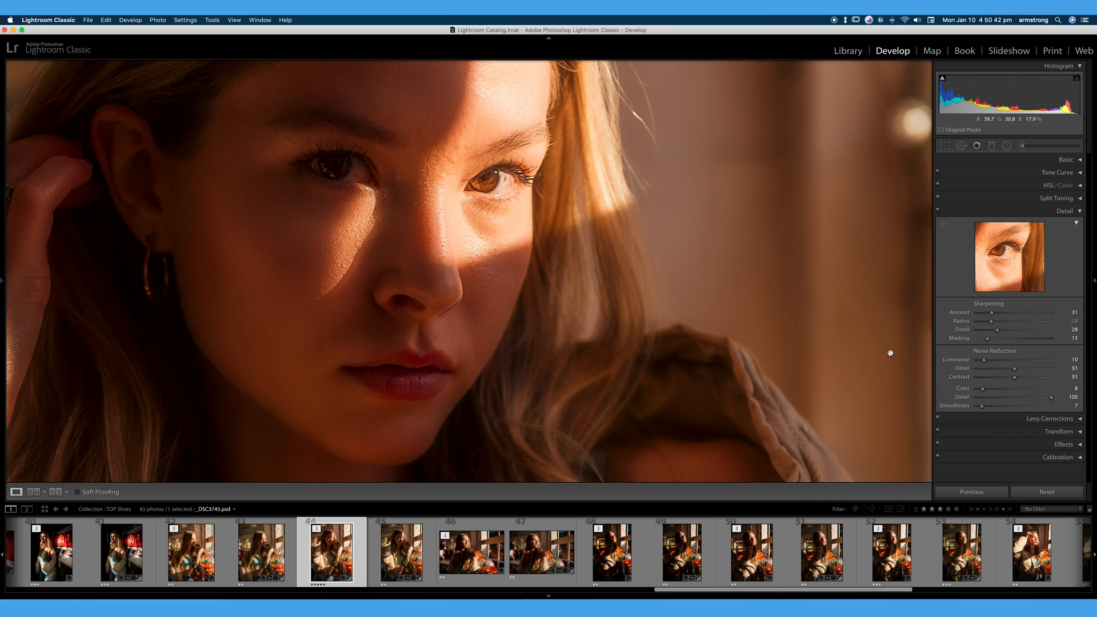
mouse_move(904, 354)
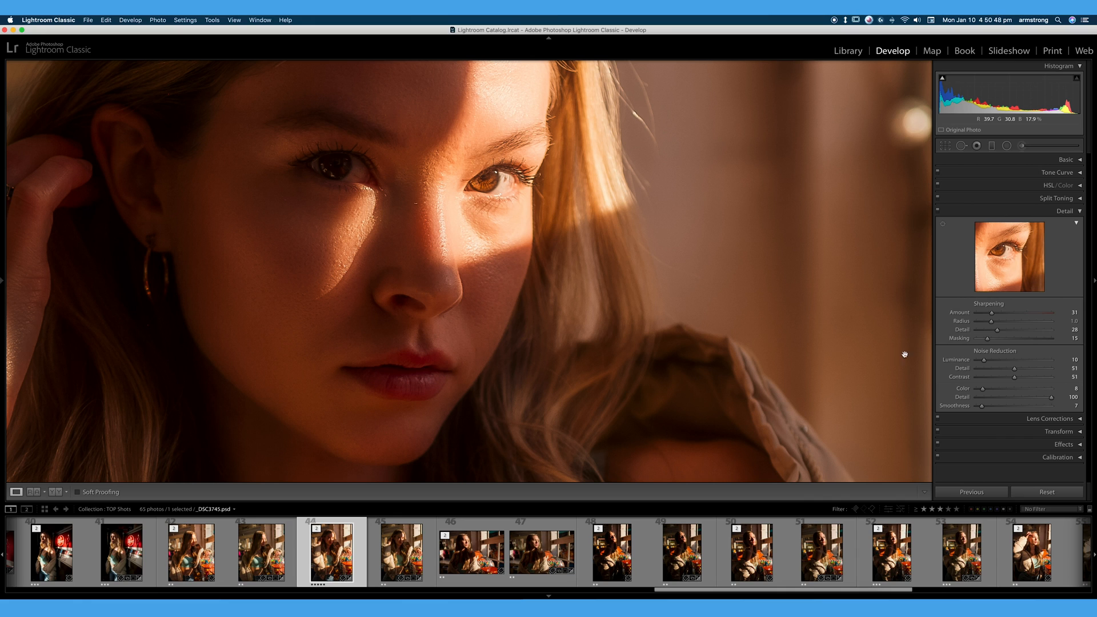